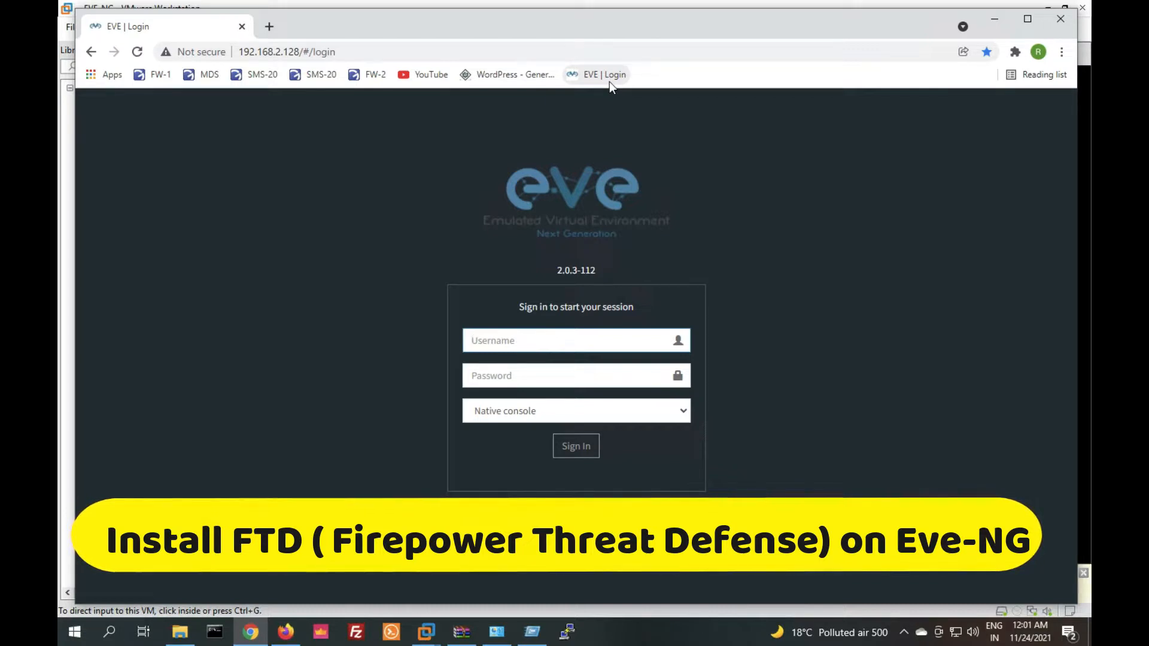
- Show the EVE-NG VM console in VMware with its login prompt and web address
{"action": "left_click", "coordinate": [576, 340]}
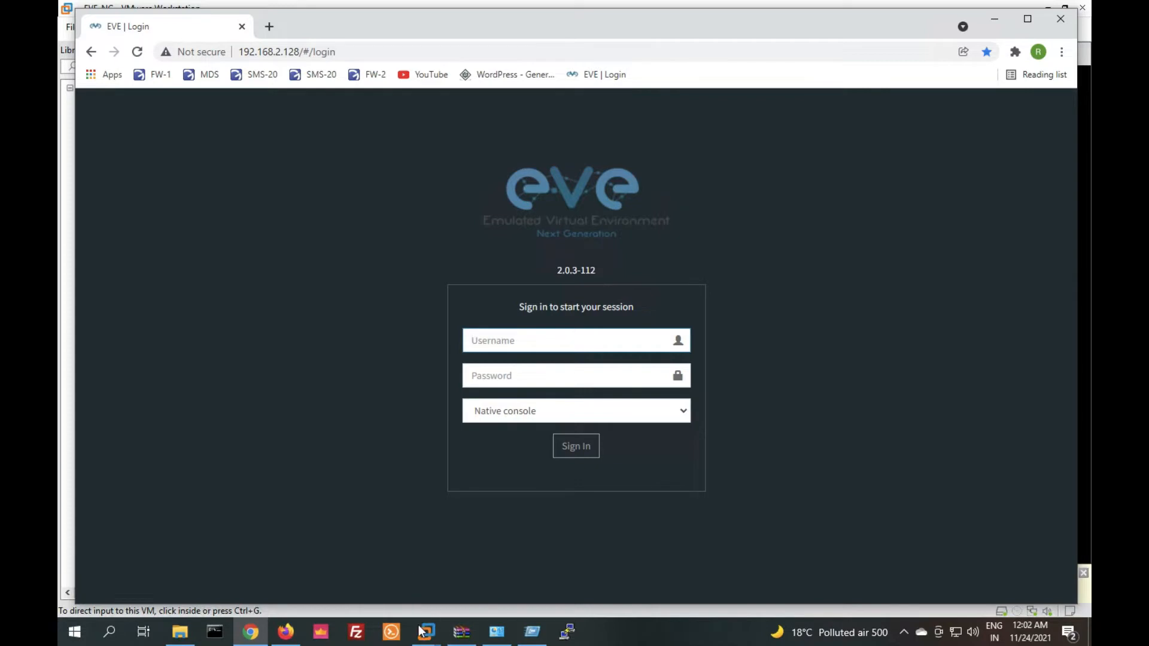
{"action": "left_click", "coordinate": [425, 632]}
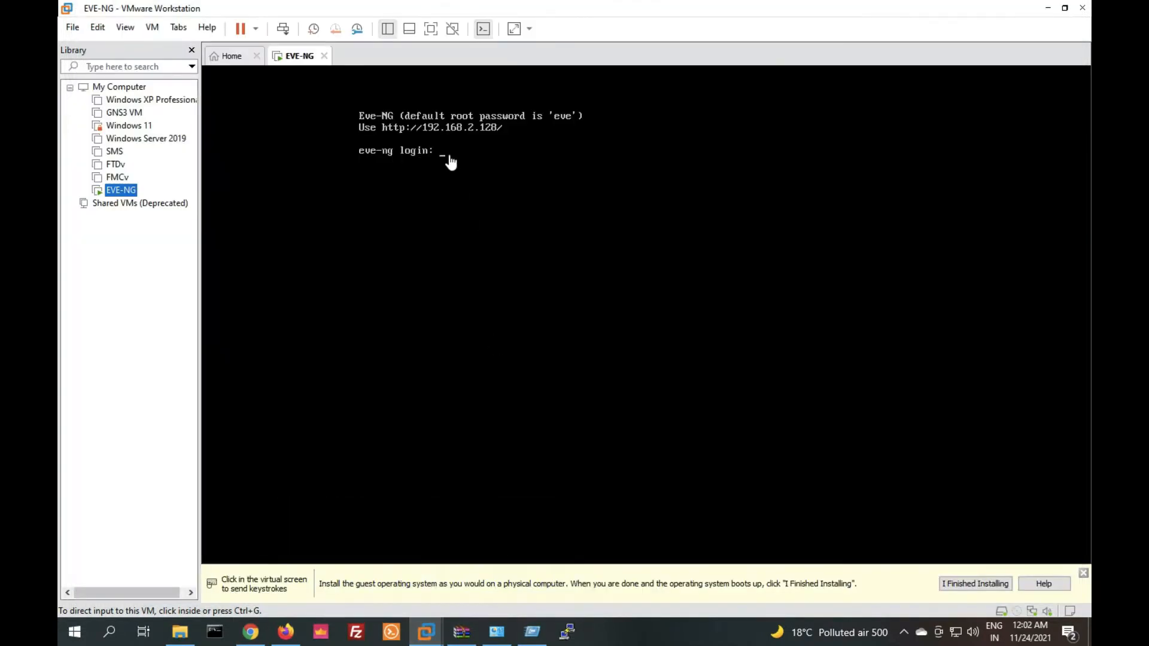
{"action": "mouse_move", "coordinate": [482, 198]}
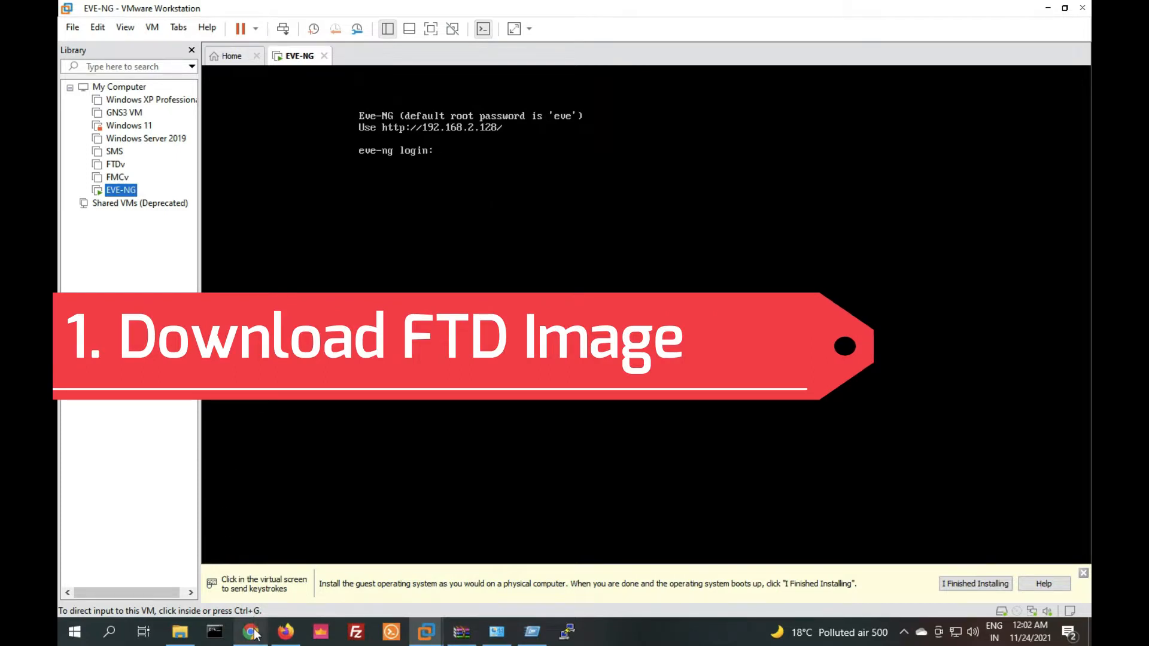
- Browse Cisco's full catalogue to Security, then Firewalls
{"action": "left_click", "coordinate": [251, 633]}
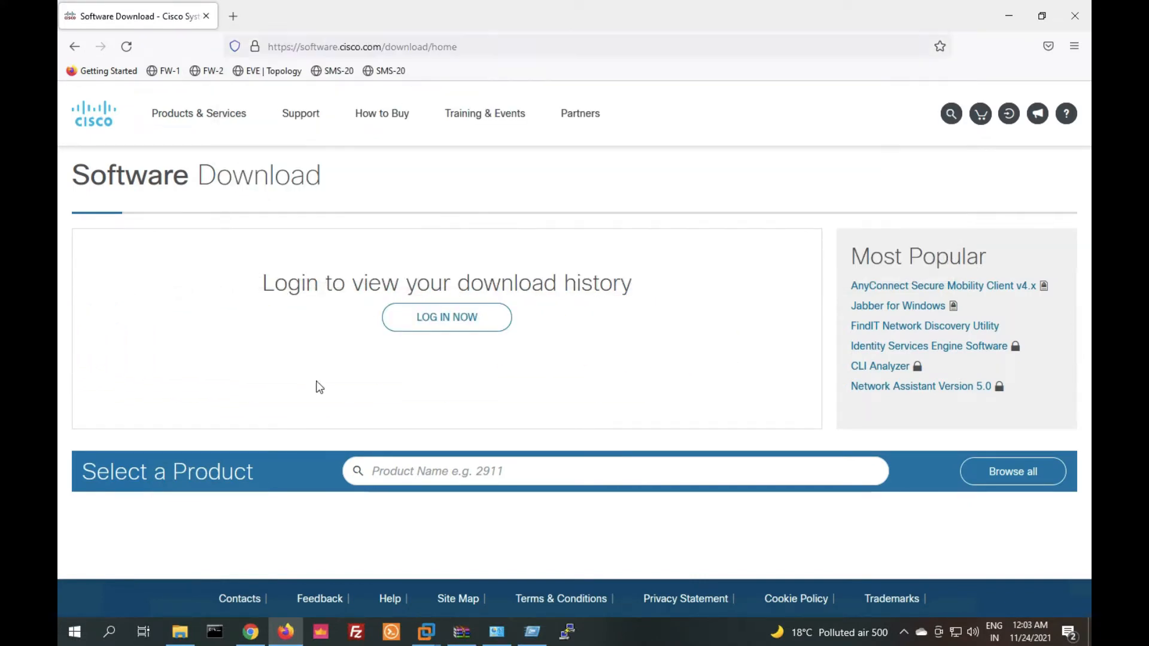
{"action": "left_click", "coordinate": [615, 472]}
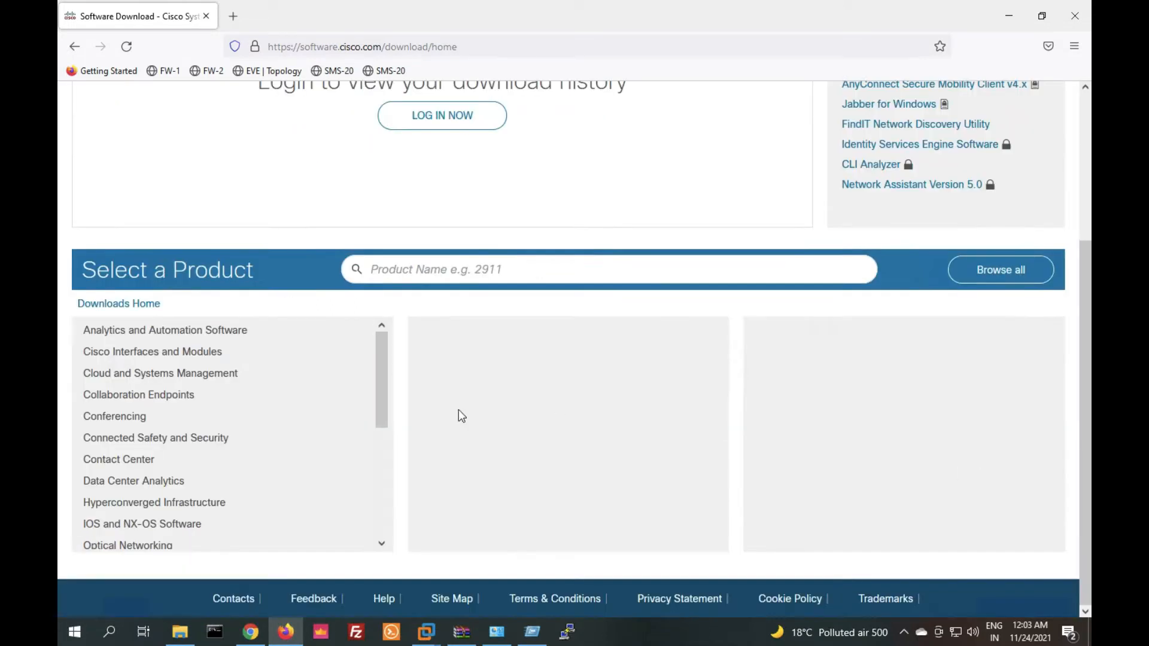
{"action": "scroll", "scroll_direction": "down", "scroll_amount": 3}
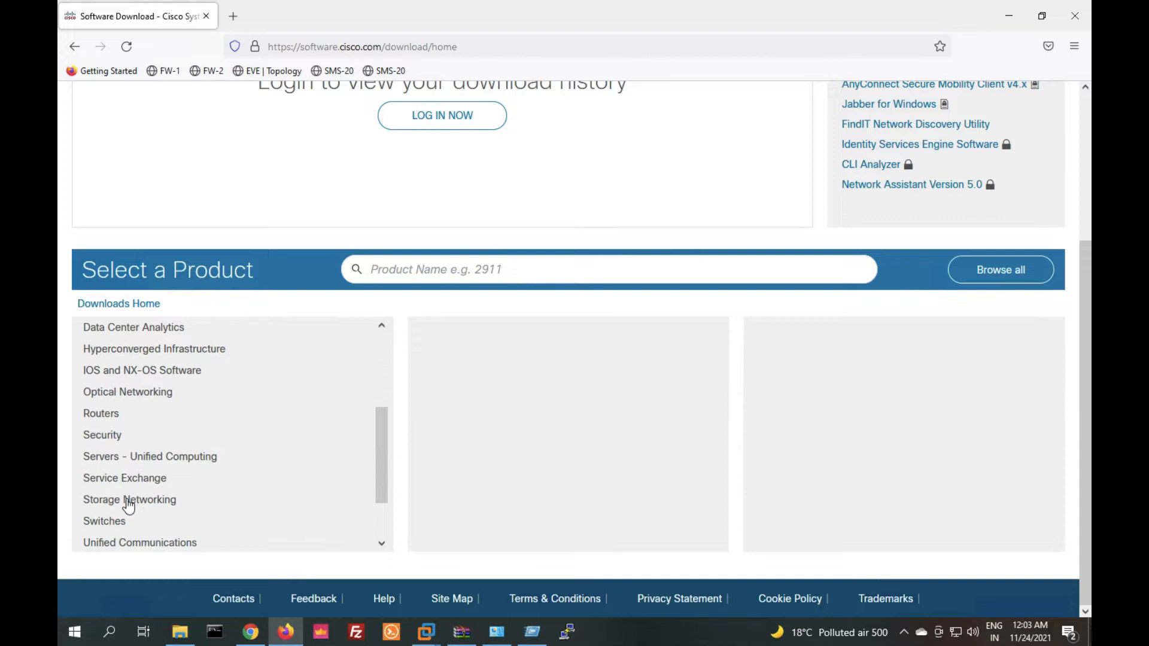
{"action": "left_click", "coordinate": [102, 435]}
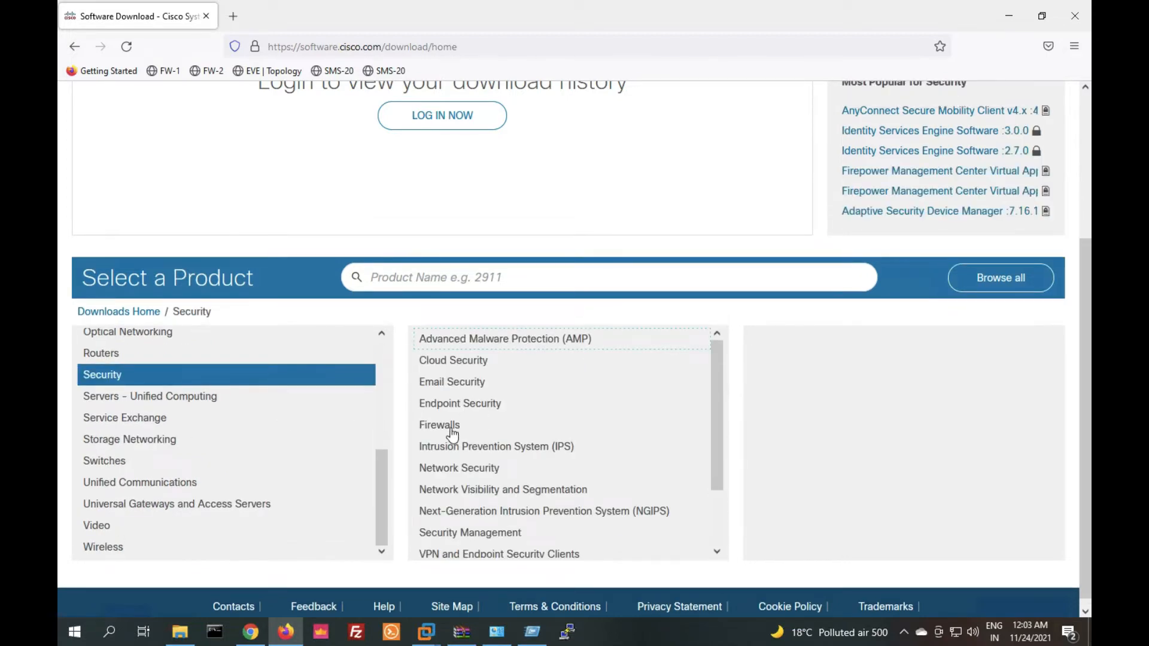
{"action": "left_click", "coordinate": [439, 425]}
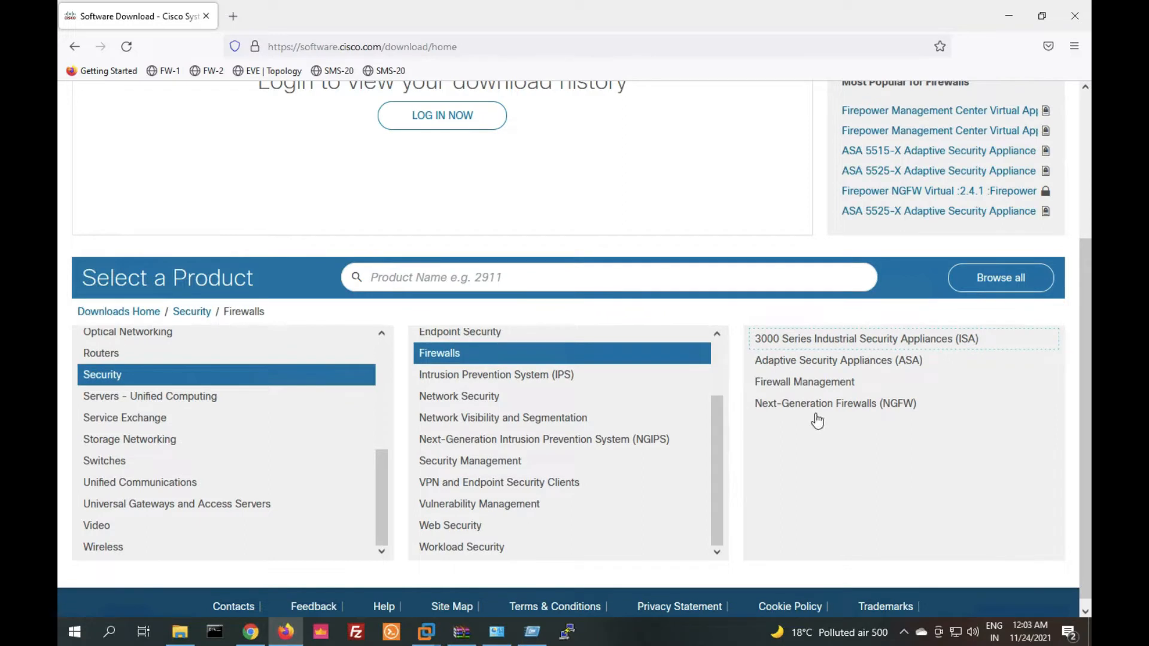
{"action": "mouse_move", "coordinate": [819, 412]}
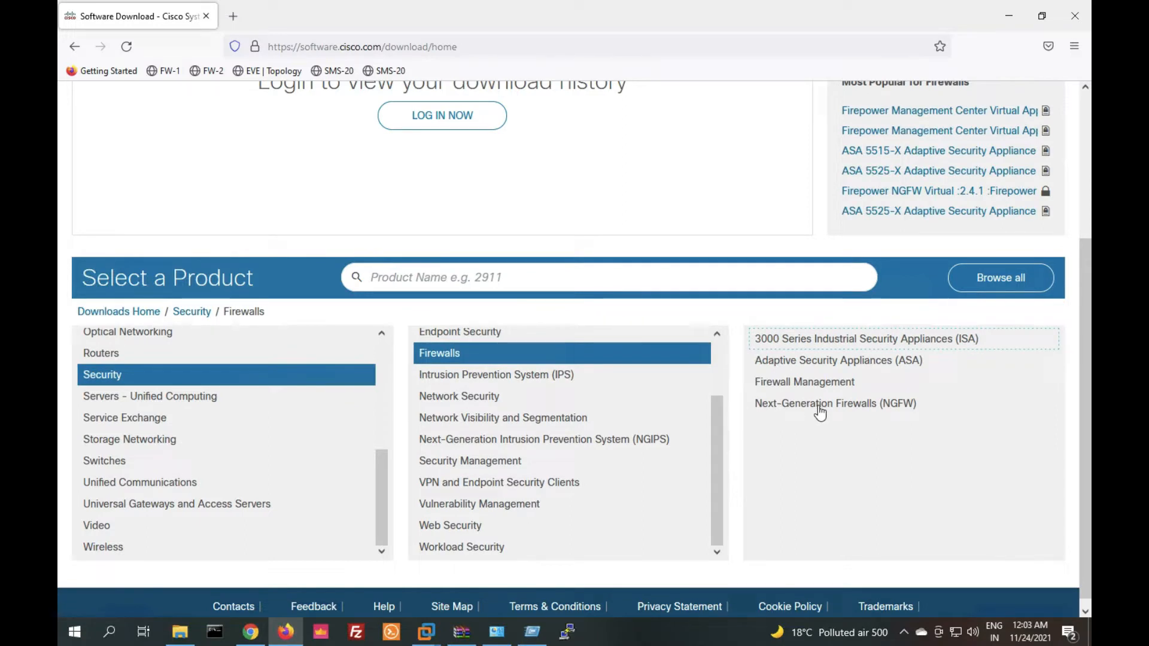
- Continue into Next-Generation Firewalls (NGFW) and the Firepower NGFW Virtual product page
{"action": "left_click", "coordinate": [834, 404]}
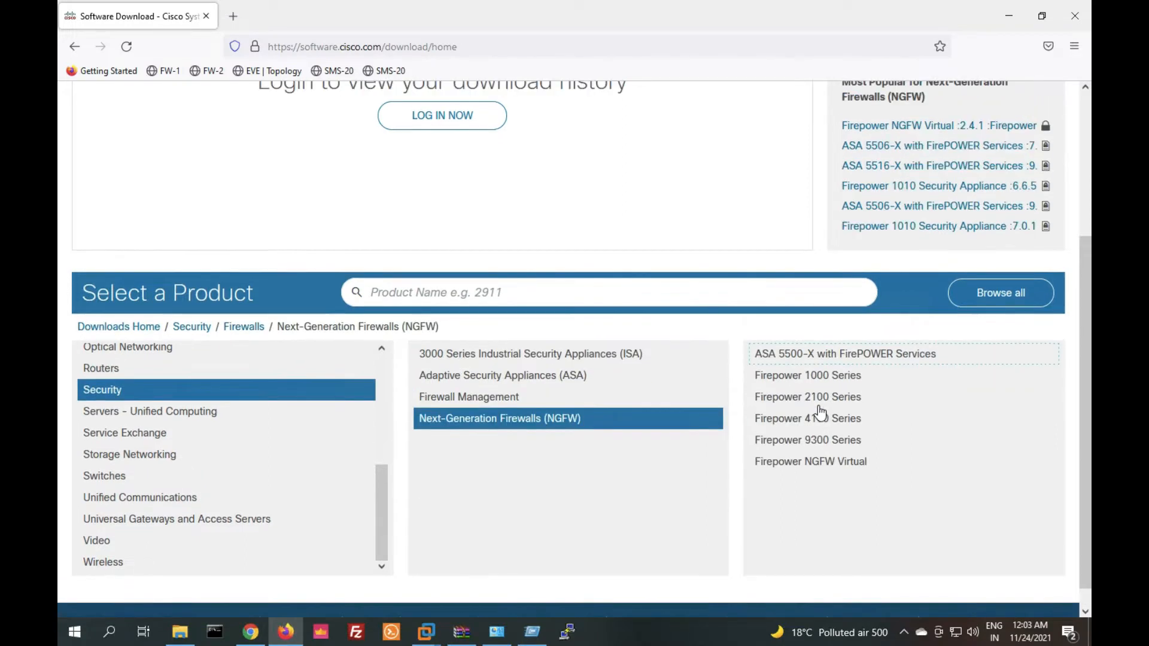
{"action": "mouse_move", "coordinate": [792, 470]}
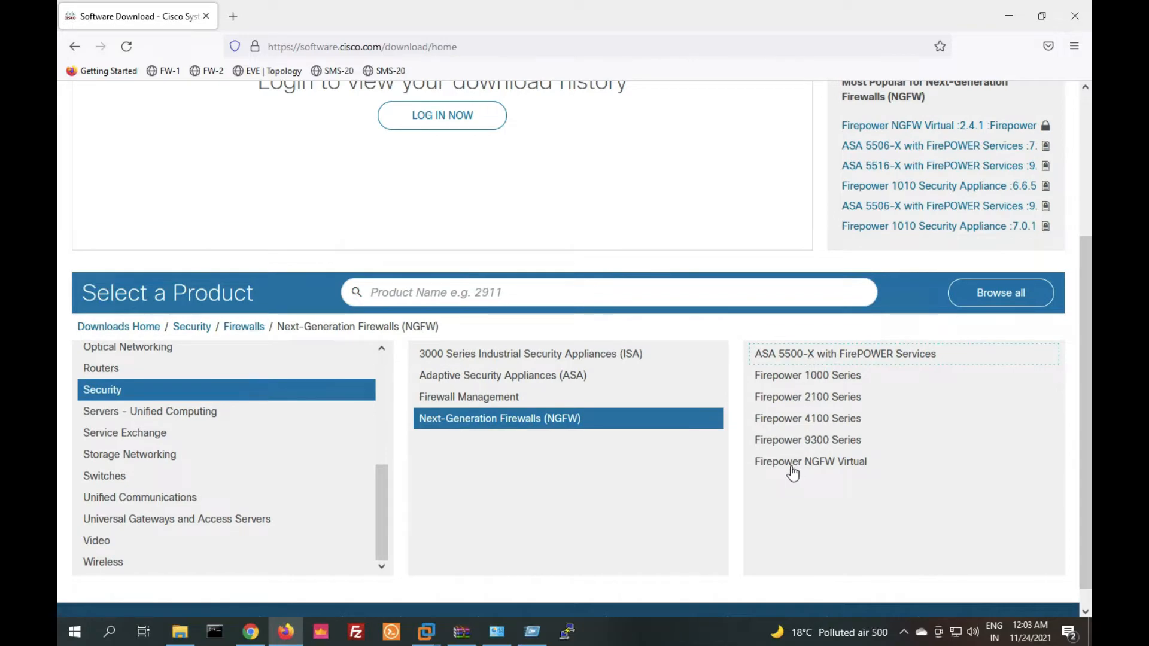
{"action": "mouse_move", "coordinate": [840, 469]}
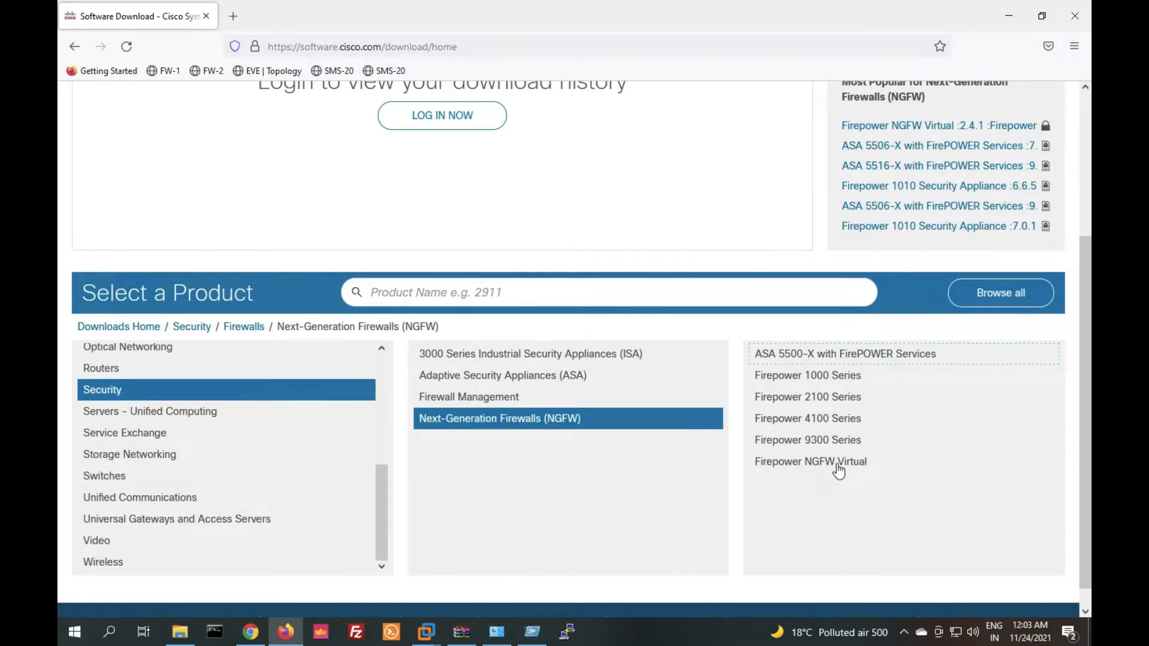
{"action": "left_click", "coordinate": [810, 462]}
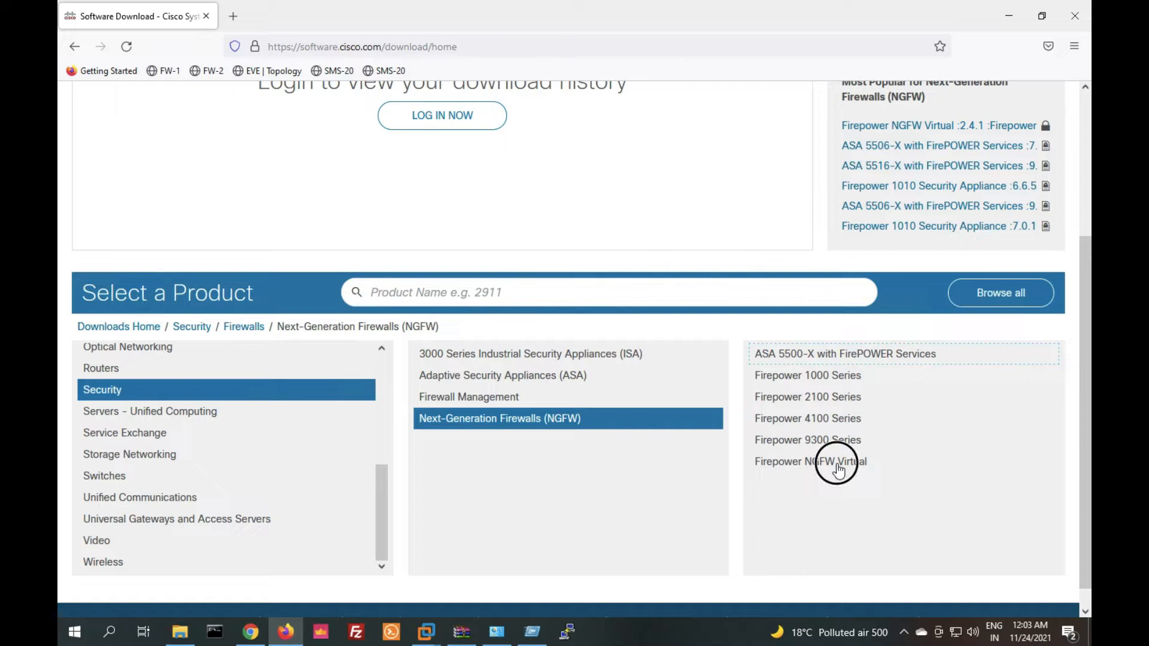
{"action": "left_click", "coordinate": [808, 462]}
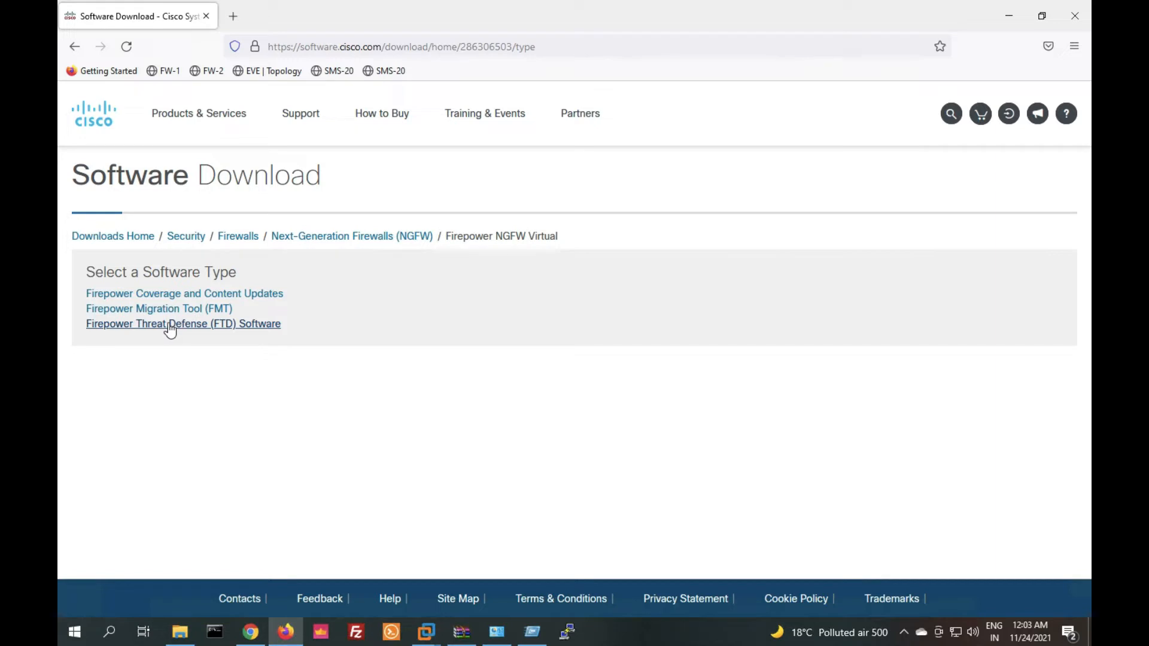
- Request the Firepower Threat Defense 6.2.0 qcow2 image download, which prompts for login
{"action": "left_click", "coordinate": [182, 323]}
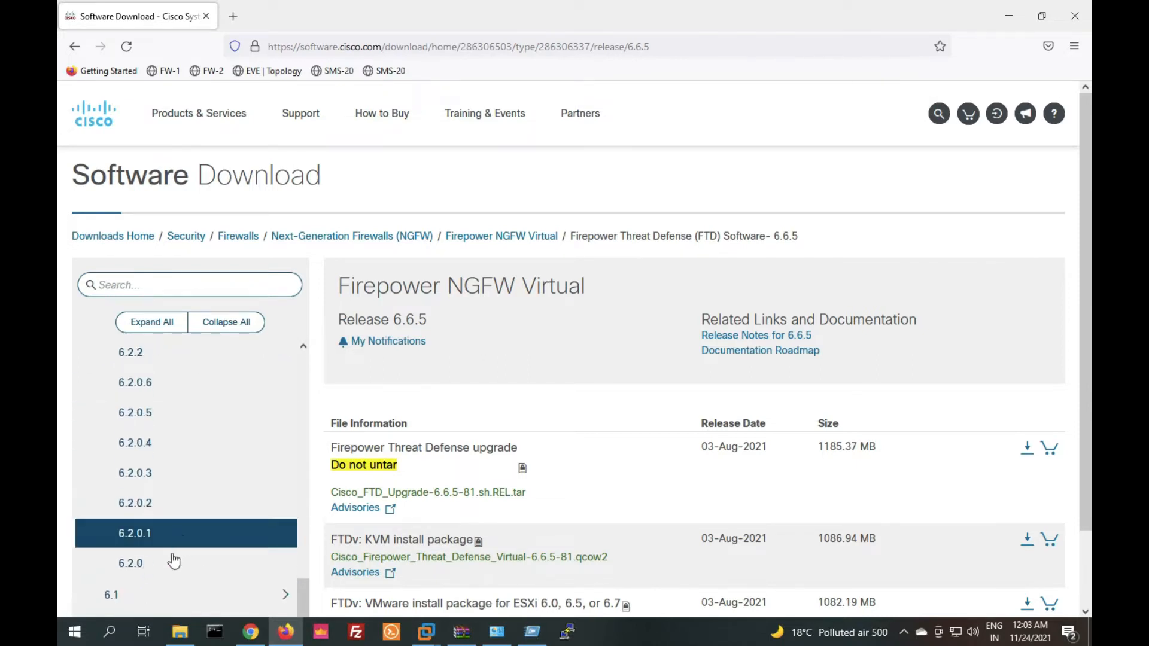
{"action": "left_click", "coordinate": [130, 562]}
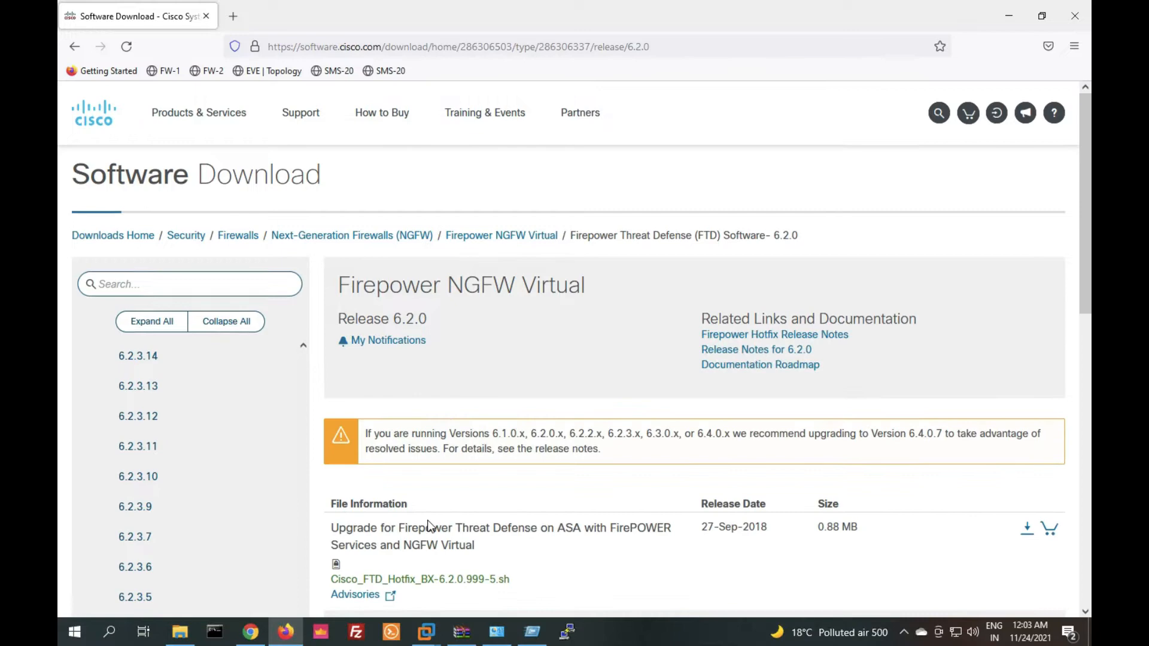
{"action": "scroll", "scroll_direction": "down", "scroll_amount": 3}
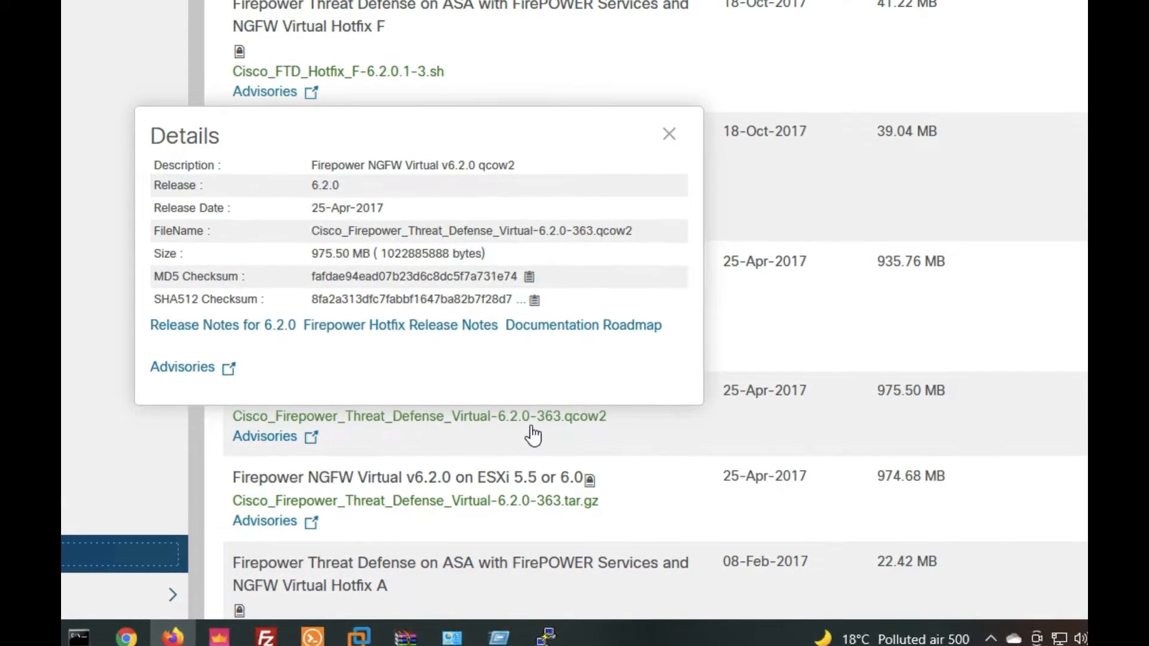
{"action": "left_click", "coordinate": [668, 133]}
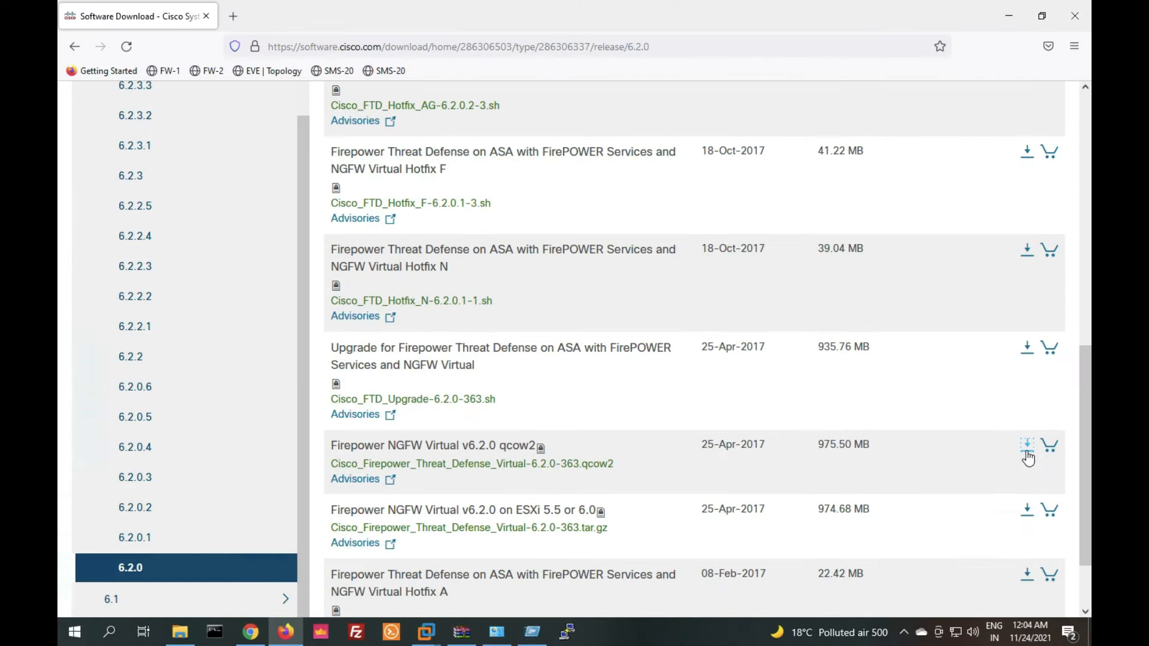
{"action": "left_click", "coordinate": [1027, 445]}
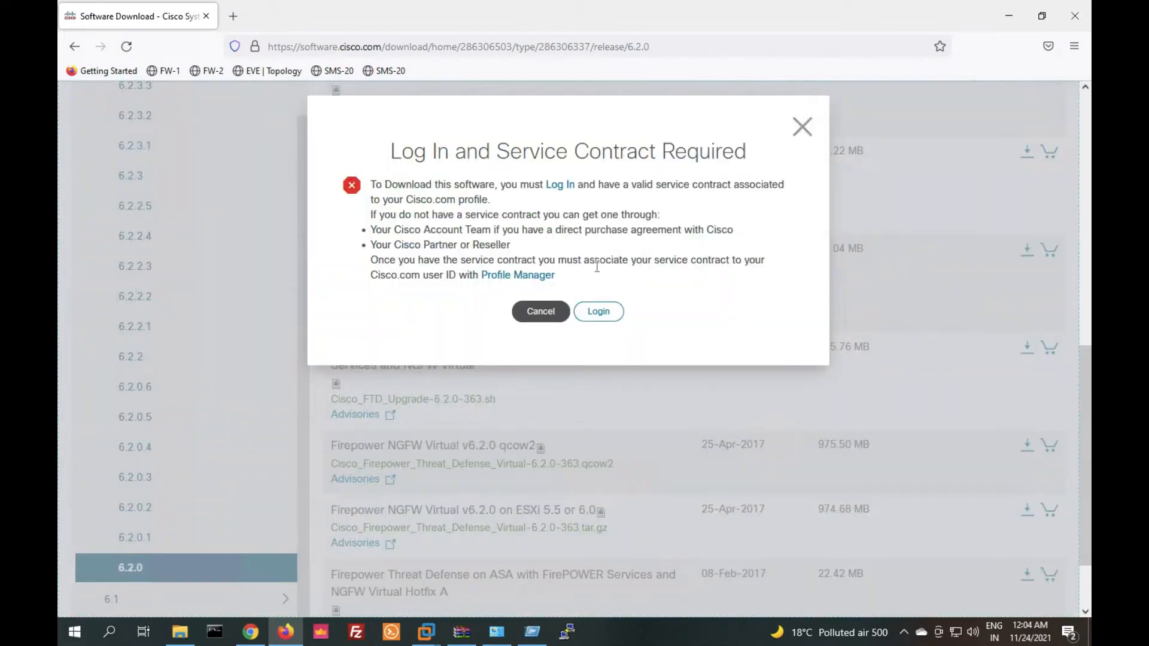
{"action": "mouse_move", "coordinate": [505, 293]}
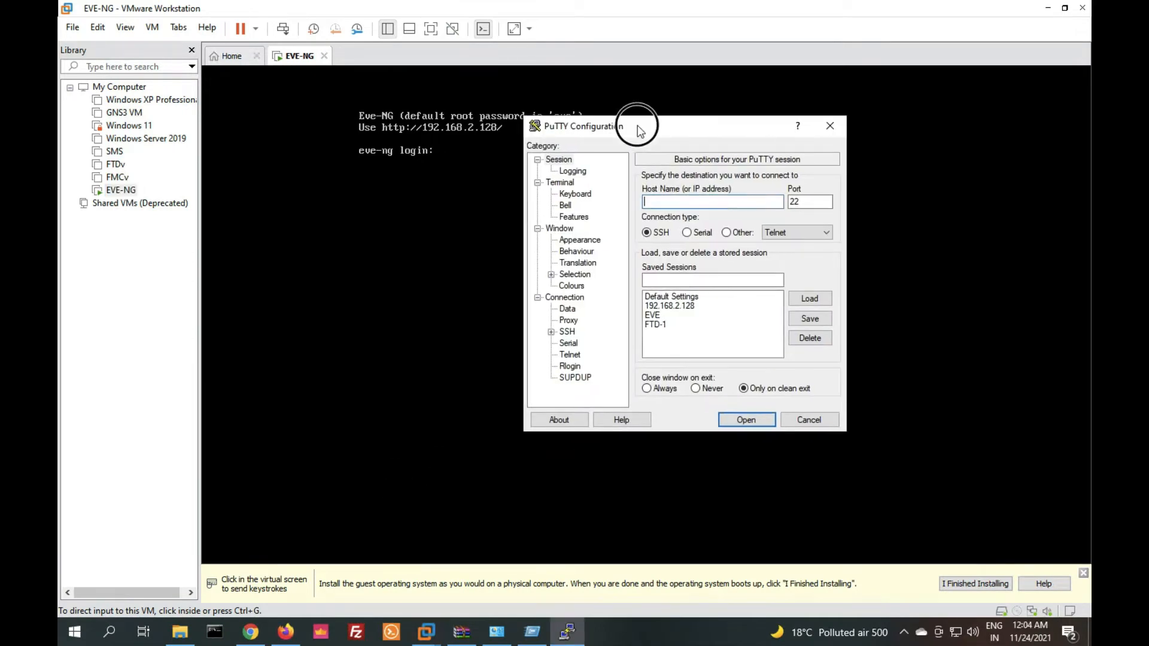
- SSH to 192.168.2.128 as root and create /root/tmp with mkdir
{"action": "left_click", "coordinate": [745, 419]}
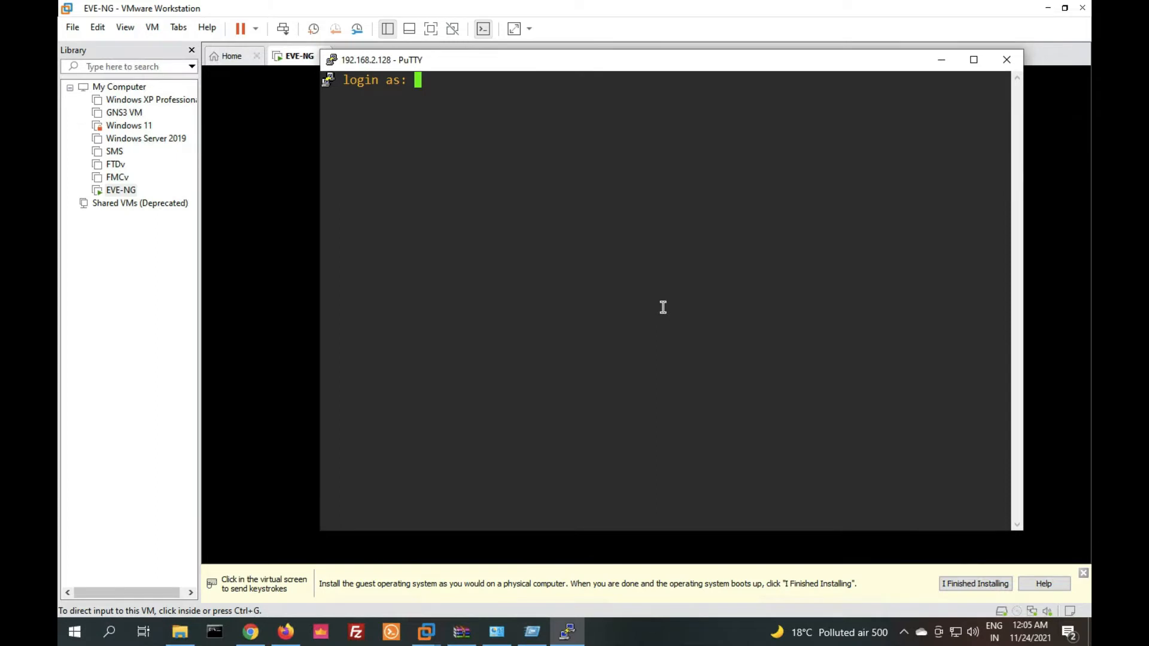
{"action": "type", "text": "root"}
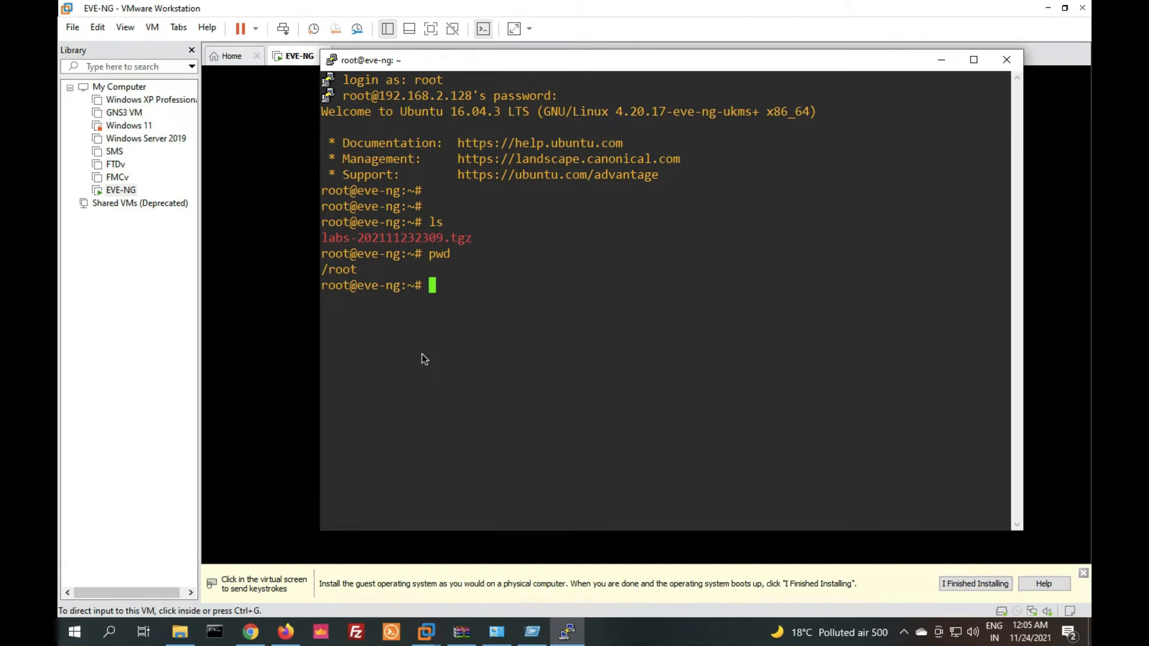
{"action": "type", "text": "mk"}
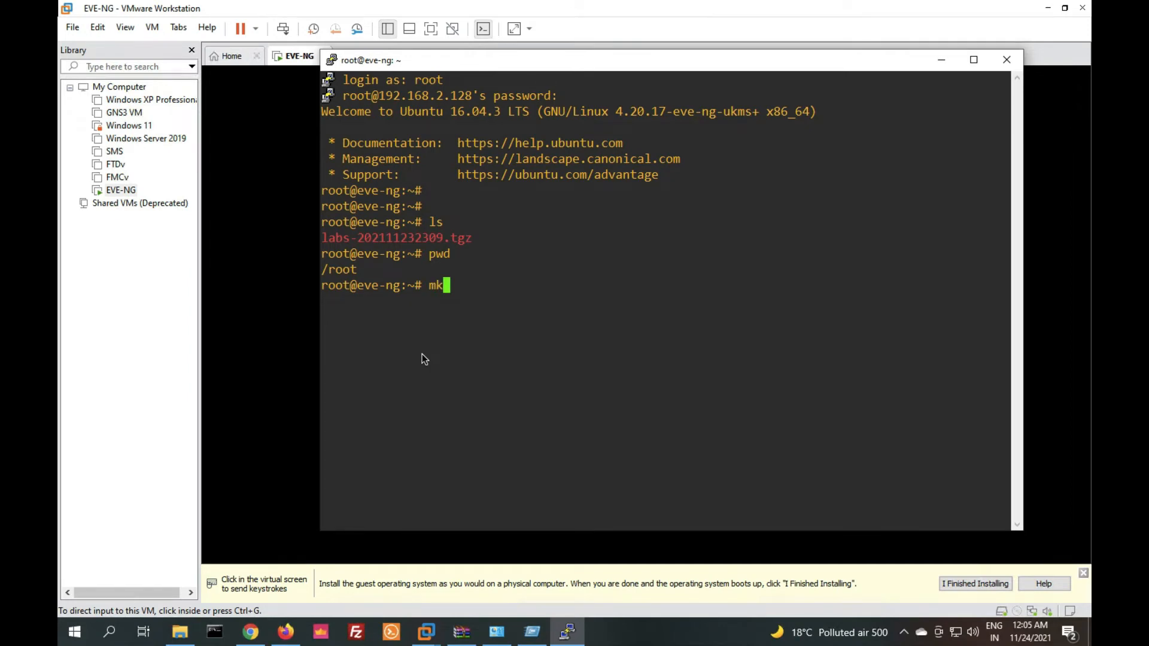
{"action": "type", "text": "d"}
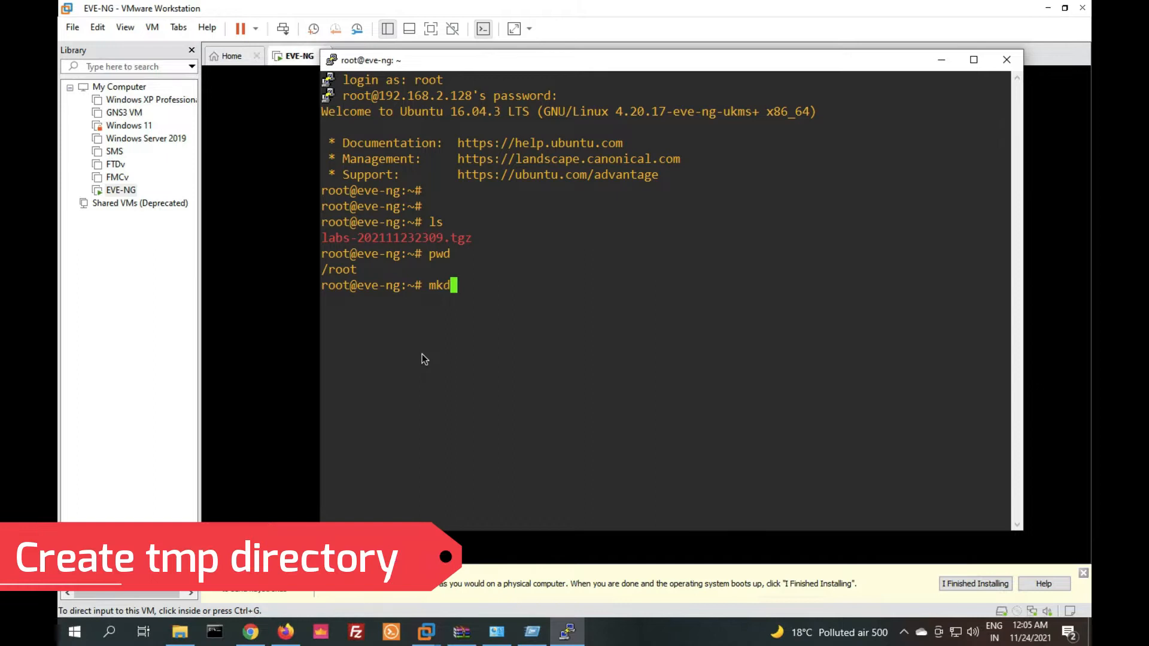
{"action": "type", "text": "ir /root/"}
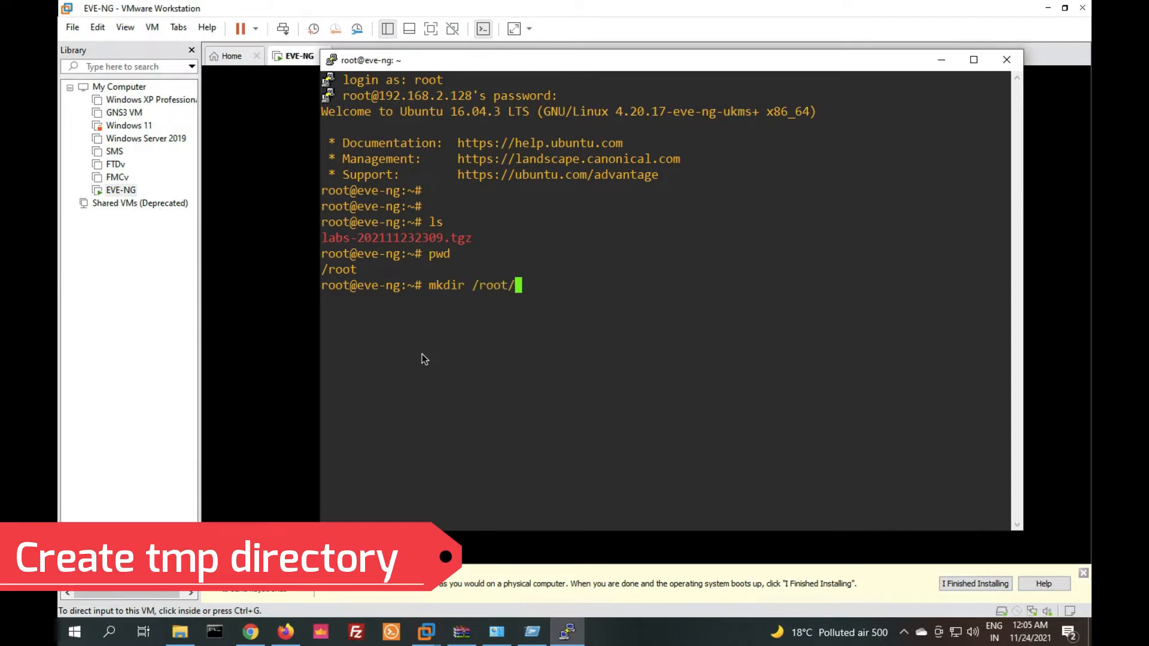
{"action": "type", "text": "tmp"}
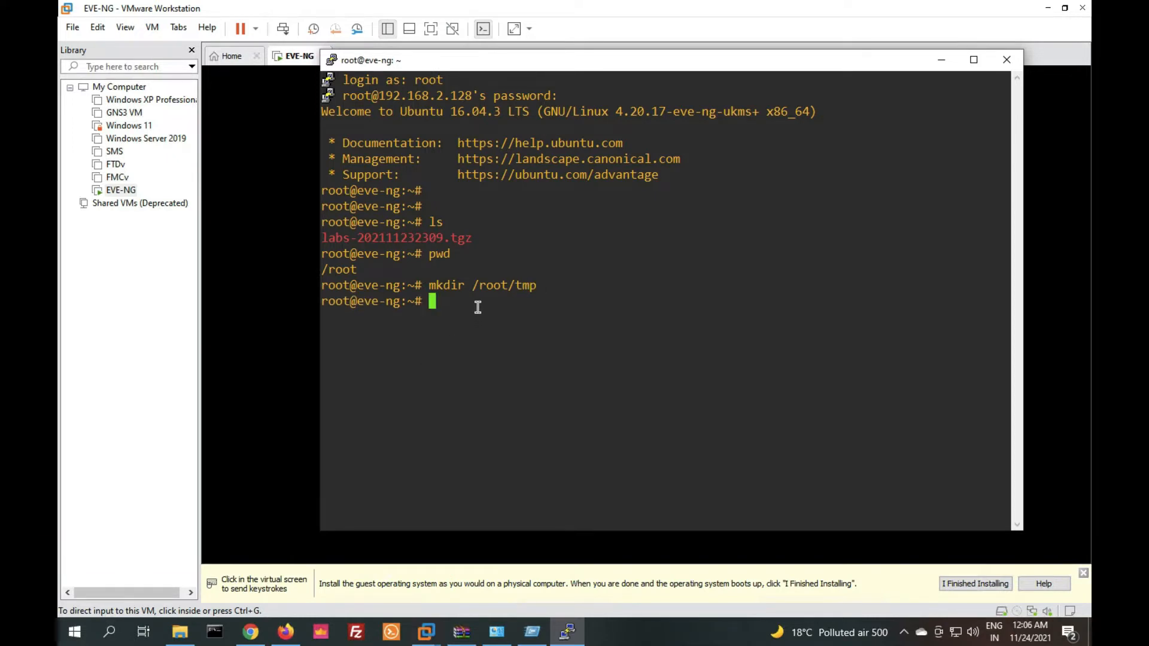
{"action": "double_click", "coordinate": [521, 285]}
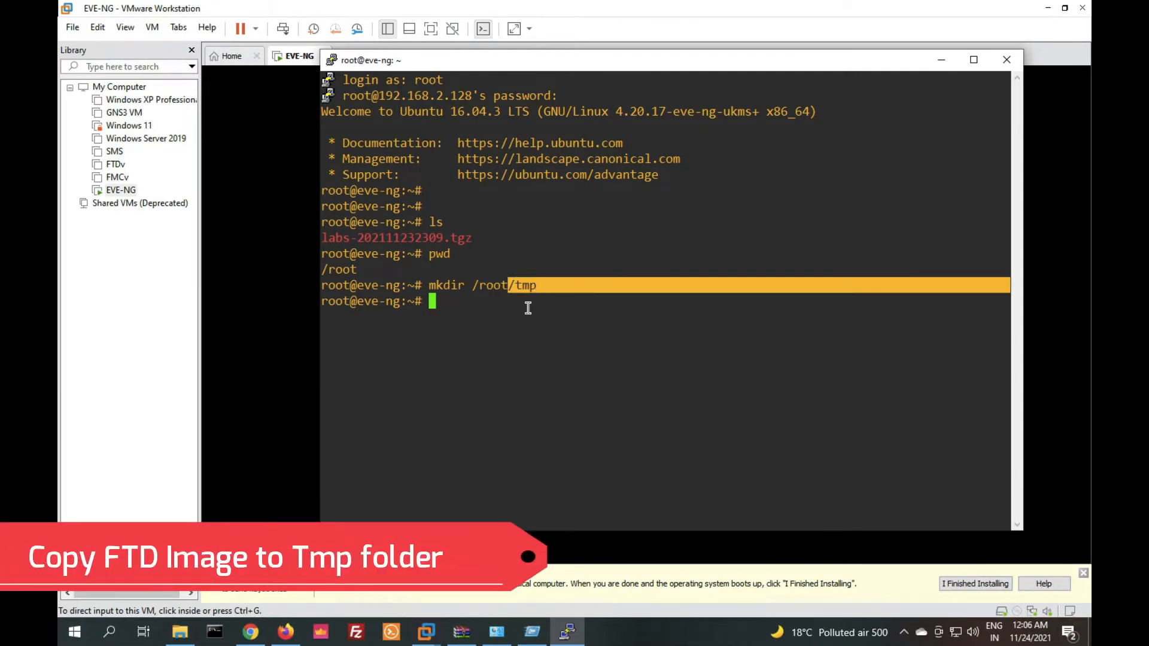
- Quickconnect FileZilla over SFTP to 192.168.2.128 as root
{"action": "left_click", "coordinate": [356, 632]}
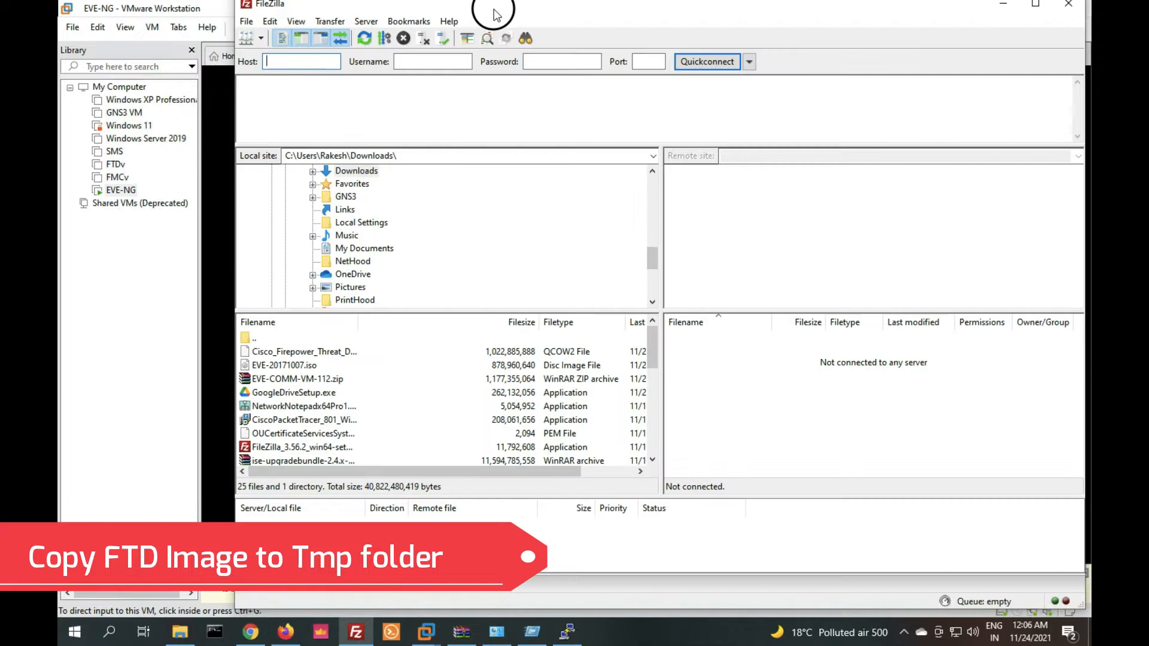
{"action": "type", "text": "192.168.2.128"}
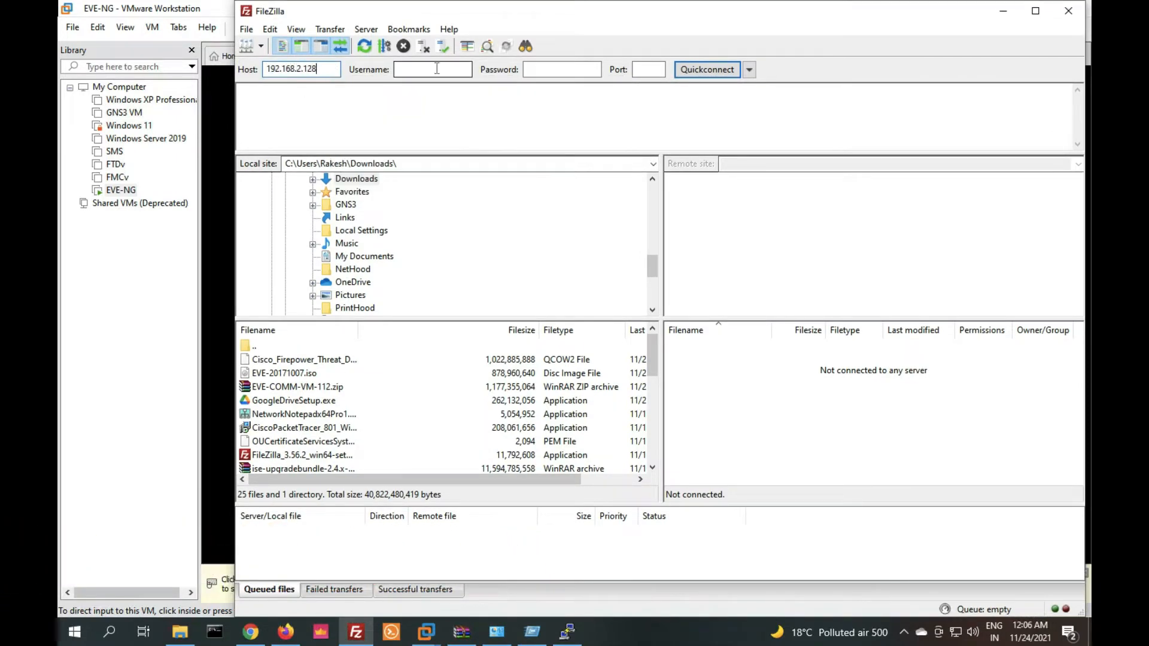
{"action": "type", "text": "root"}
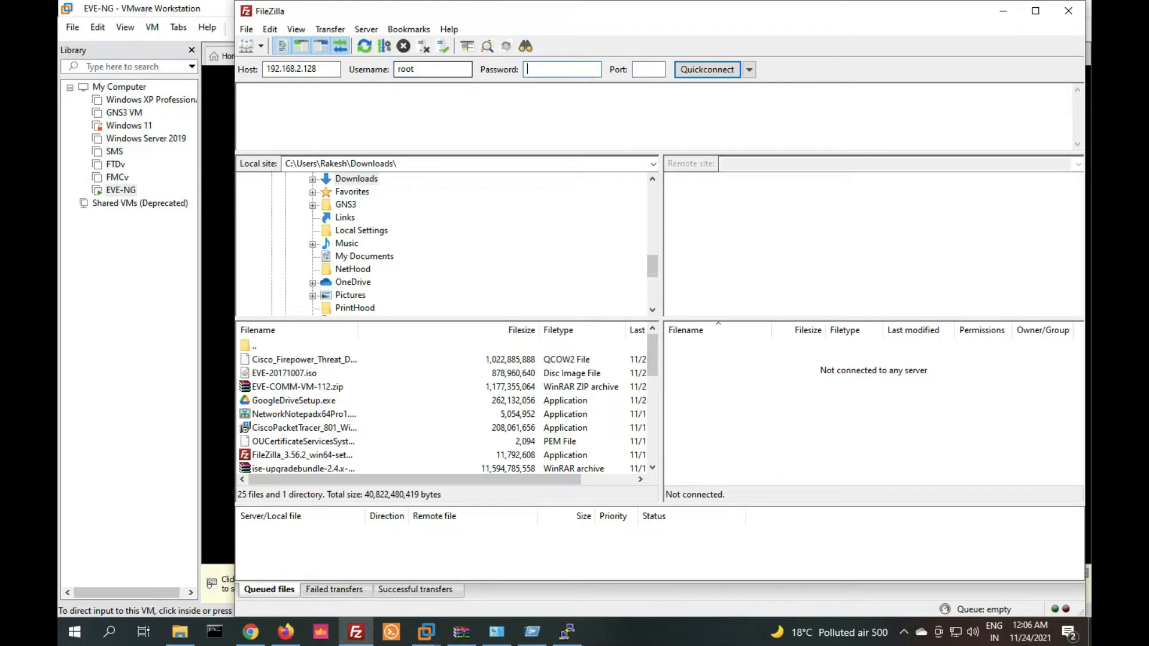
{"action": "left_click", "coordinate": [705, 69]}
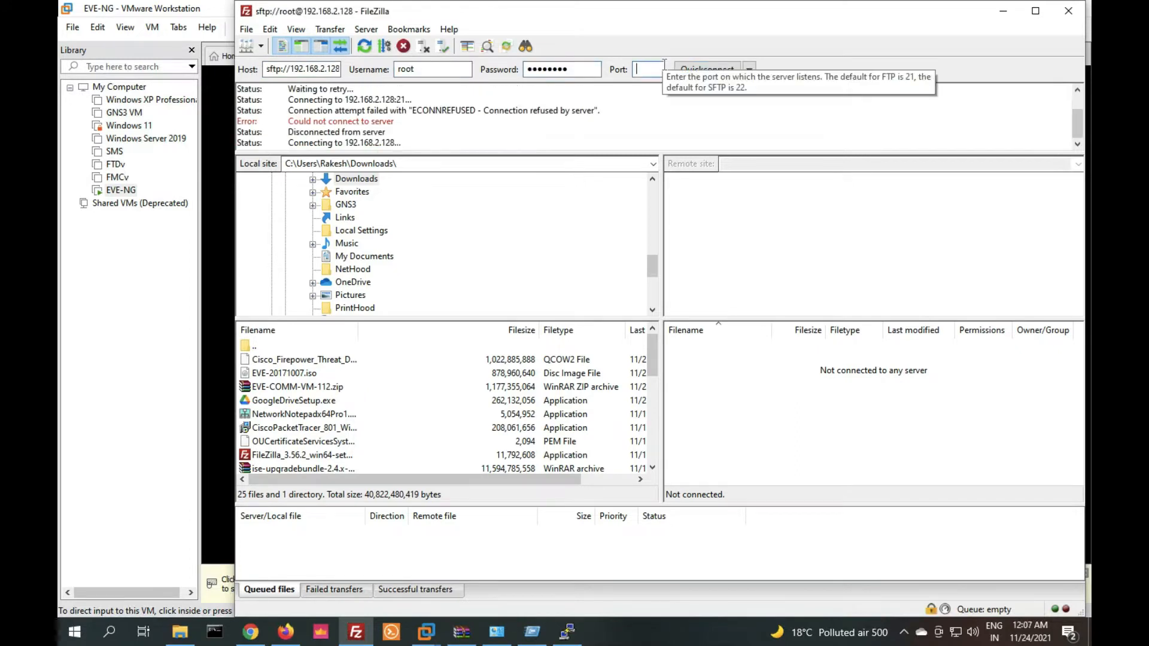
{"action": "left_click", "coordinate": [706, 69]}
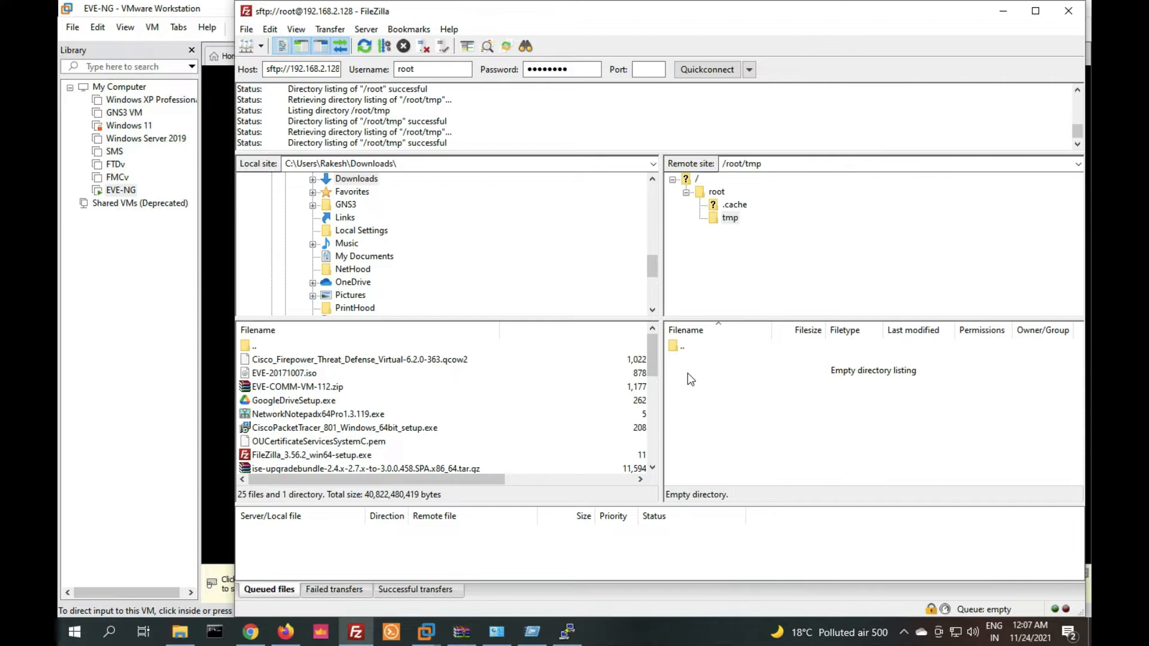
- Upload the Firepower Threat Defense 6.2.0-363 qcow2 image into /root/tmp
{"action": "left_click", "coordinate": [359, 360]}
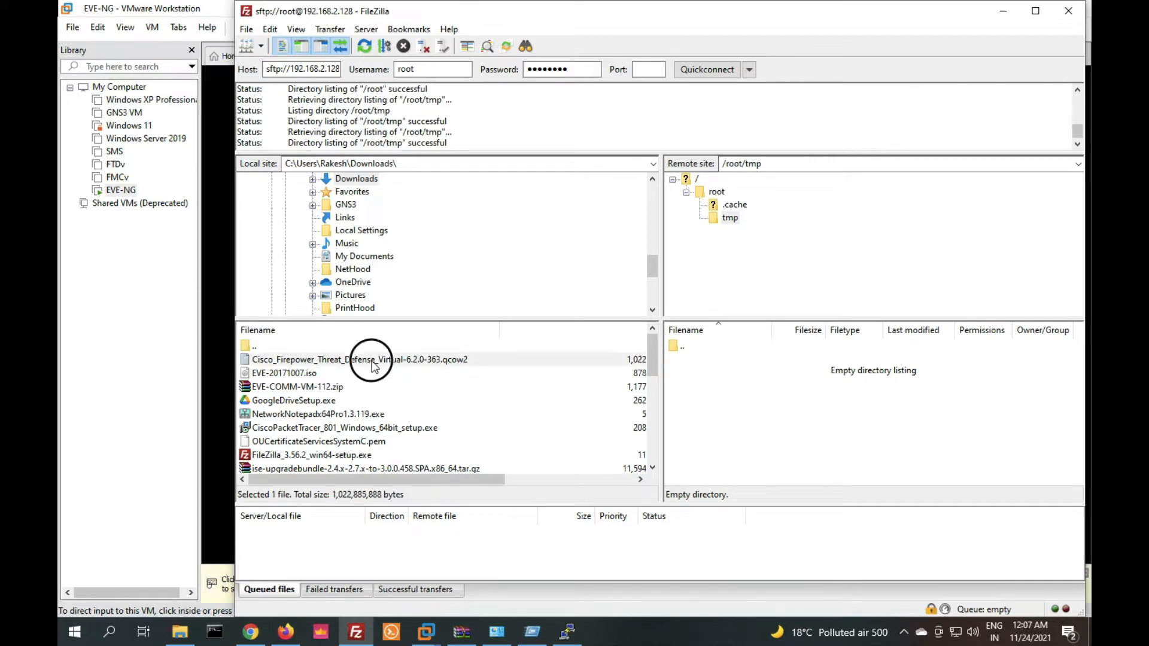
{"action": "double_click", "coordinate": [359, 359]}
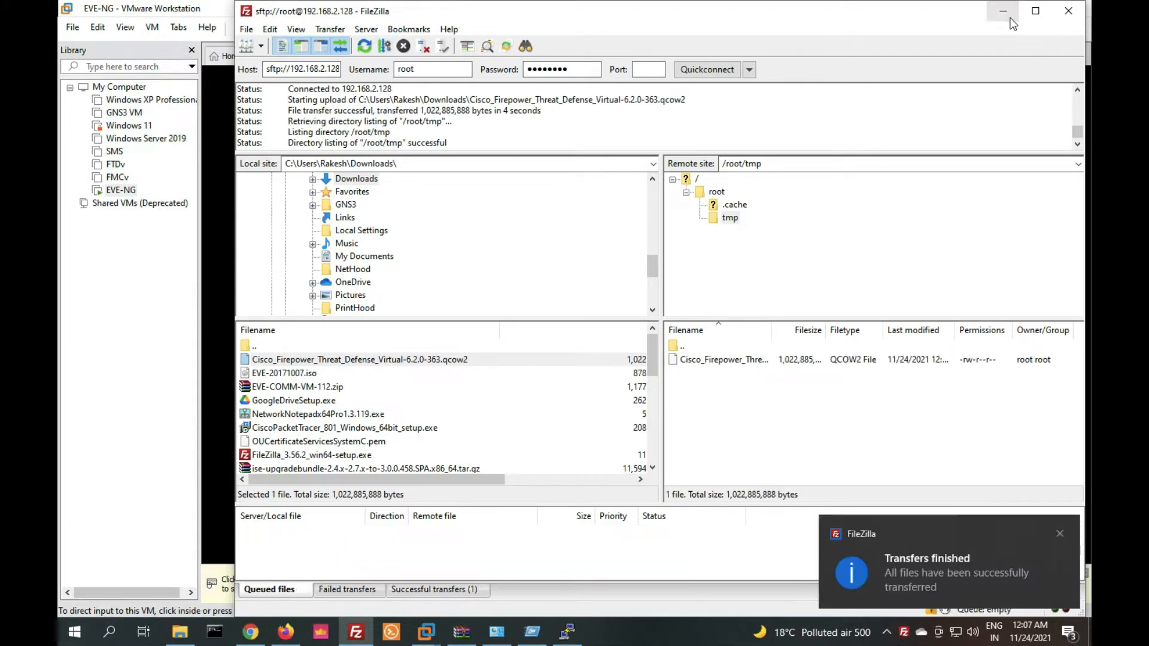
- Confirm the image in /root/tmp, then mkdir /opt/unetlab/addons/qemu/firepower6-FTD-6.2.0-363
{"action": "left_click", "coordinate": [1003, 11]}
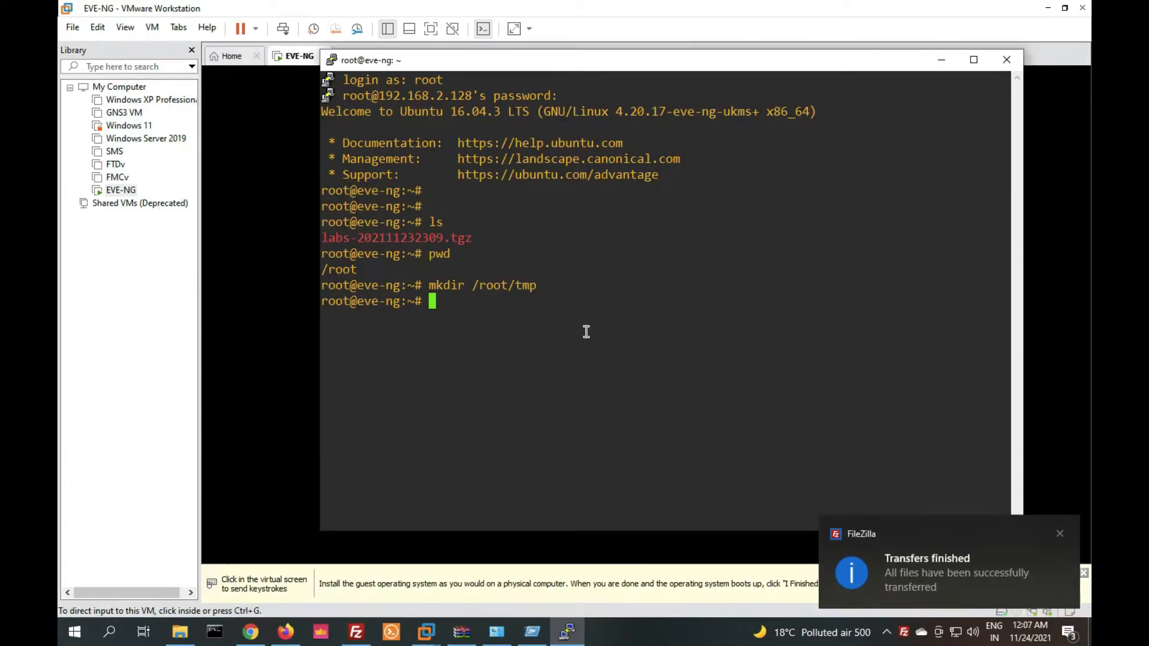
{"action": "type", "text": "ls"}
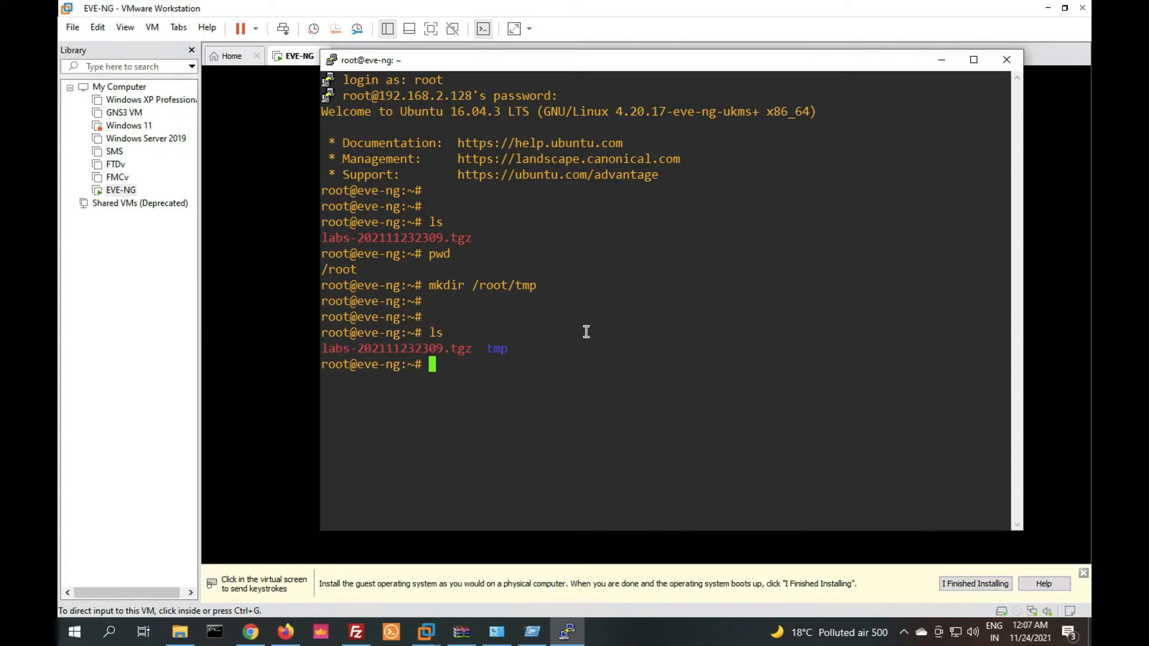
{"action": "type", "text": "cd /root/tmp/"}
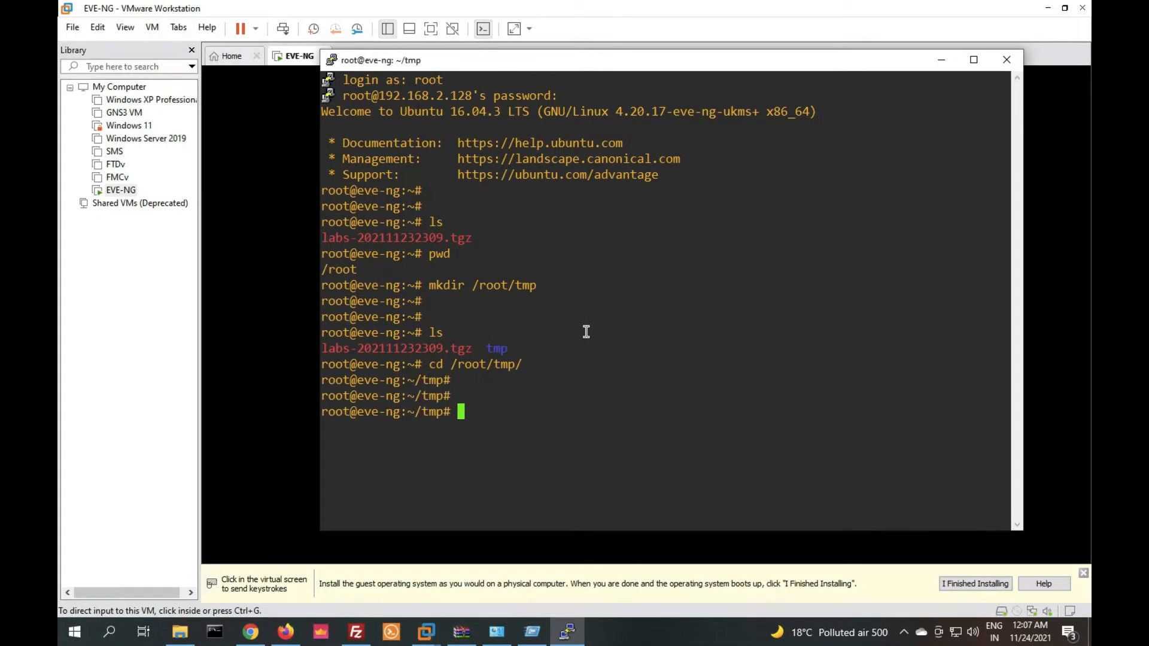
{"action": "type", "text": "ls"}
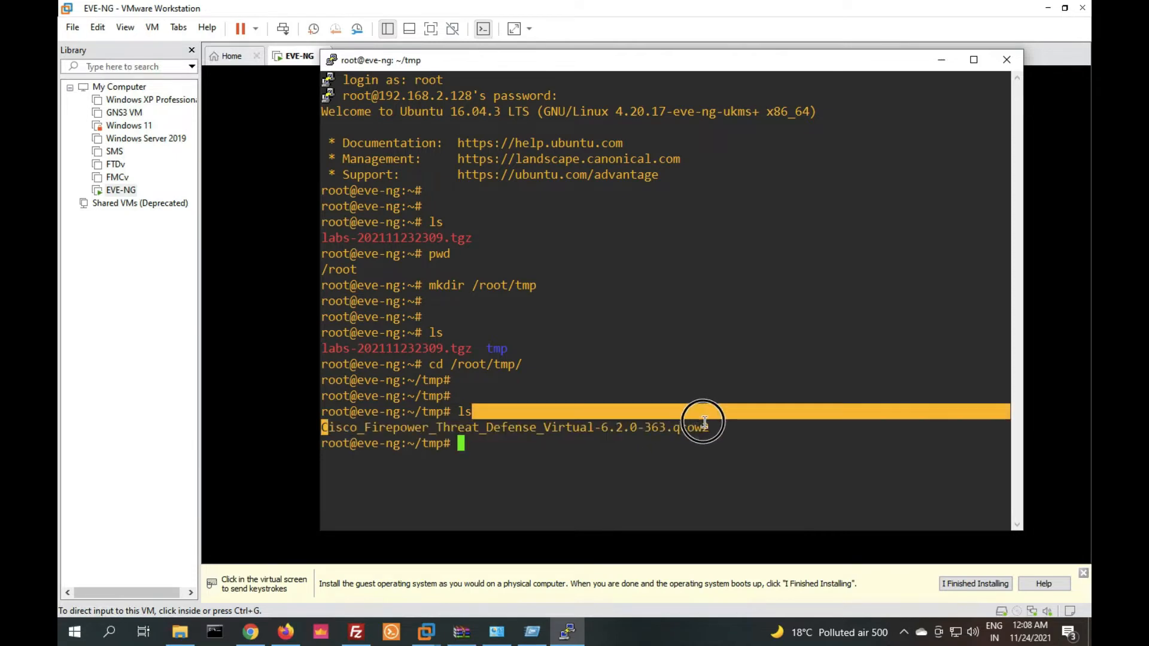
{"action": "mouse_move", "coordinate": [652, 459]}
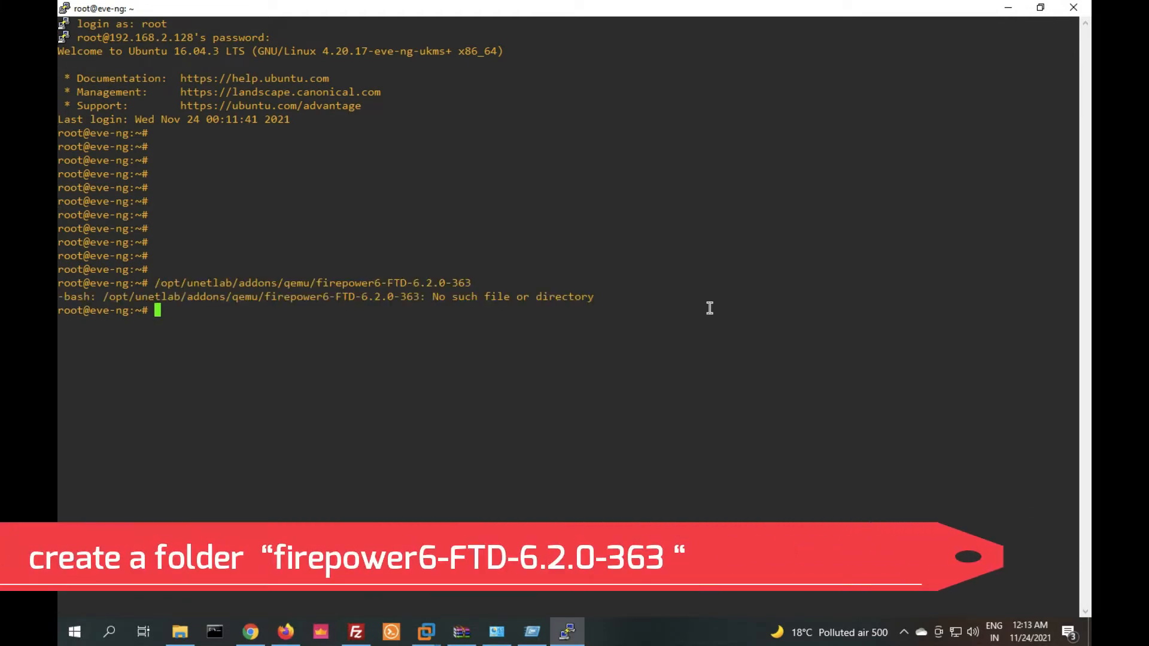
{"action": "type", "text": "mkd"}
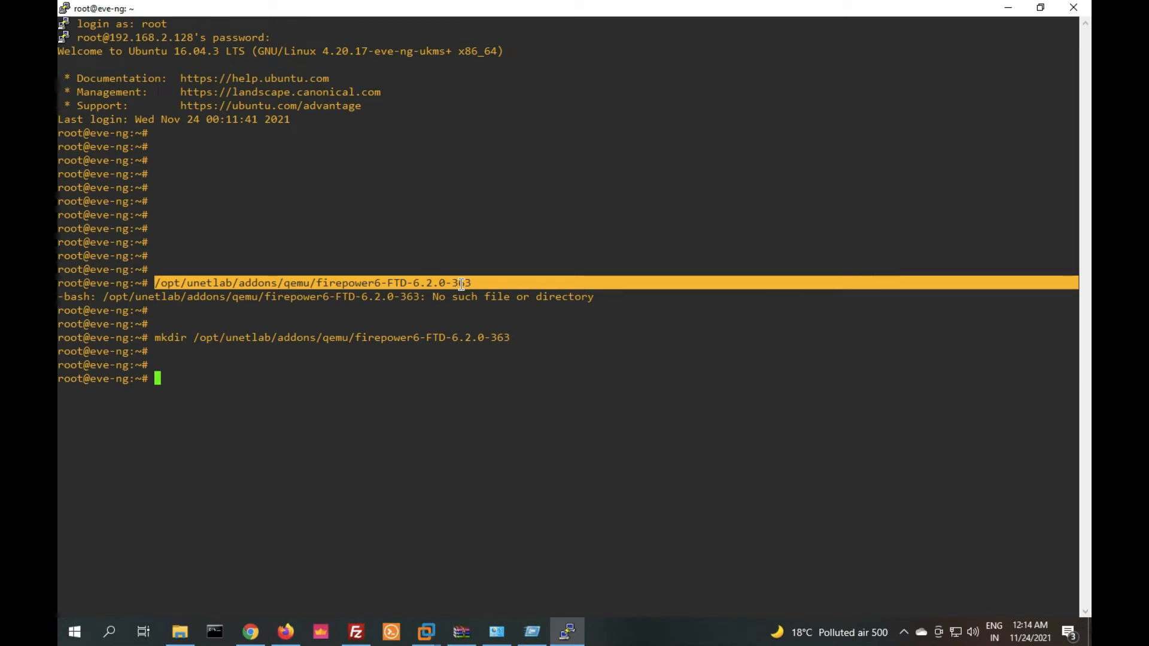
- Change into /root/tmp/ and list the Firepower 6.2.0-363 qcow2 image
{"action": "type", "text": "cd /"}
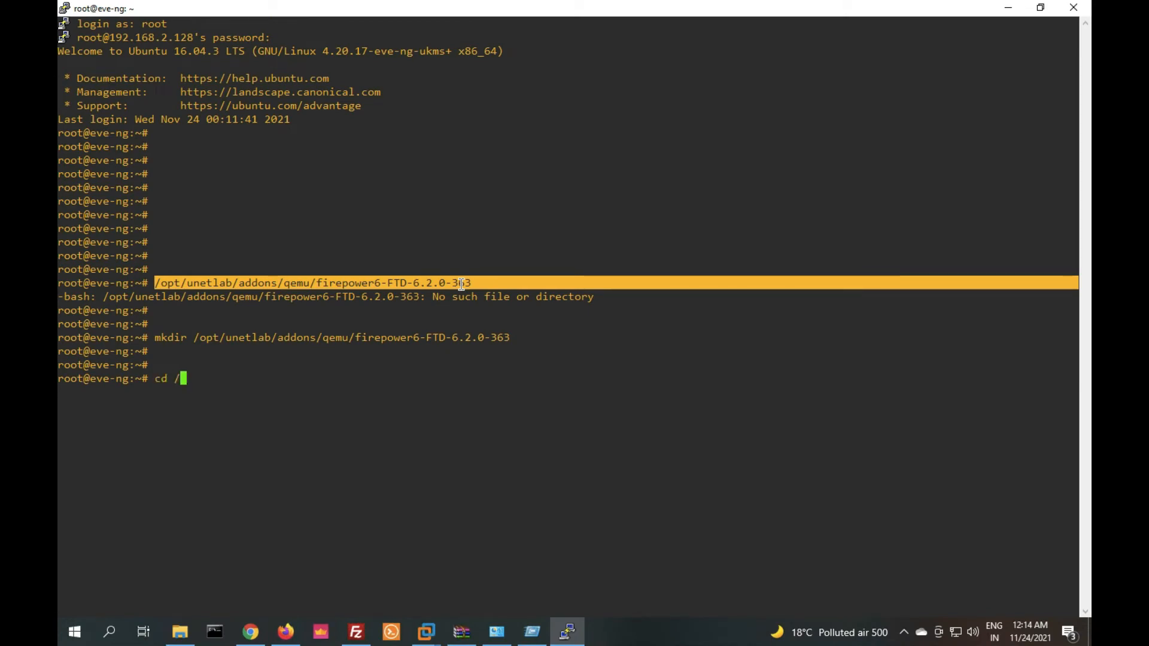
{"action": "type", "text": "opt/"}
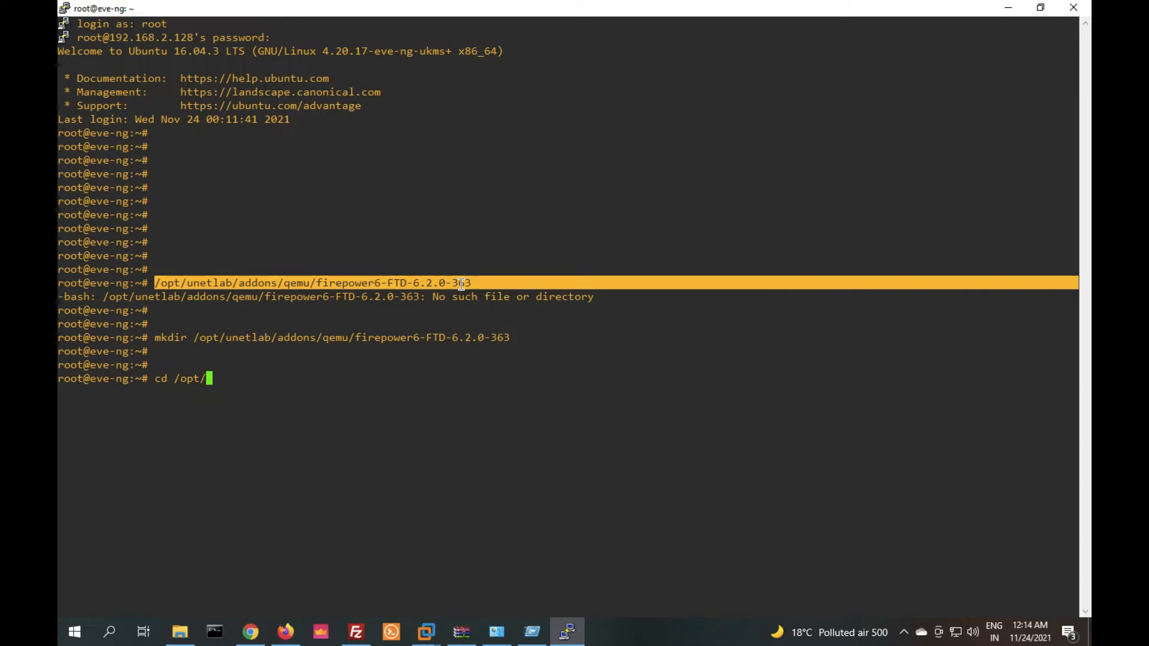
{"action": "type", "text": "root/"}
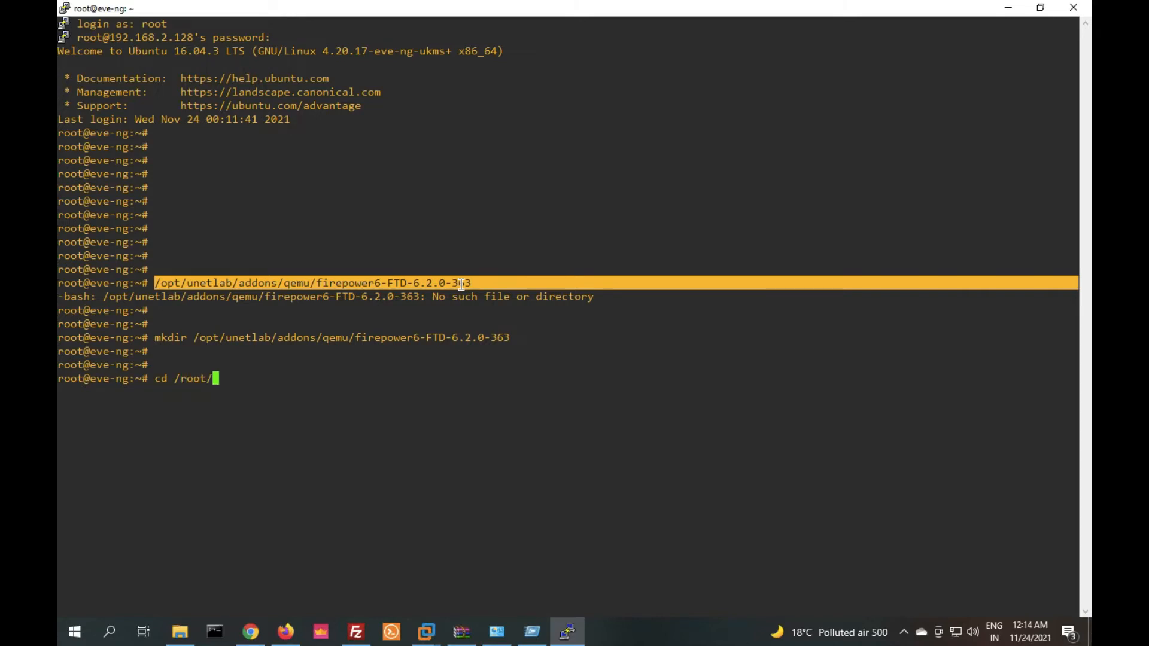
{"action": "type", "text": "tmp/"}
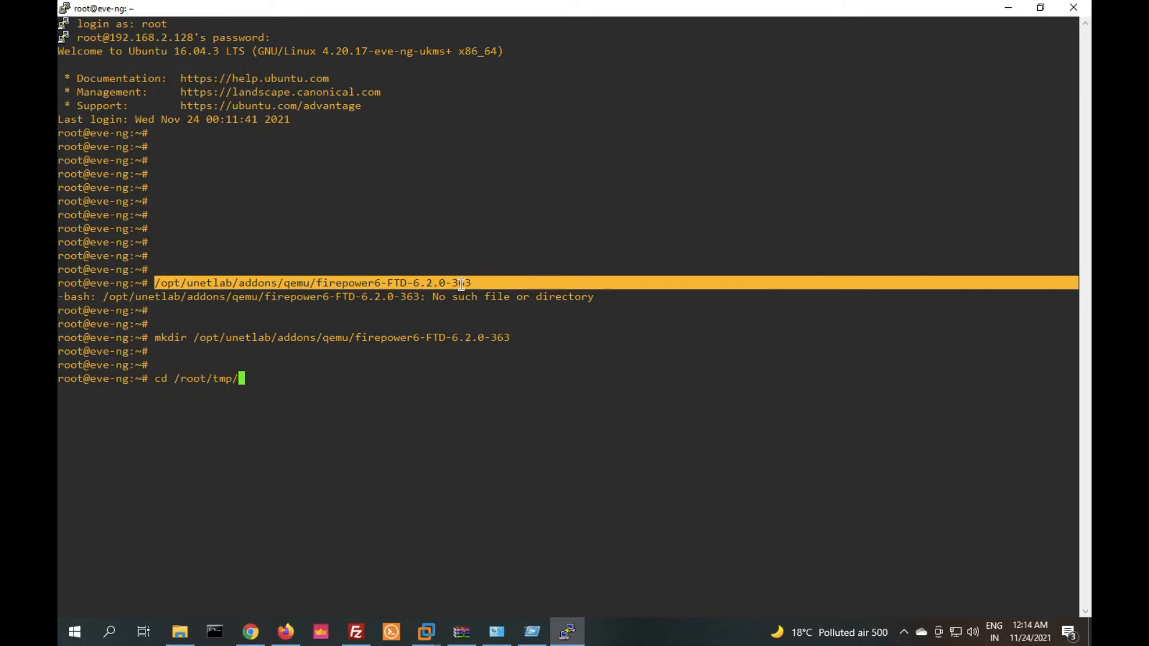
{"action": "type", "text": "ls"}
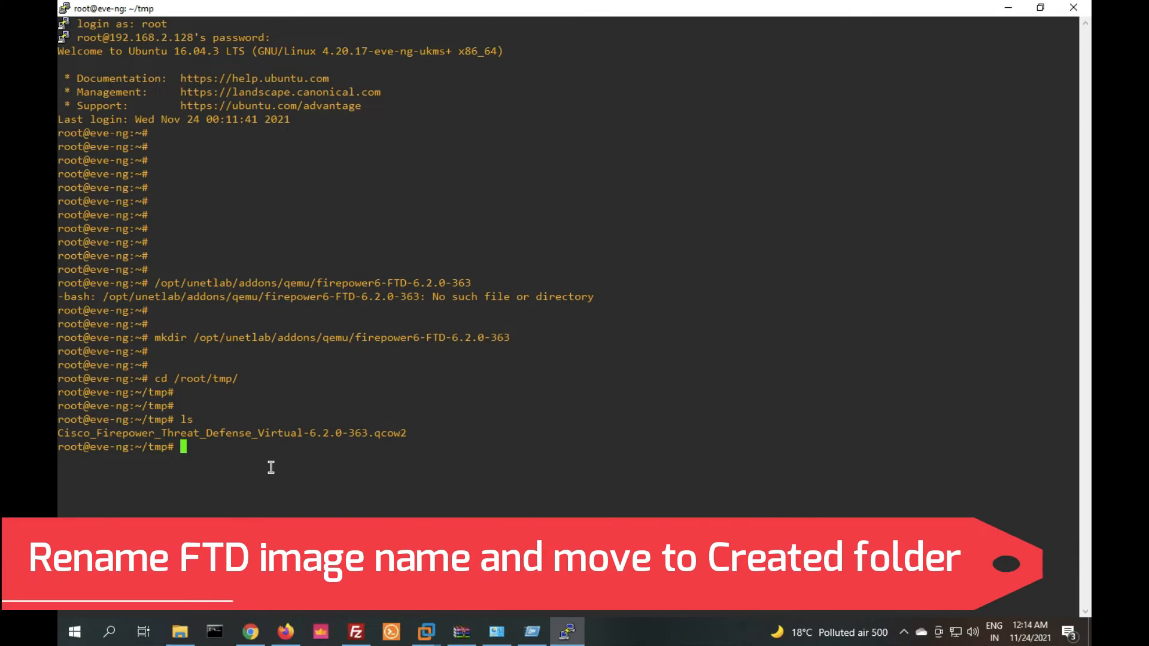
- Move the FTD qcow2 into /opt/unetlab/addons/qemu/firepower6-FTD-6.2.0-363 as virtioa.qcow2
{"action": "key", "text": "enter"}
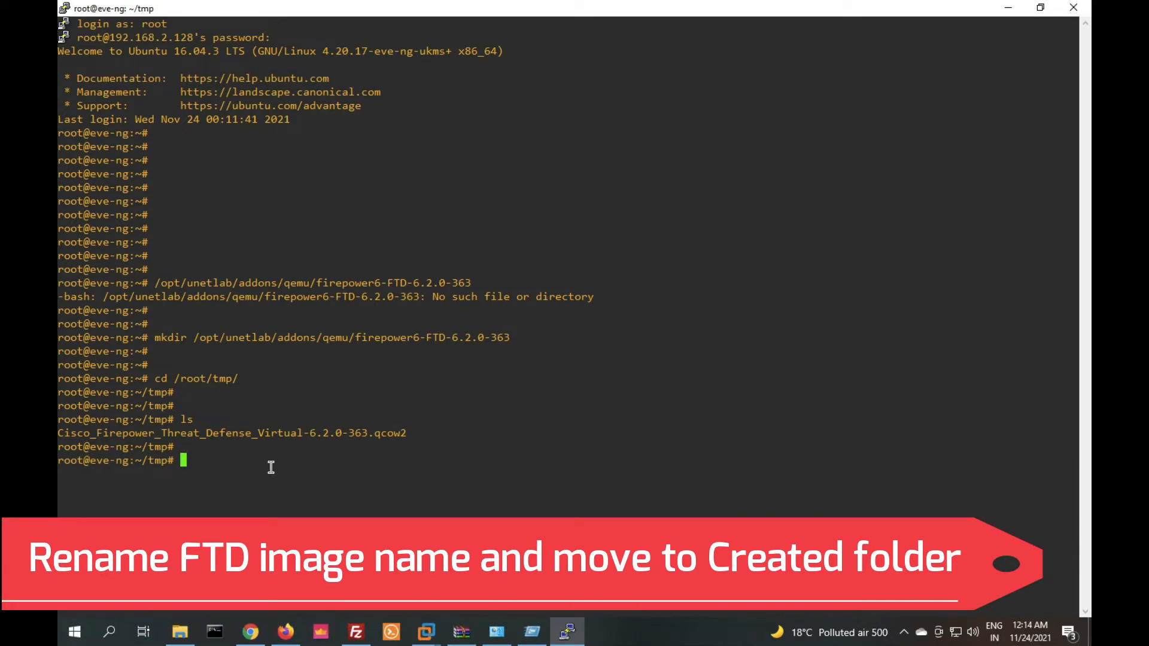
{"action": "type", "text": "mv"}
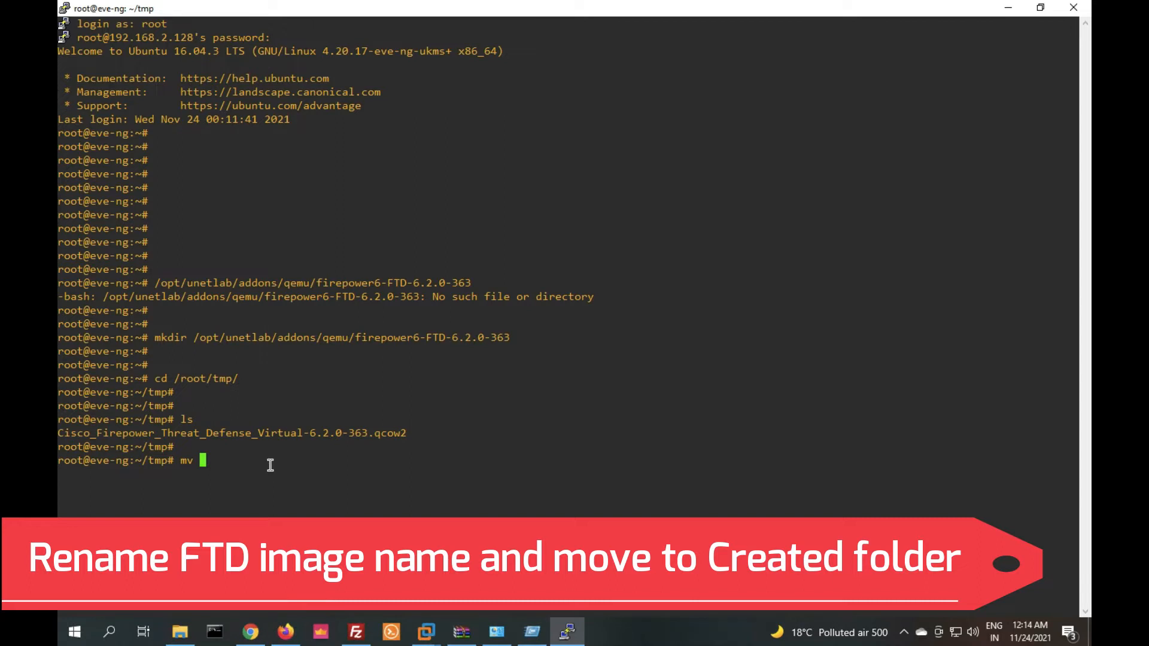
{"action": "type", "text": "Cisco_Firepower_Threat_Defense_Virtual-6.2.0-363.qcow2"}
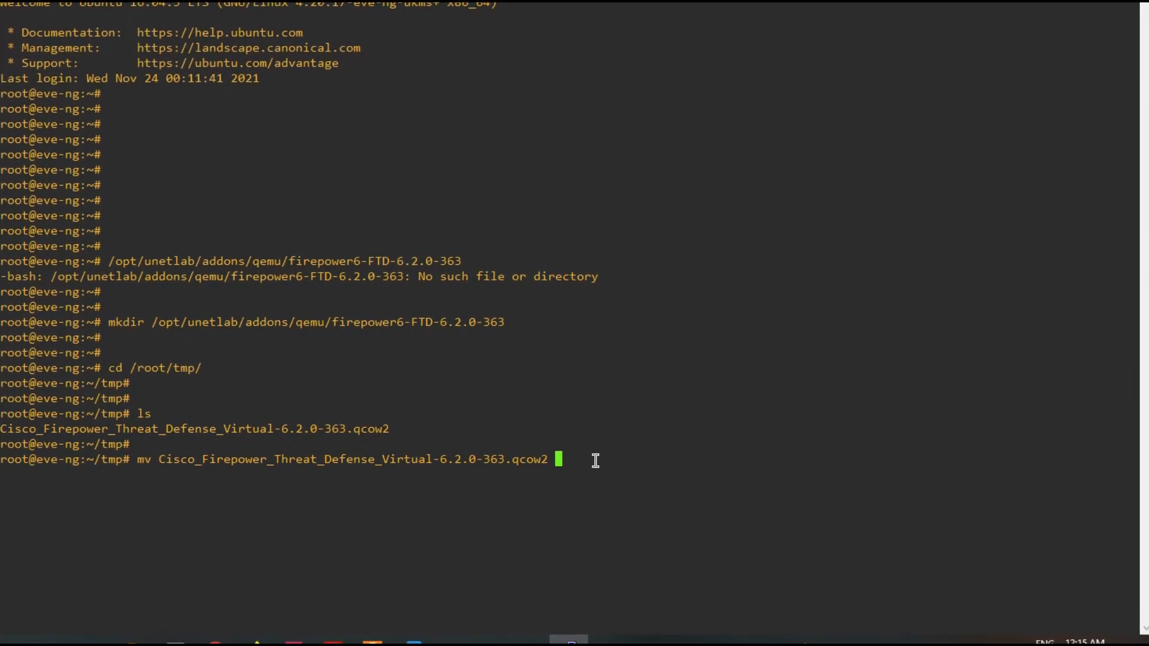
{"action": "type", "text": "/opt/"}
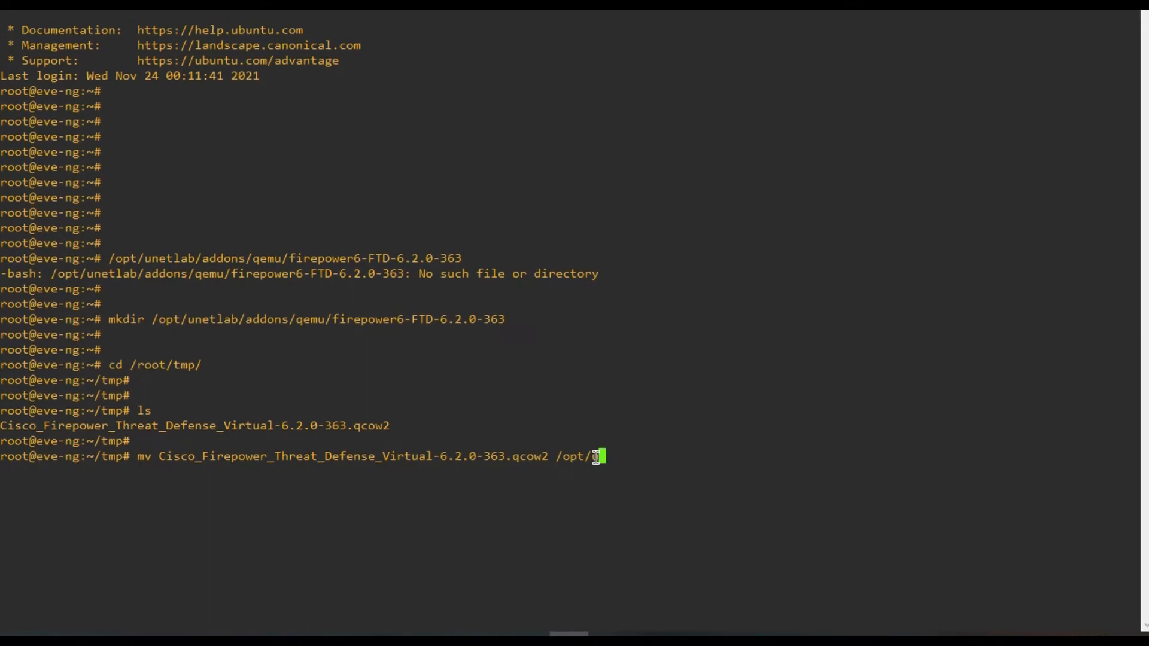
{"action": "type", "text": "unetlab/addons/qemu/firepower6-FTD-6.2.0-363/"}
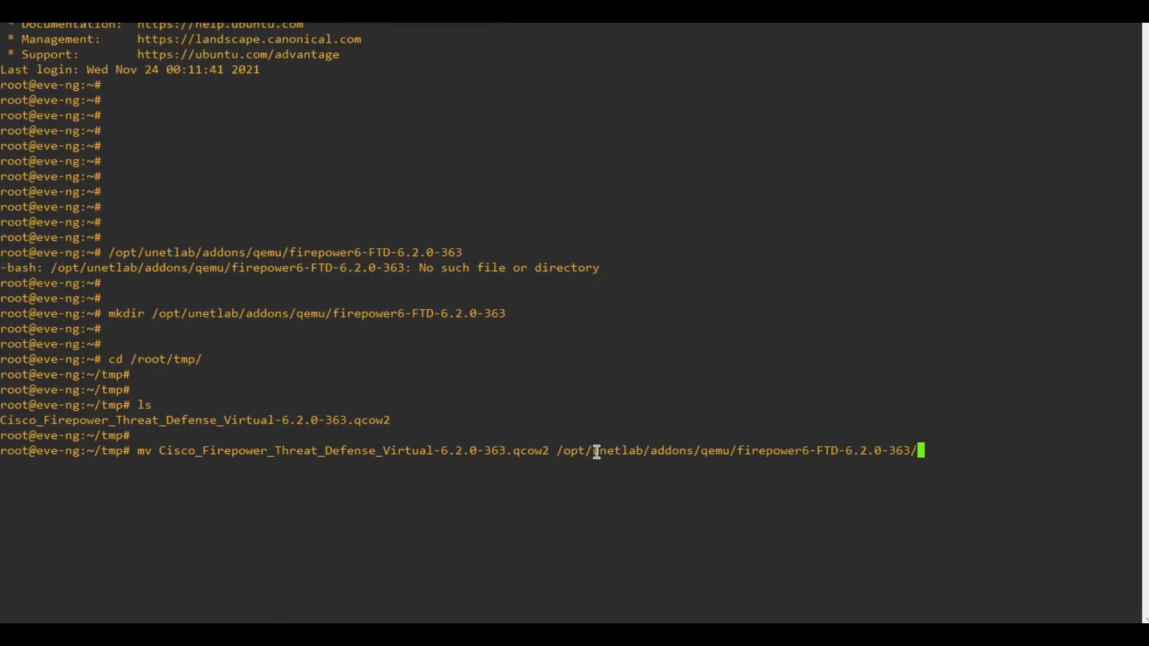
{"action": "scroll", "scroll_direction": "down", "scroll_amount": 3}
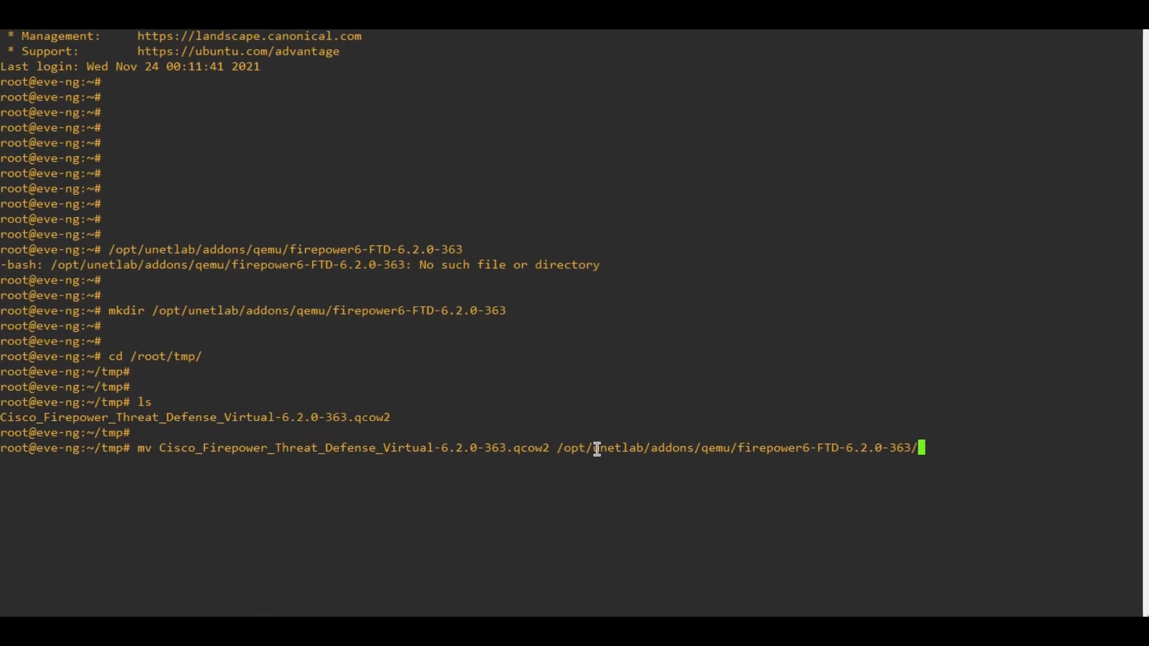
{"action": "type", "text": "virtioa.qcow2"}
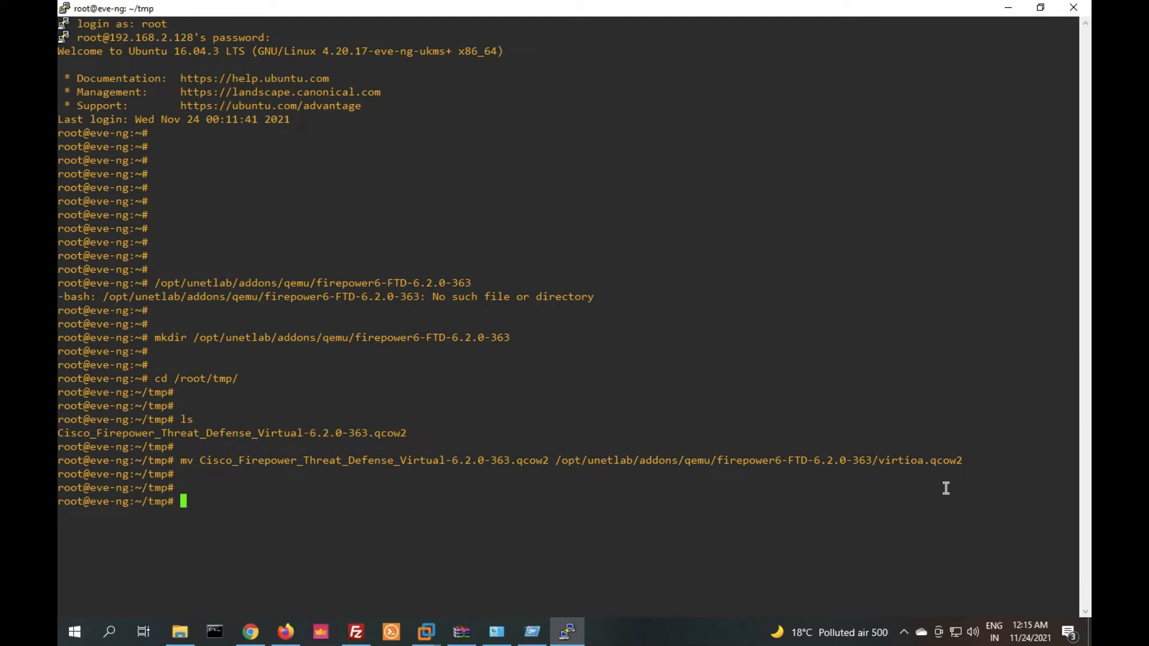
- Change into /opt/unetlab/addons/qemu/firepower6-FTD-6.2.0-363 to check virtioa.qcow2
{"action": "type", "text": "cd"}
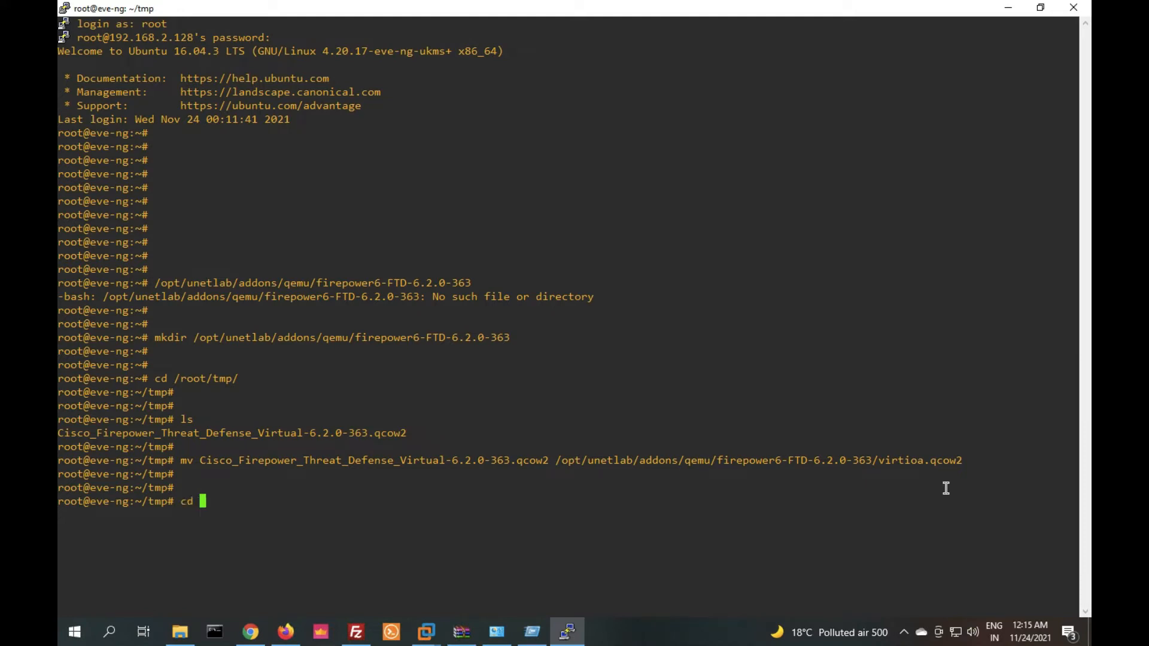
{"action": "left_click_drag", "start_coordinate": [553, 460], "coordinate": [677, 460]}
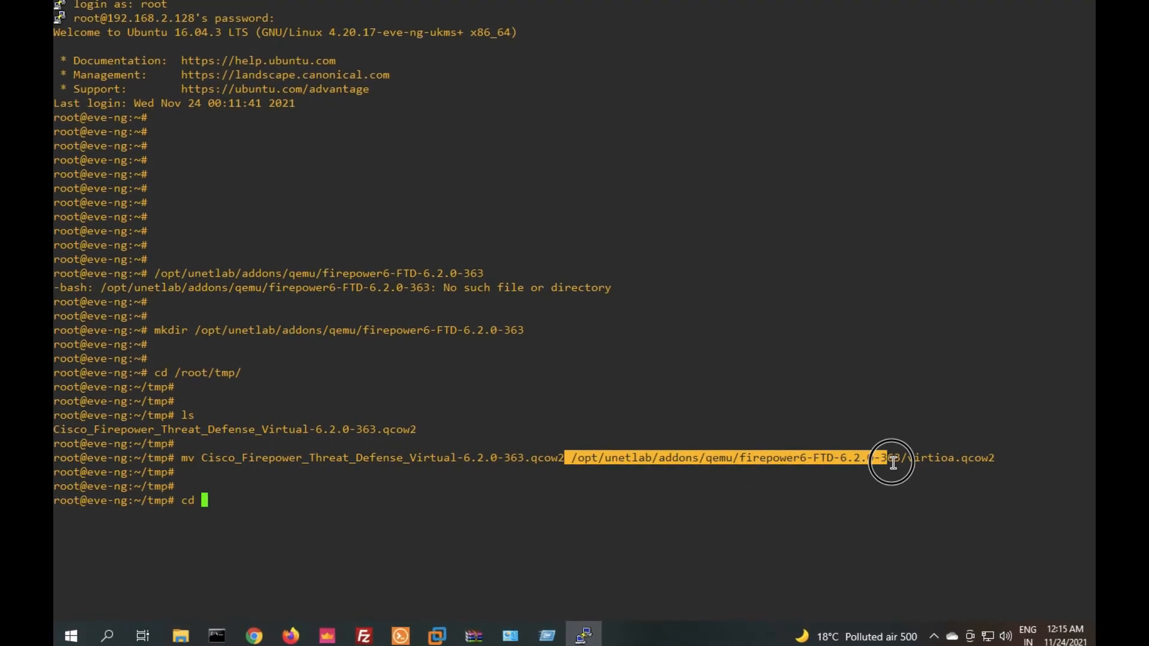
{"action": "type", "text": "/opt/unetlab/addons/qemu/firepower6-FTD-6.2.0-363"}
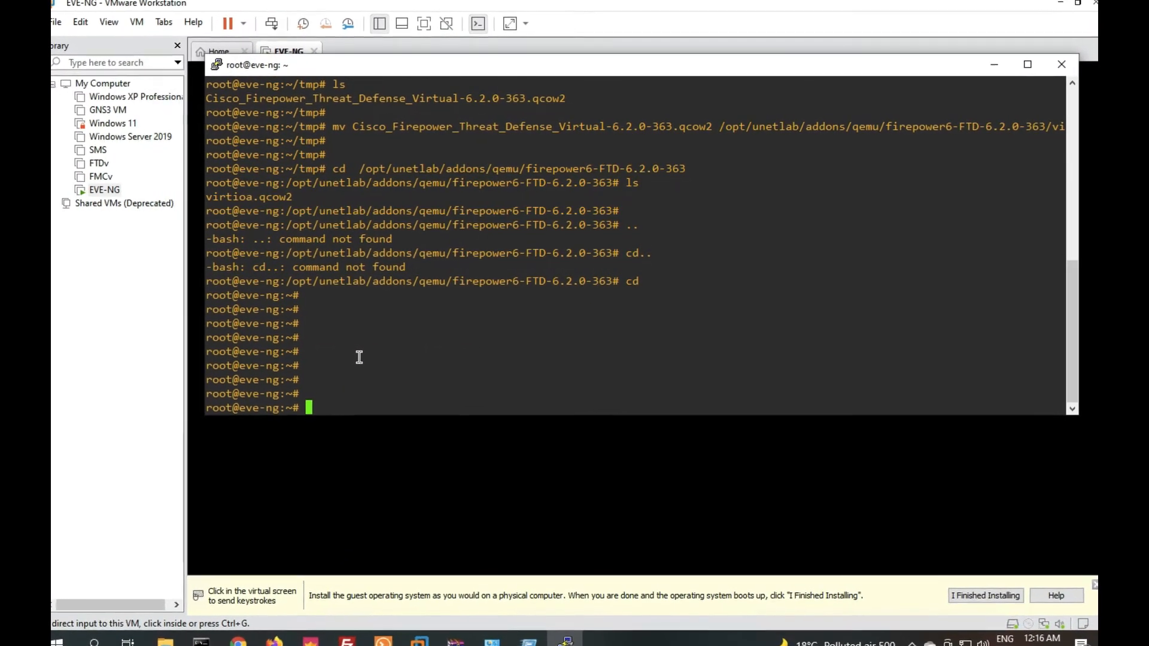
- Delete the temporary /root/tmp directory with rm -rf
{"action": "type", "text": "rm -"}
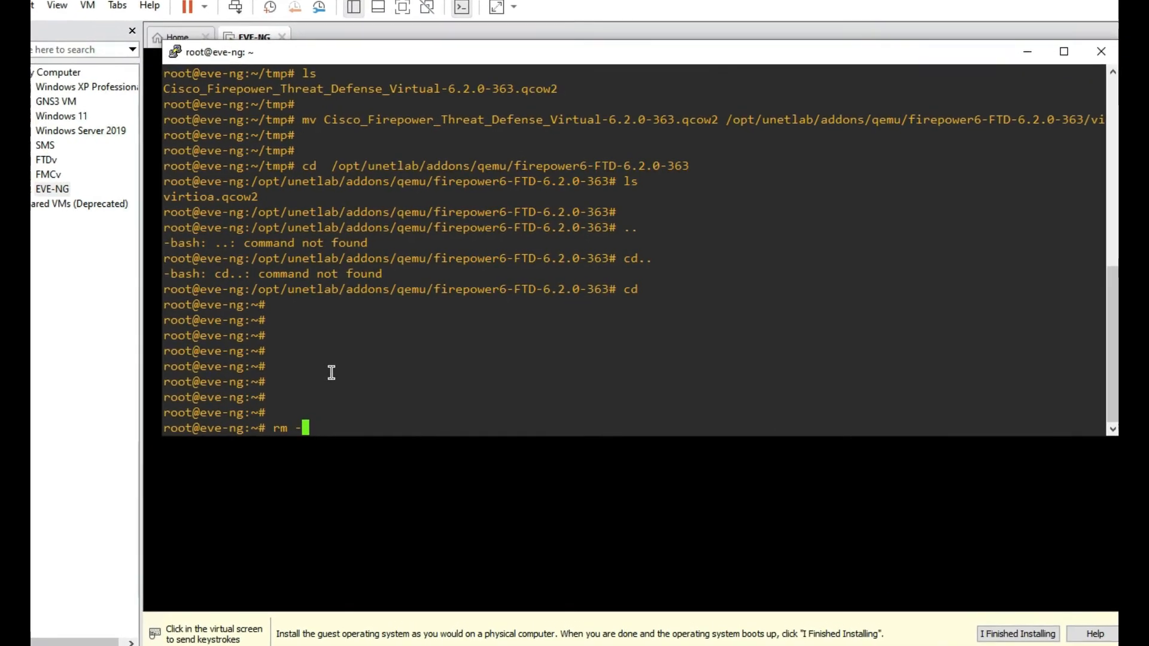
{"action": "type", "text": "rf"}
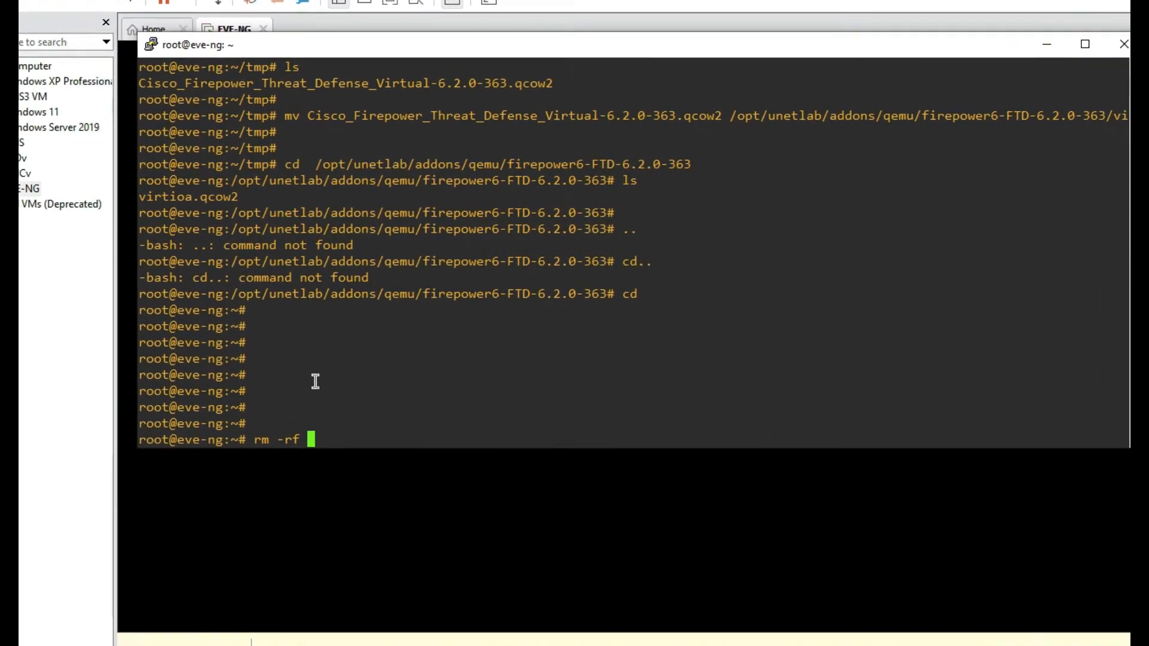
{"action": "type", "text": "/root/tmp"}
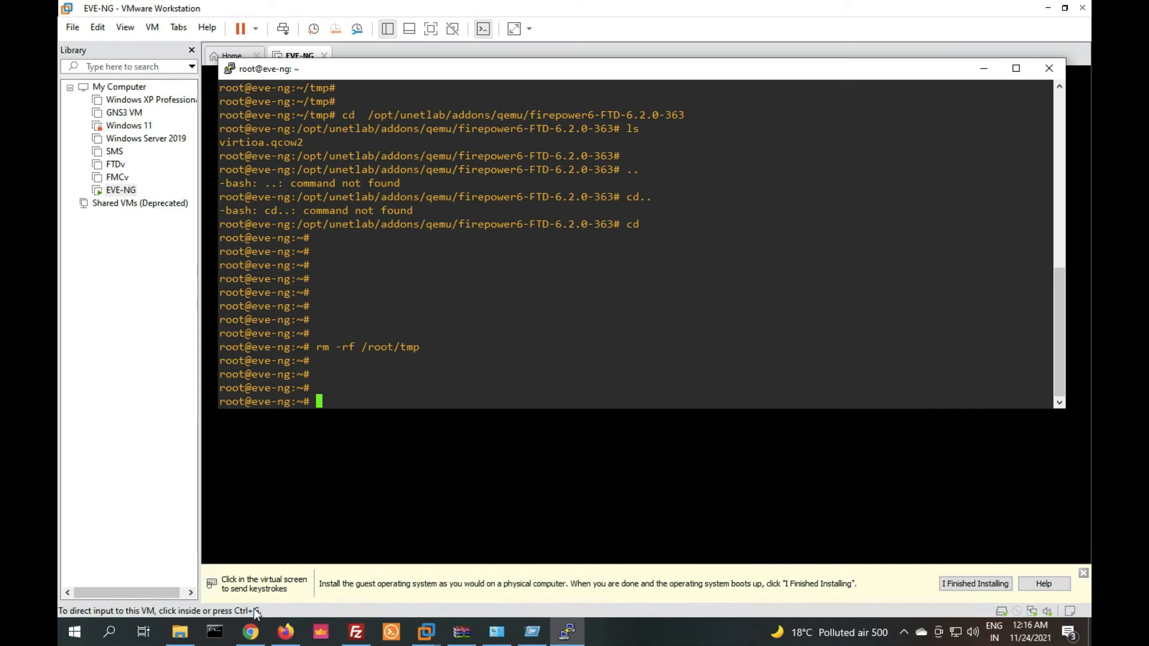
- Sign in to the EVE-NG web interface as admin
{"action": "left_click", "coordinate": [250, 632]}
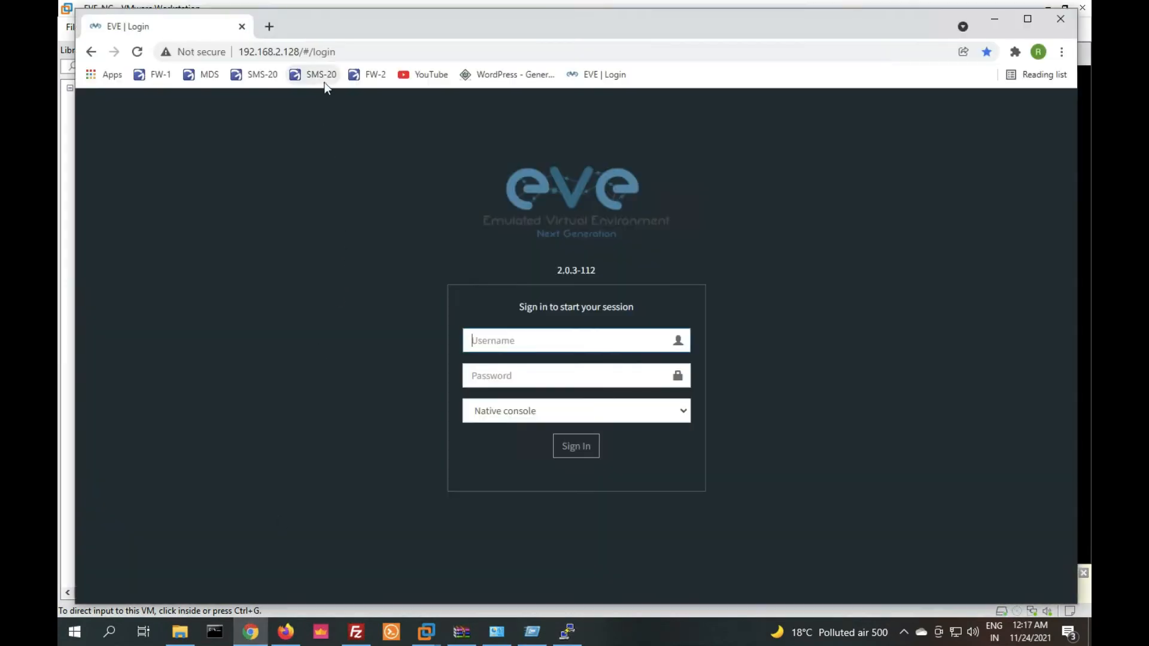
{"action": "left_click", "coordinate": [576, 340]}
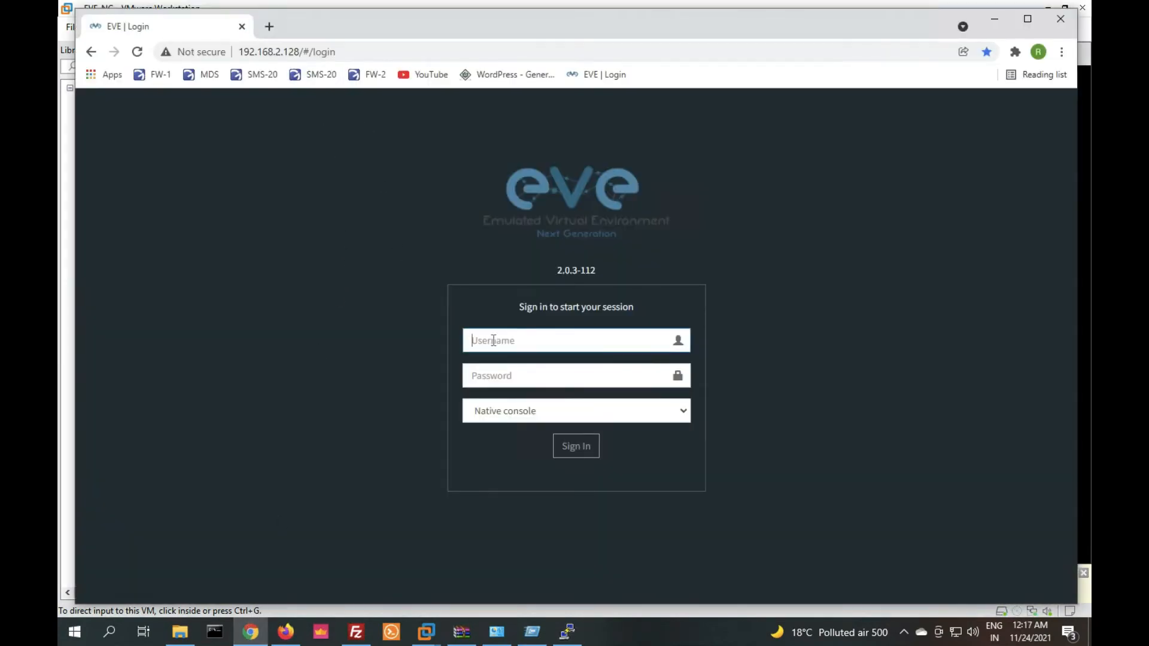
{"action": "left_click", "coordinate": [570, 445]}
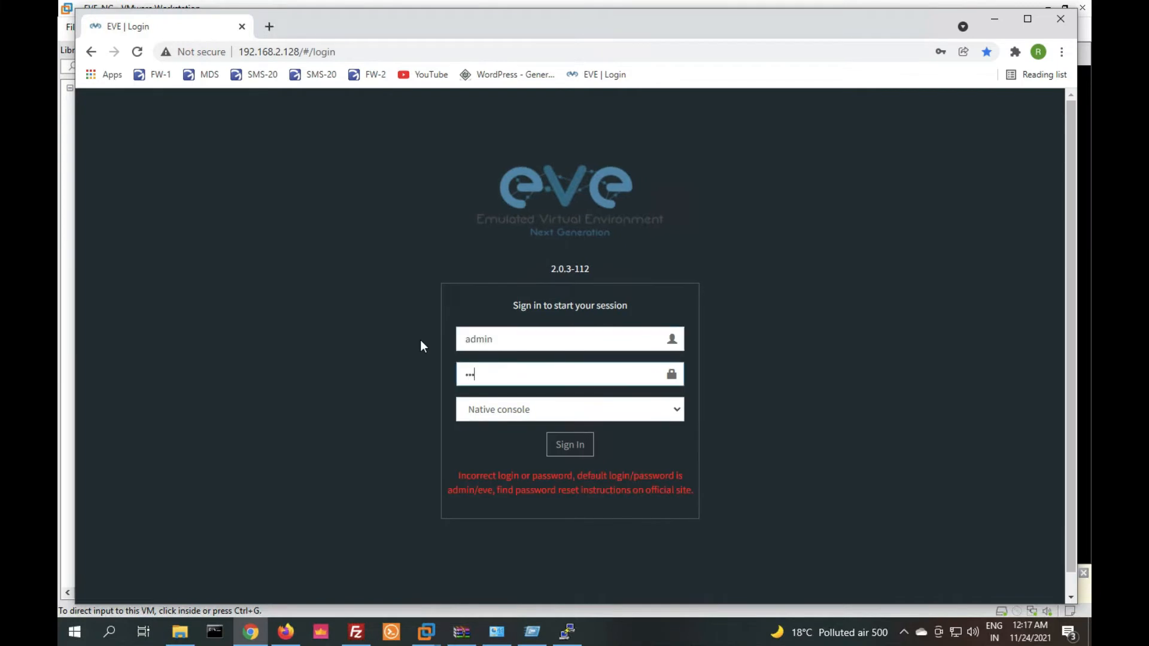
{"action": "left_click", "coordinate": [570, 444]}
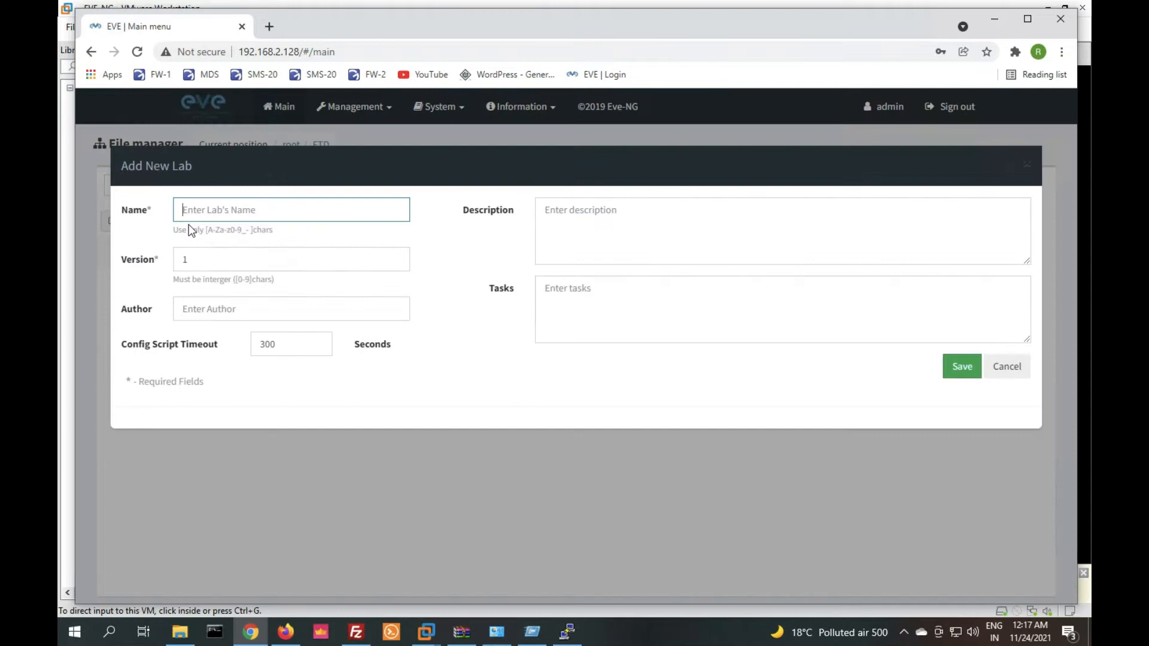
- Name the new lab FTD_LAB and save it to open its empty topology
{"action": "type", "text": "FTD_LAB"}
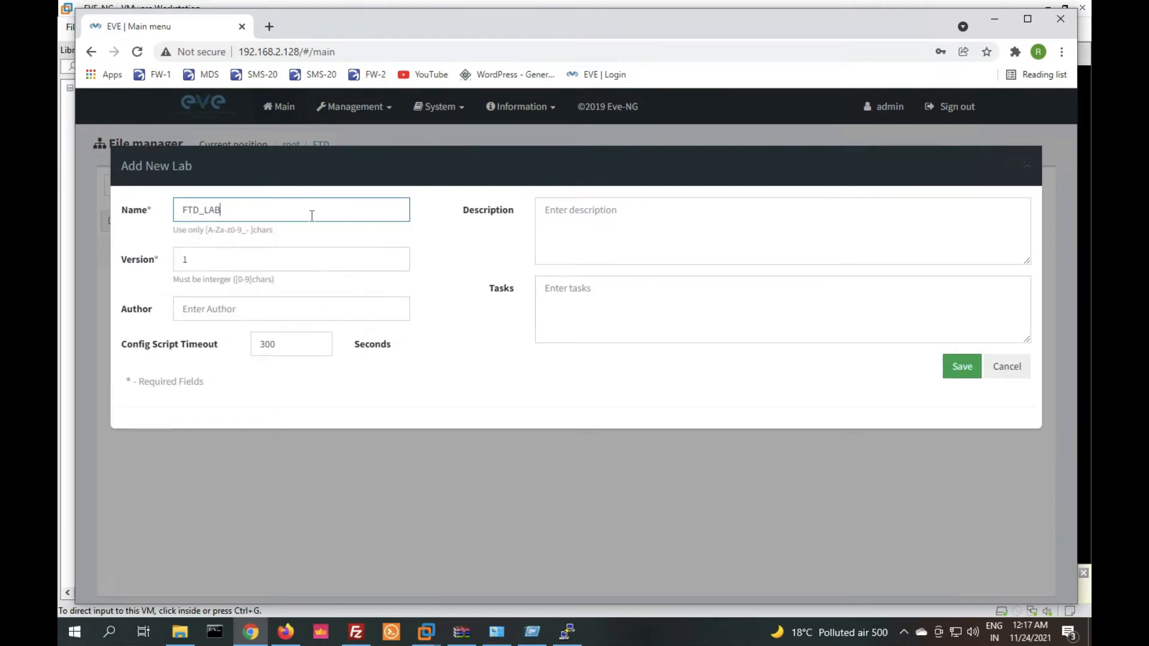
{"action": "mouse_move", "coordinate": [739, 450]}
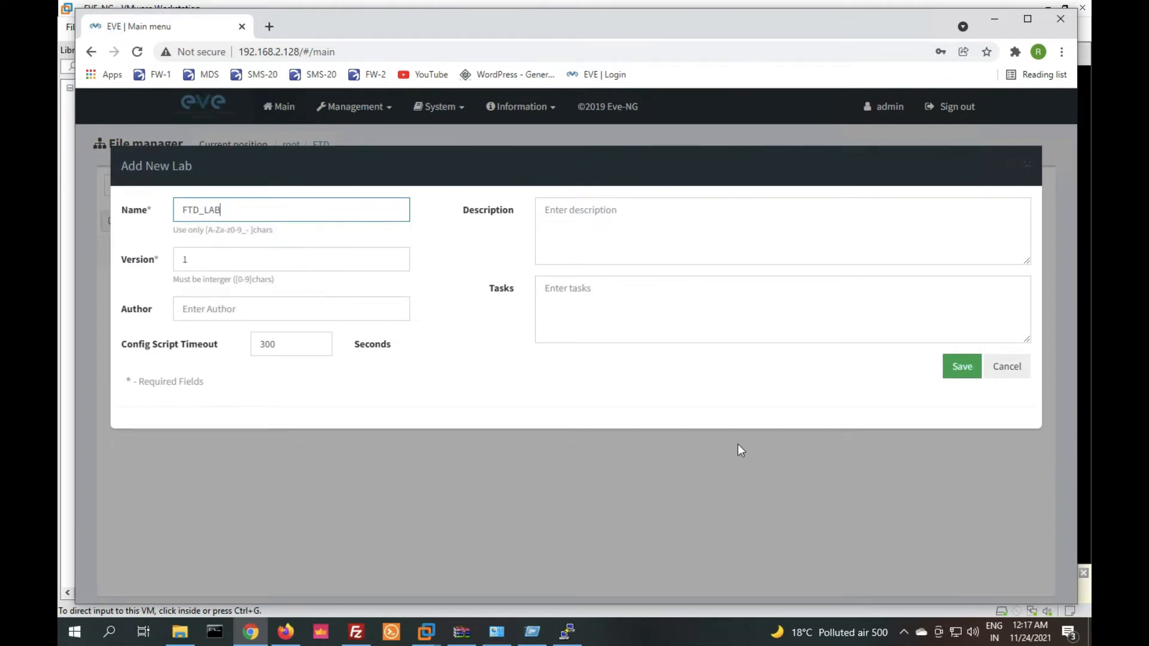
{"action": "left_click", "coordinate": [962, 367]}
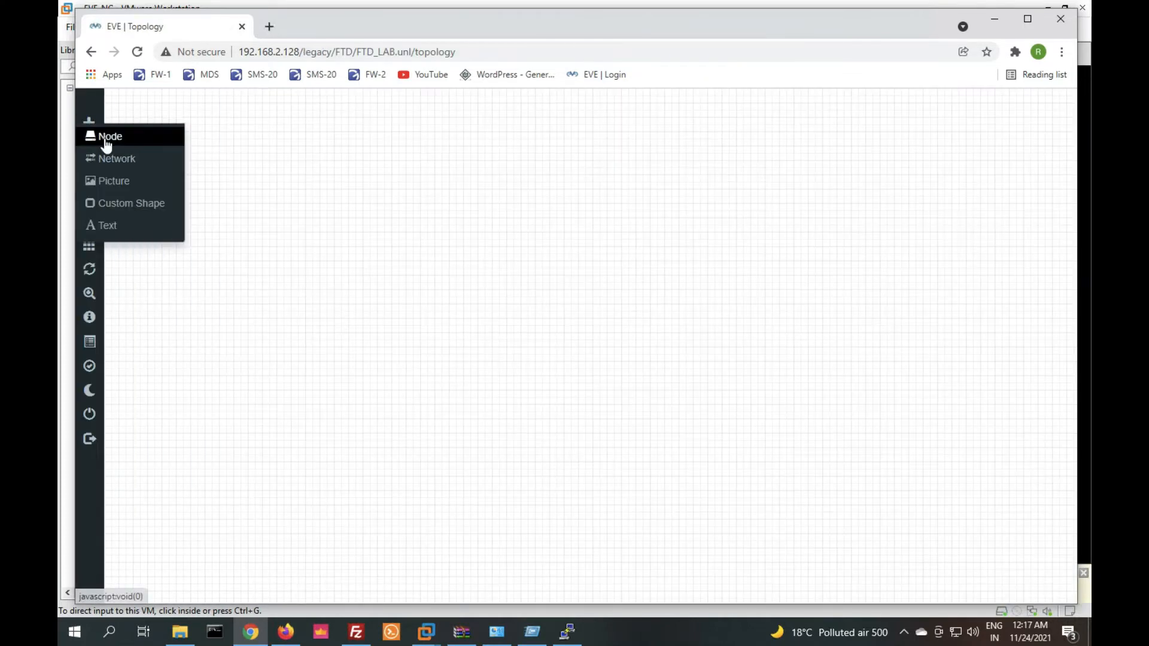
- Add a Cisco FirePower 6 node using the FTD 6.2.0-363 image with 8192 MB RAM and vnc console
{"action": "left_click", "coordinate": [109, 137]}
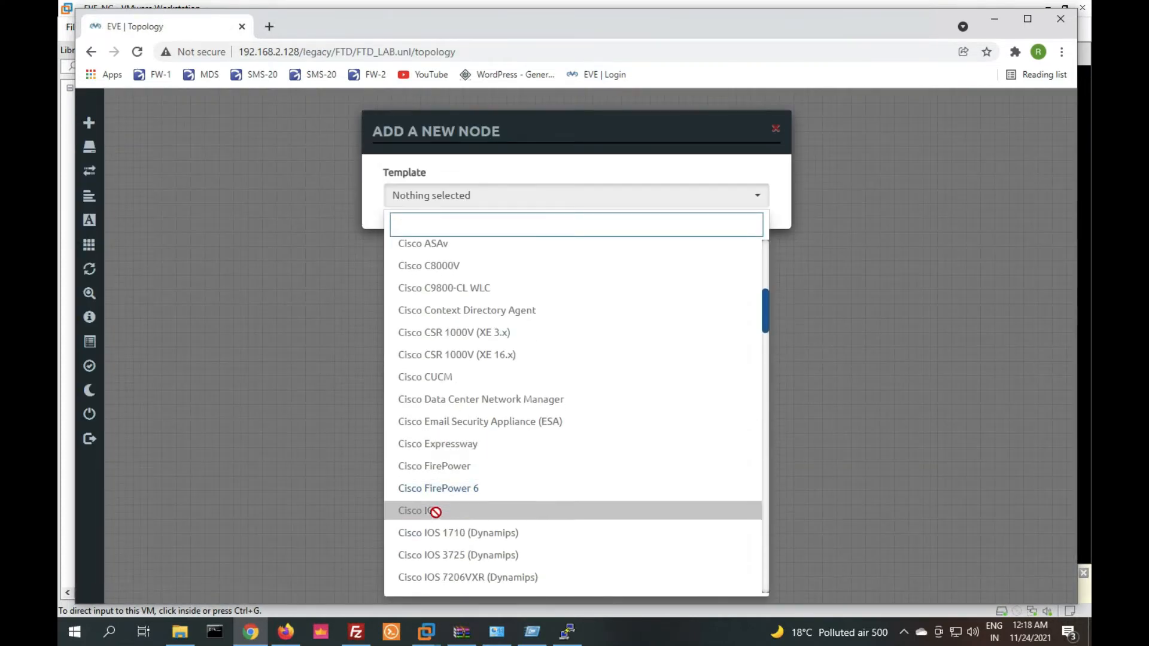
{"action": "left_click", "coordinate": [438, 488]}
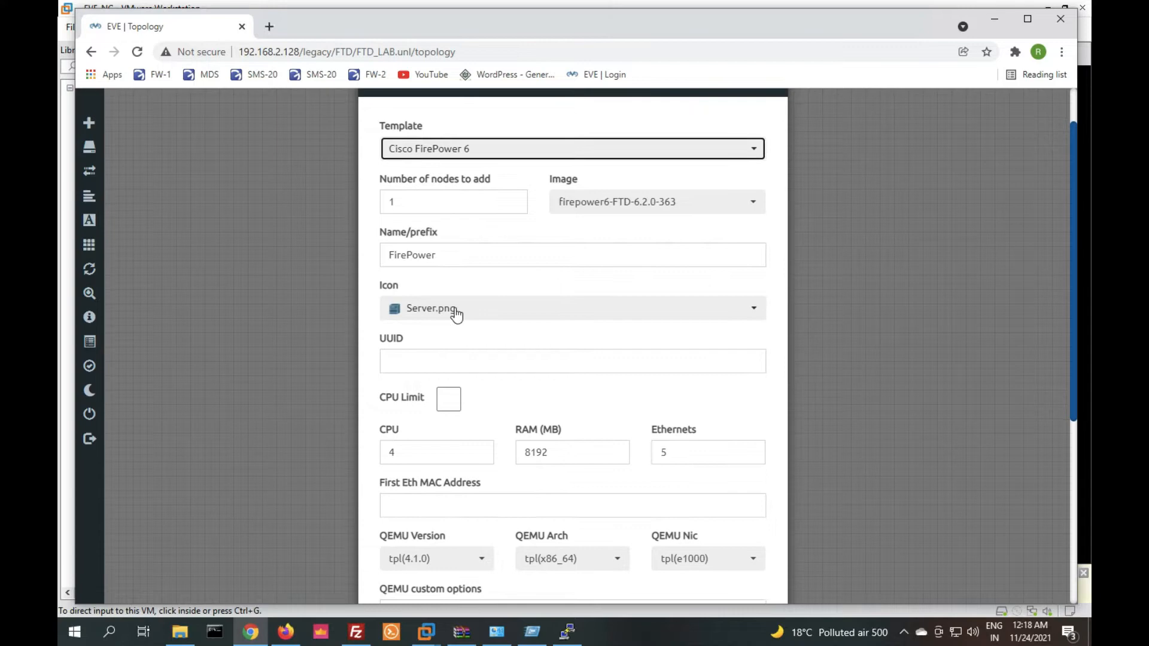
{"action": "scroll", "scroll_direction": "down", "scroll_amount": 3}
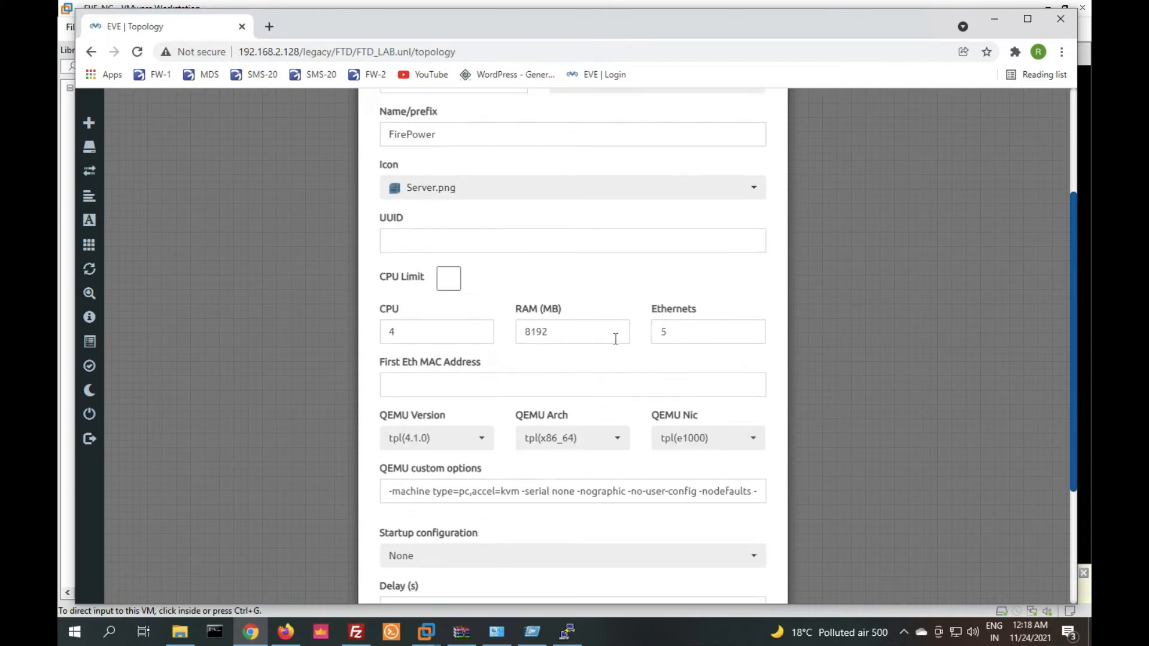
{"action": "scroll", "scroll_direction": "down", "scroll_amount": 3}
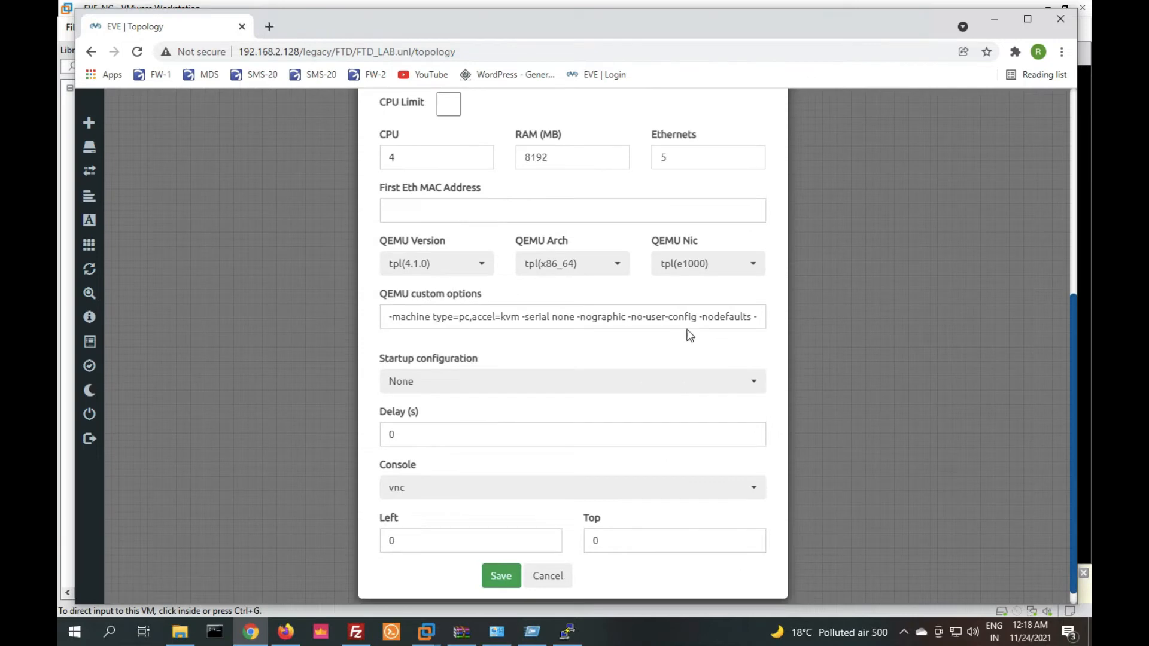
{"action": "triple_click", "coordinate": [572, 157]}
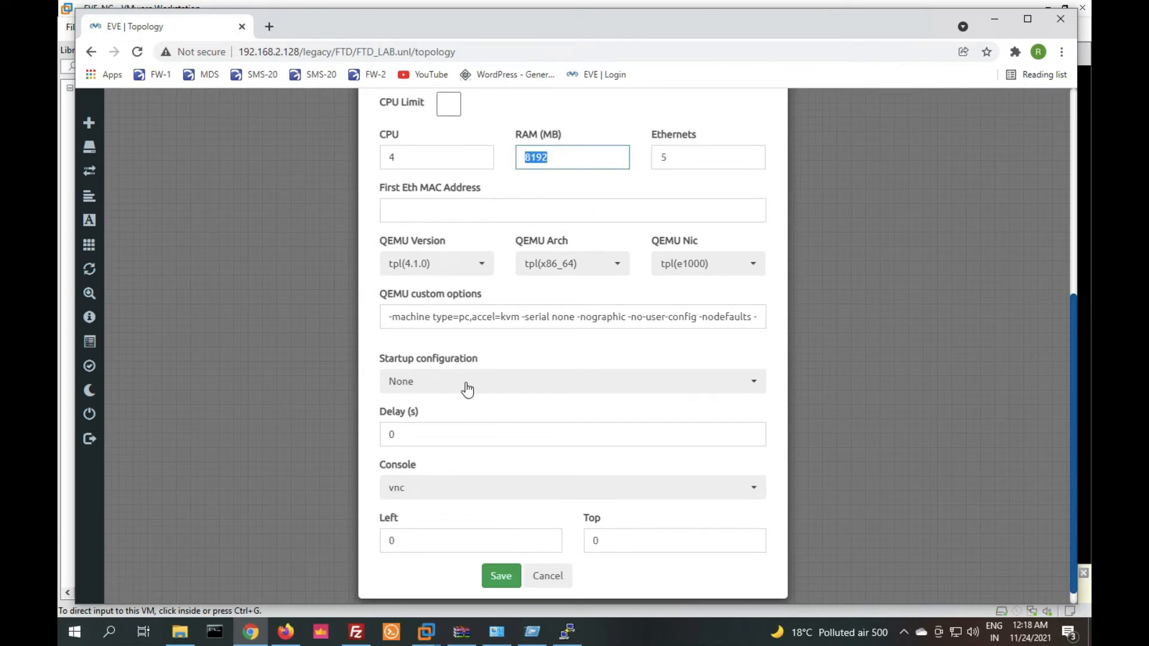
{"action": "left_click", "coordinate": [572, 488]}
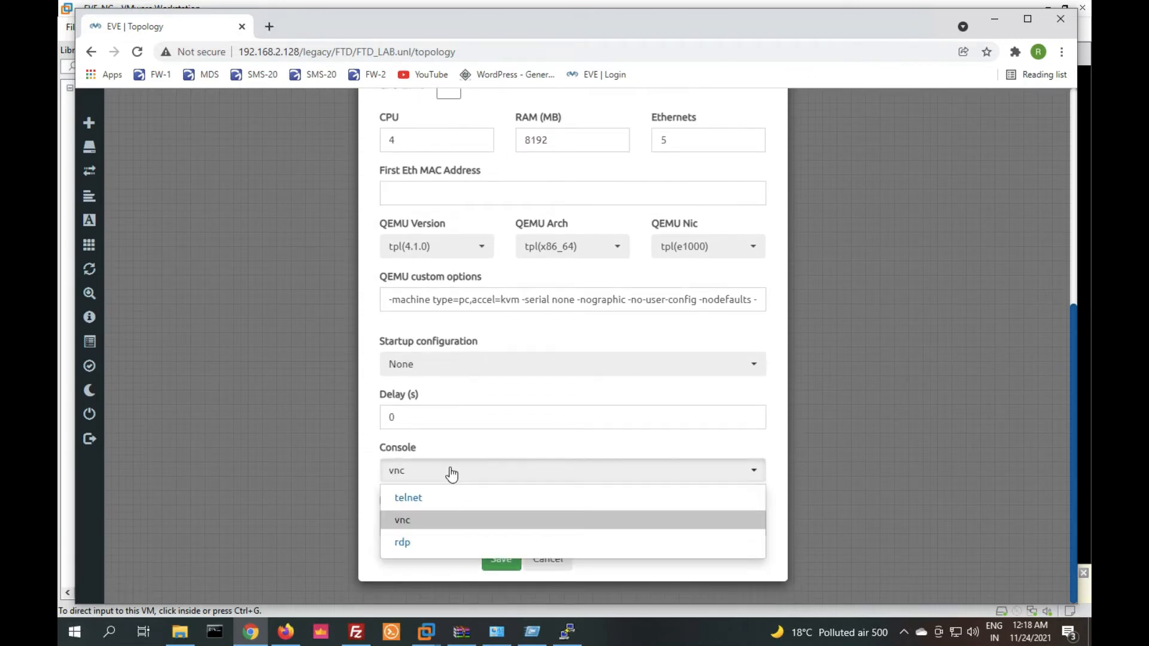
{"action": "mouse_move", "coordinate": [450, 528]}
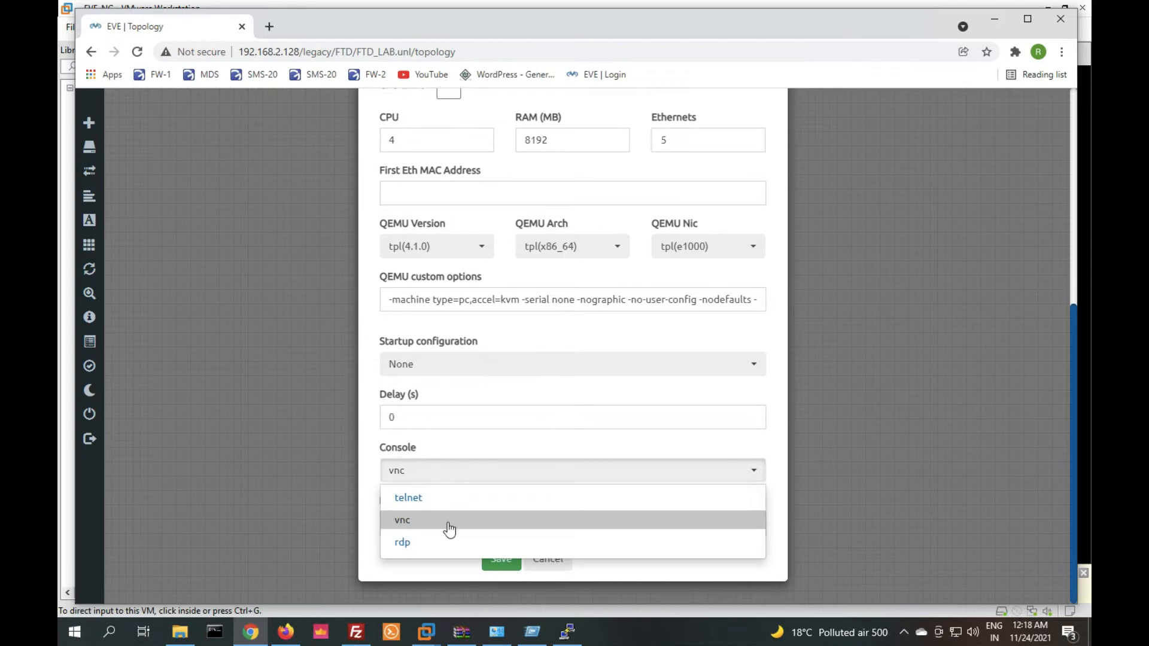
{"action": "left_click", "coordinate": [500, 559]}
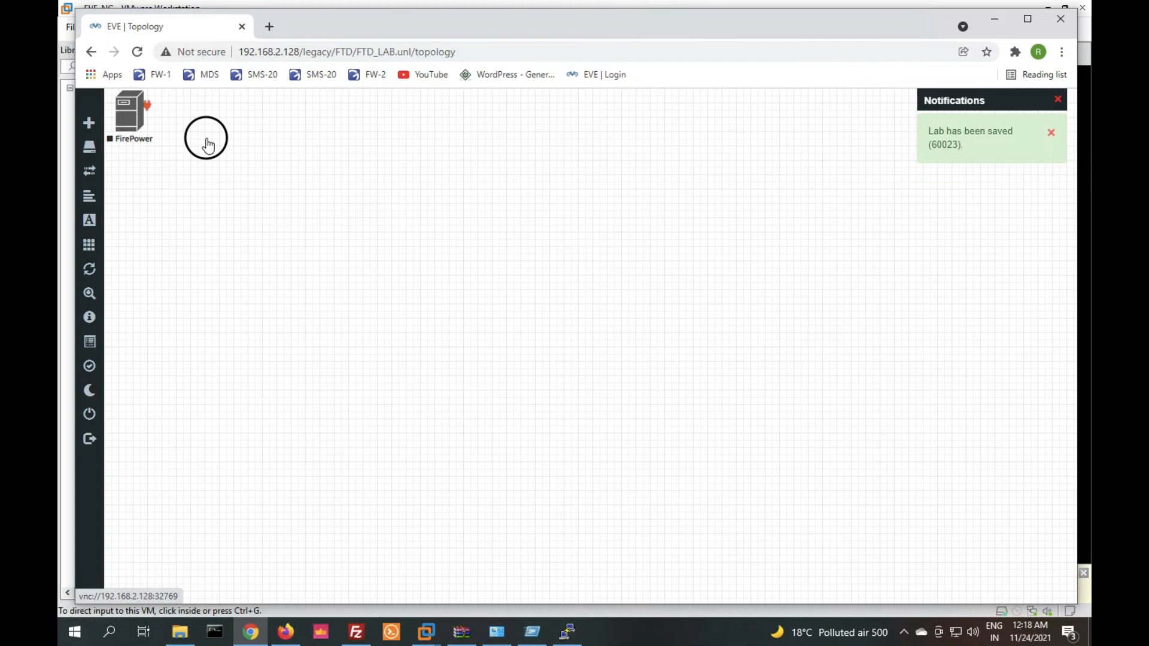
- Move the FirePower node to the canvas centre and start it
{"action": "left_click_drag", "start_coordinate": [132, 114], "coordinate": [438, 292]}
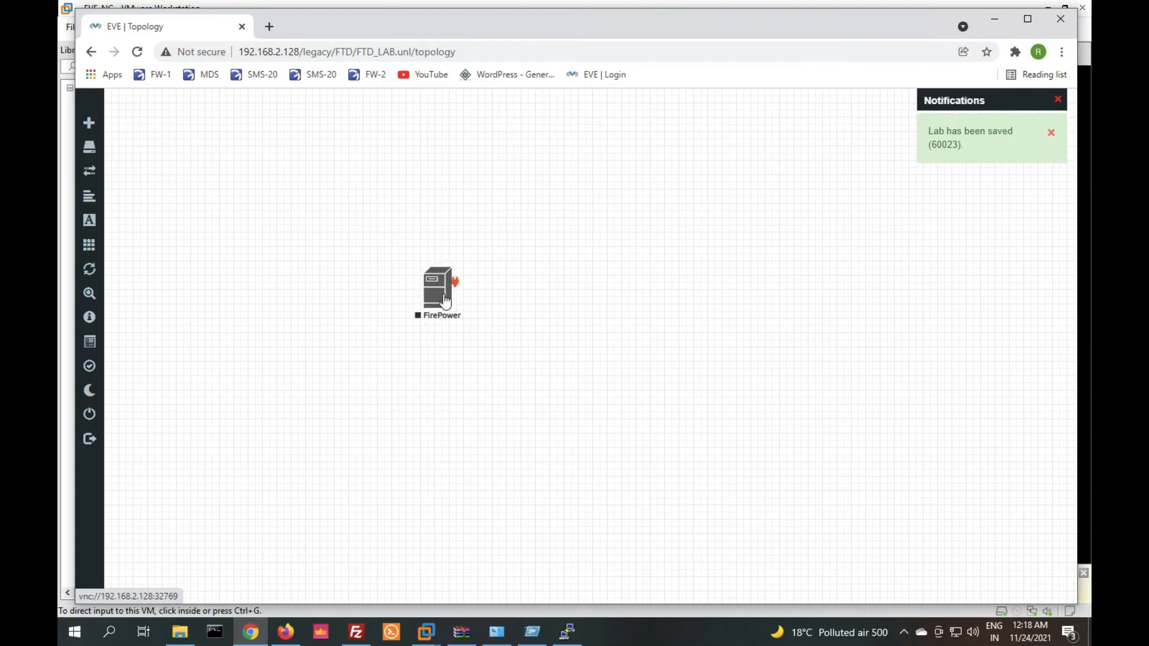
{"action": "right_click", "coordinate": [438, 286]}
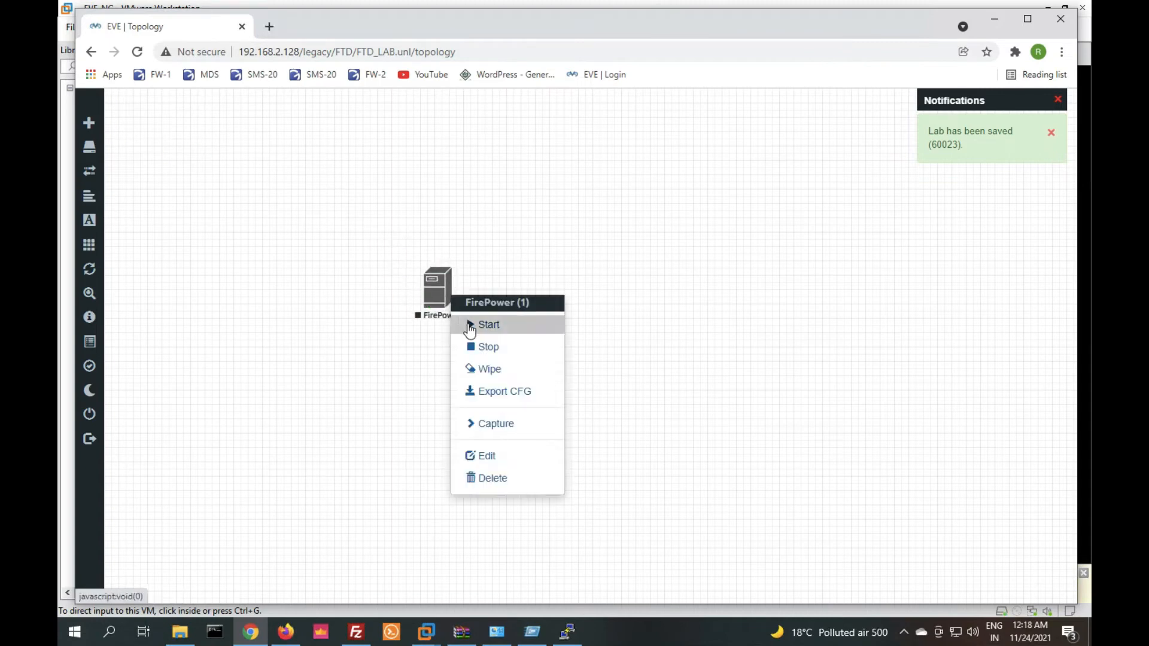
{"action": "left_click", "coordinate": [488, 324]}
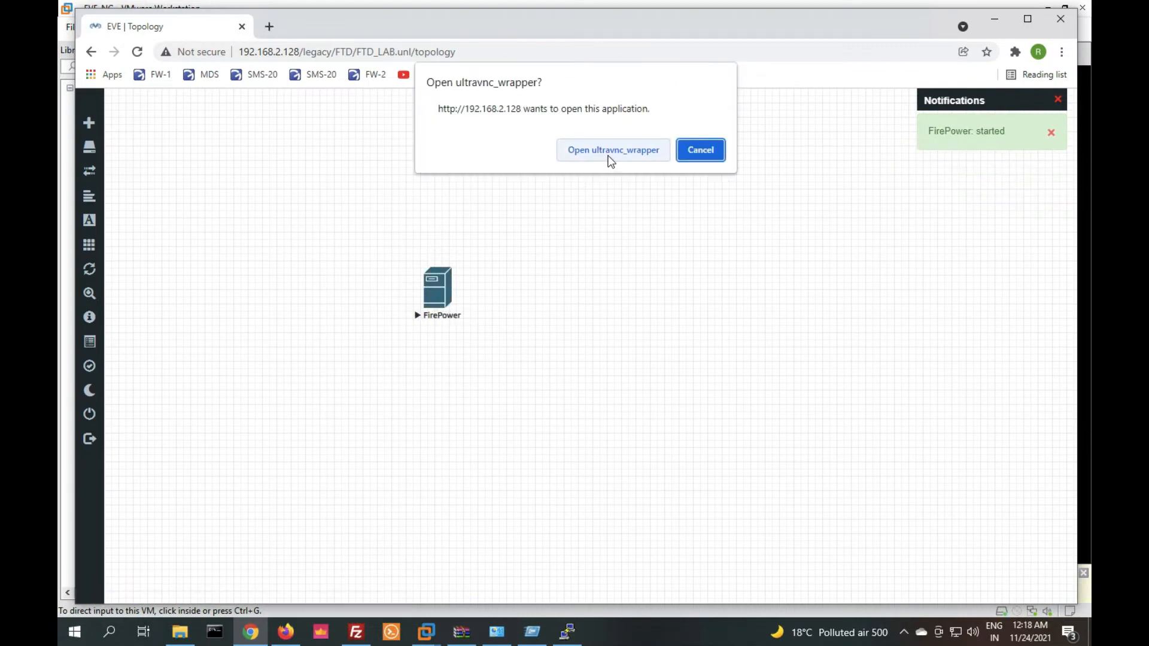
- Launch the node's UltraVNC console full screen and let FTD boot to the login prompt
{"action": "left_click", "coordinate": [613, 150]}
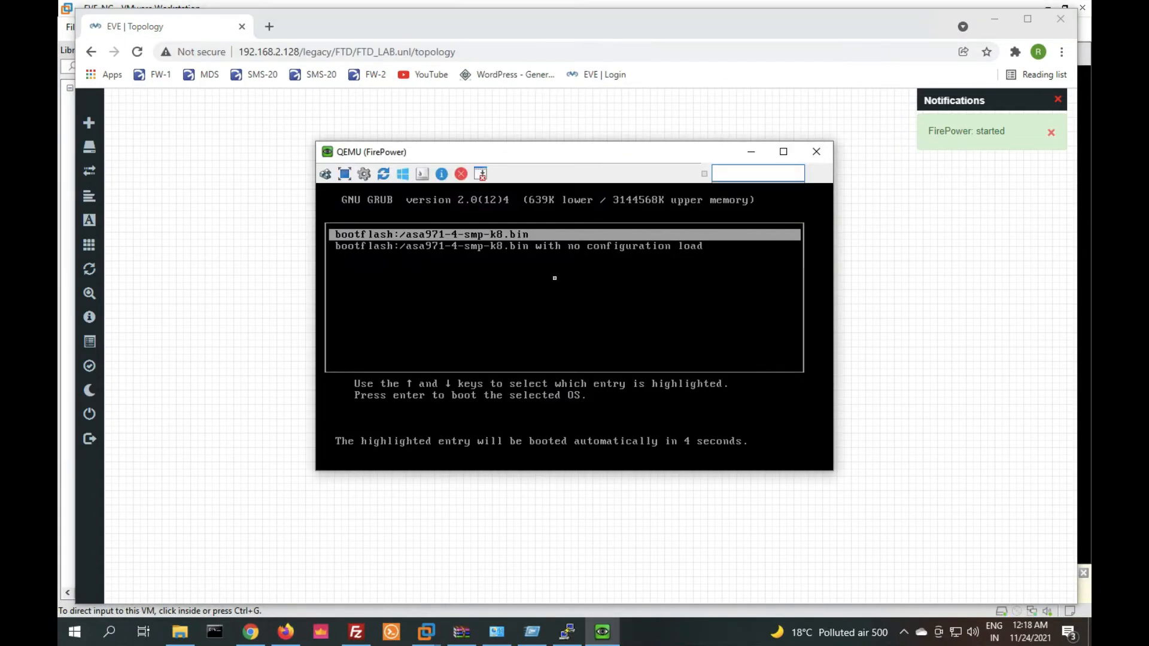
{"action": "left_click", "coordinate": [783, 152]}
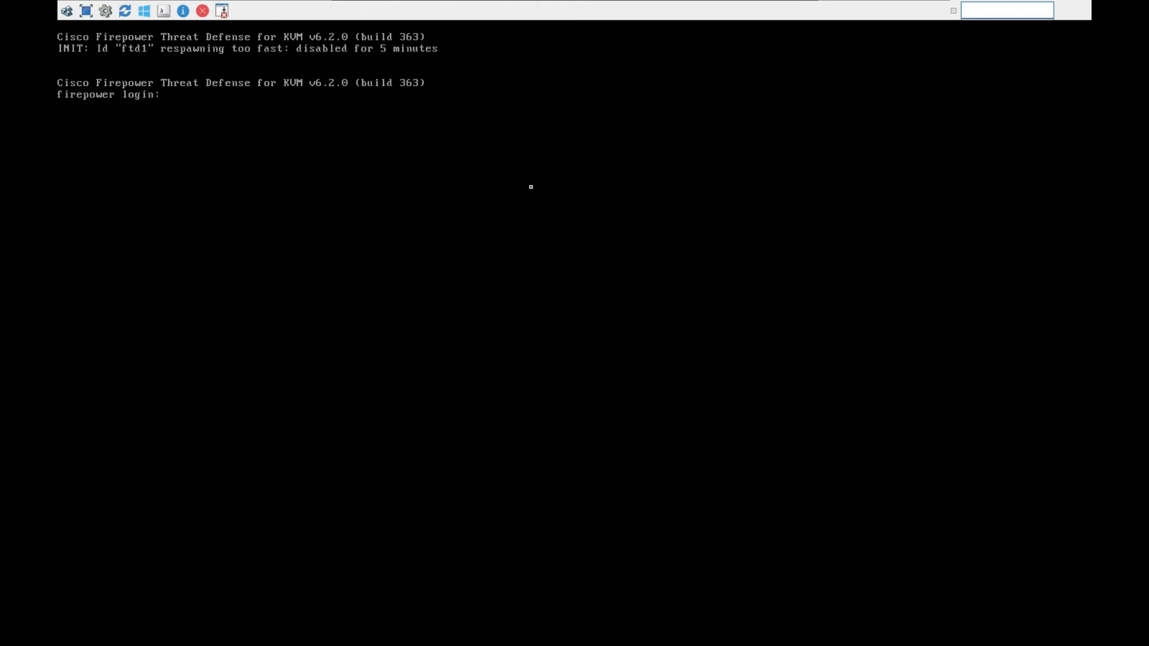
- Log in as admin with the default password and accept the EULA by answering YES
{"action": "type", "text": "a"}
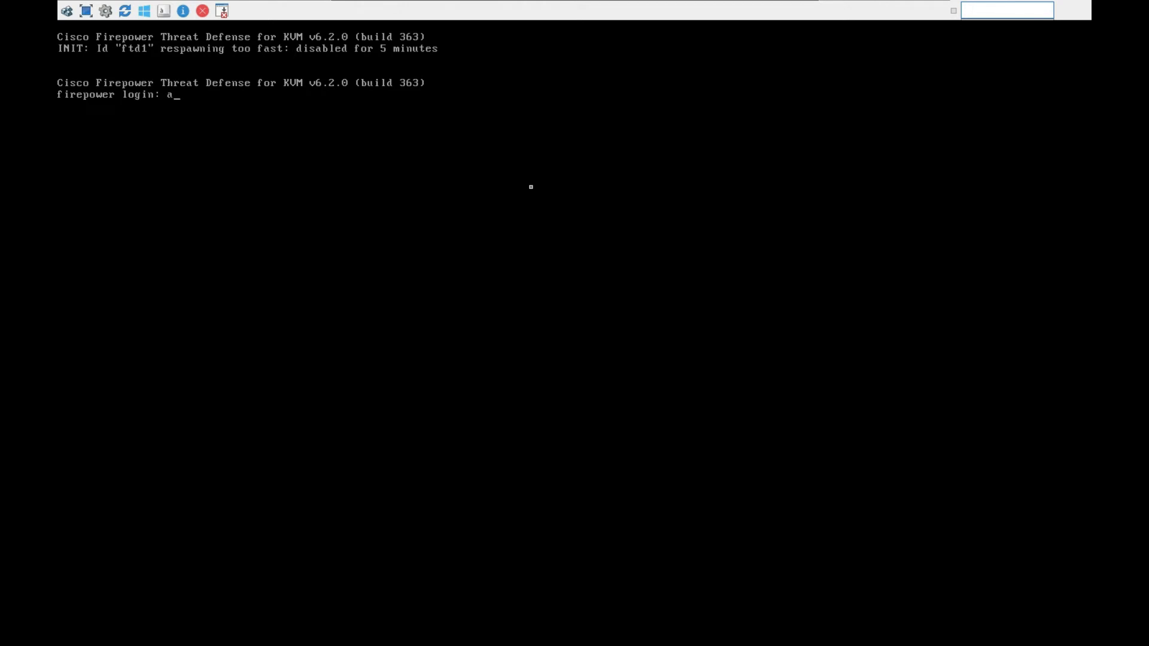
{"action": "type", "text": "dmin"}
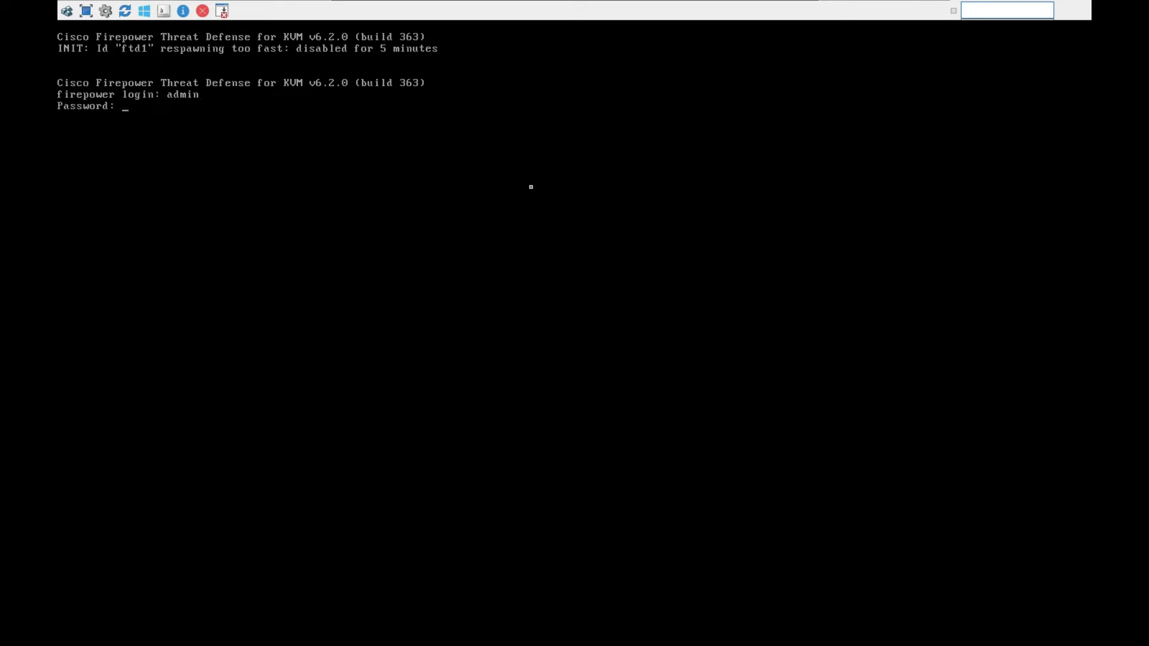
{"action": "key", "text": "Return"}
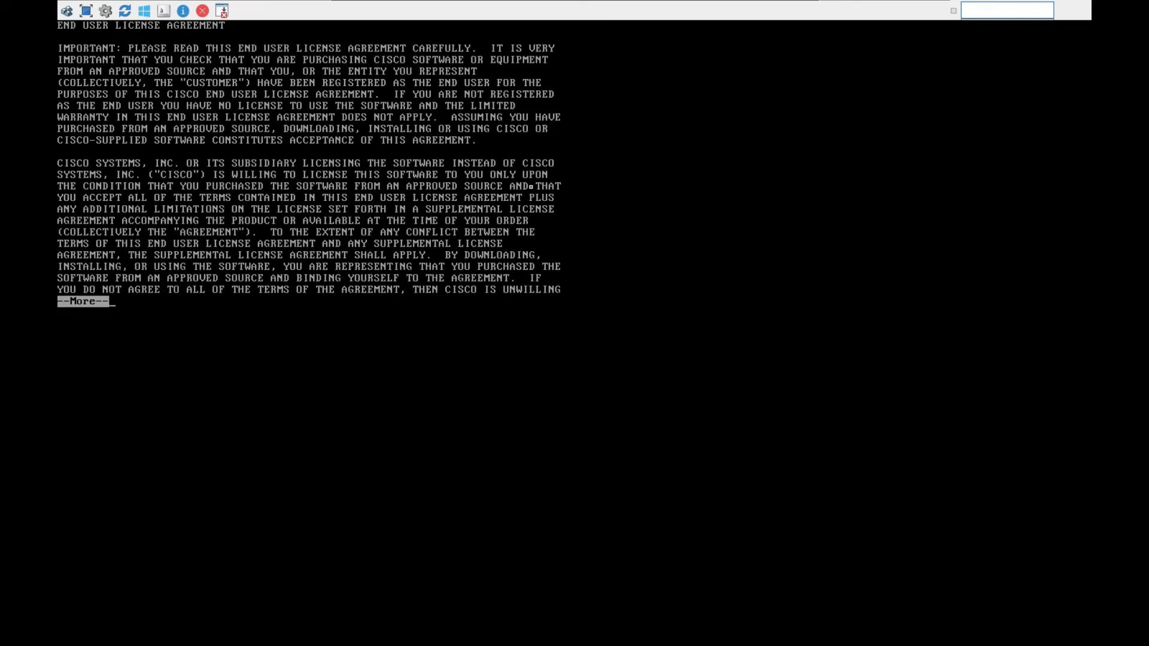
{"action": "key", "text": "space"}
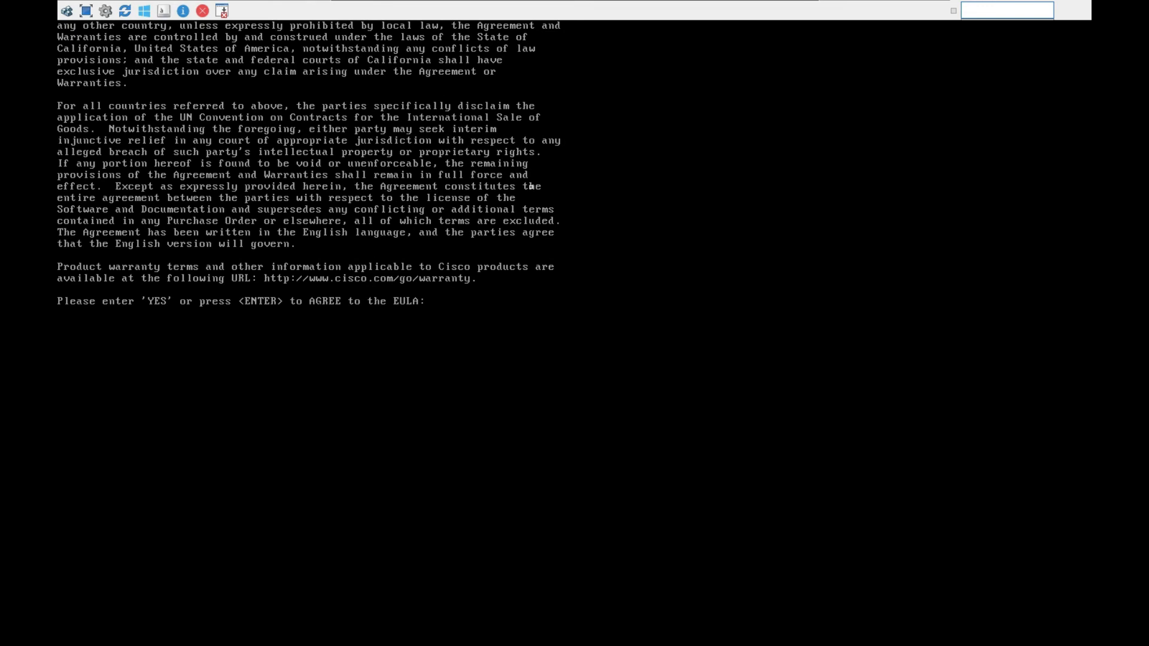
{"action": "type", "text": "YE"}
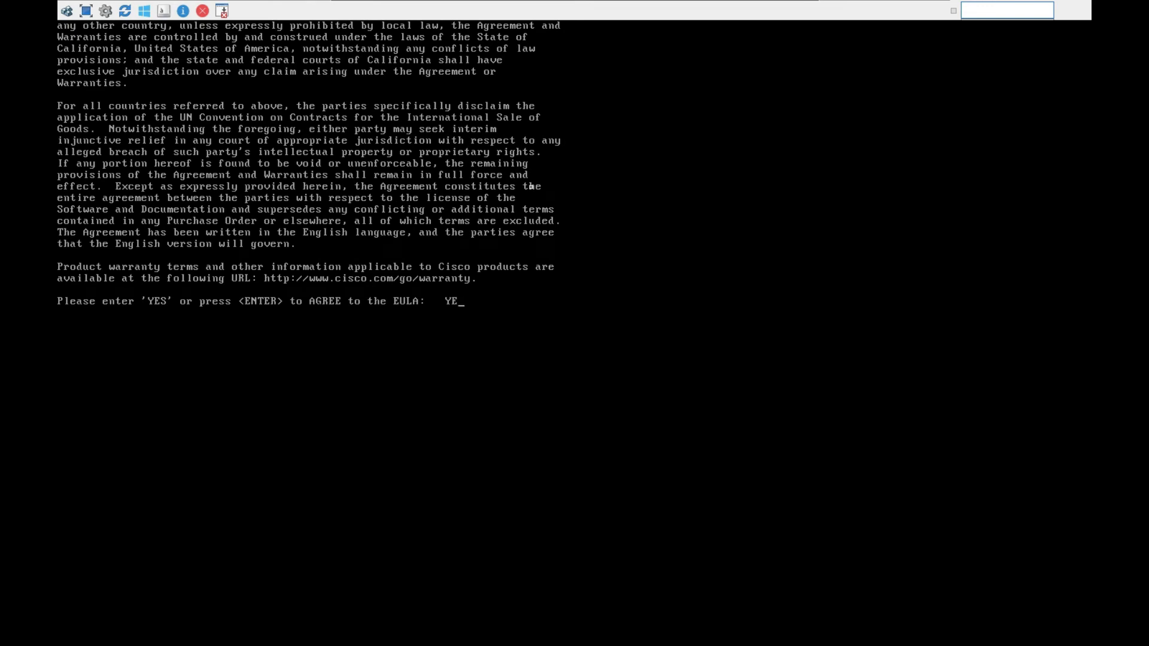
{"action": "key", "text": "enter"}
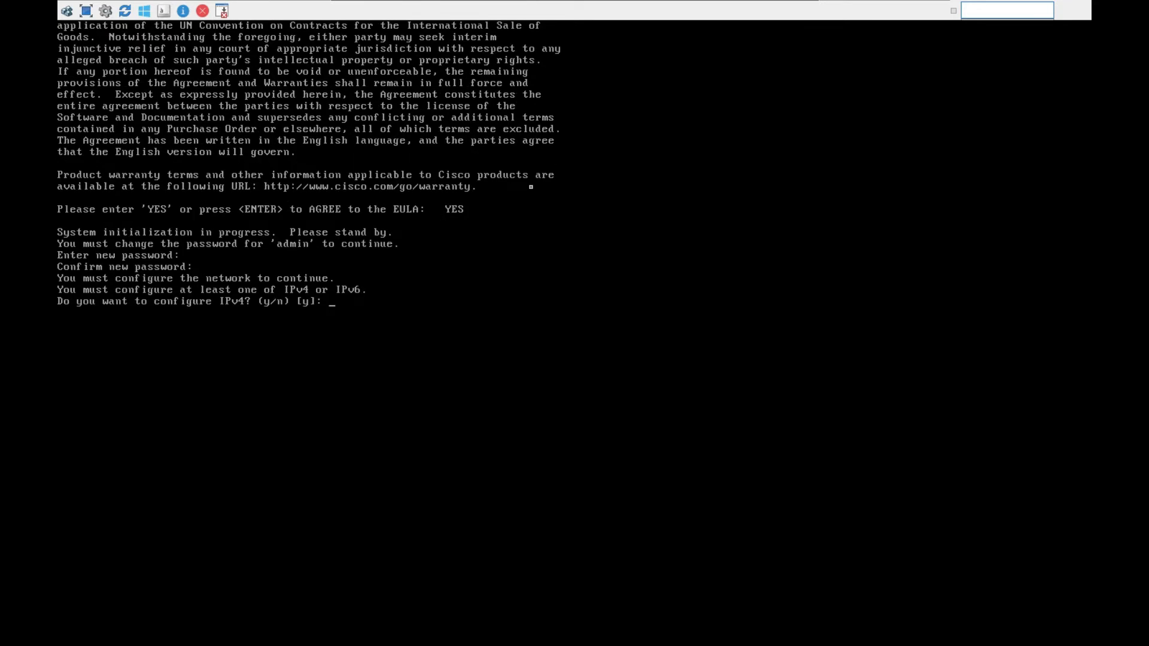
- Configure manual IPv4 192.168.70.10 with netmask 255.255.255.0 and gateway 192.168.70.1
{"action": "type", "text": "y"}
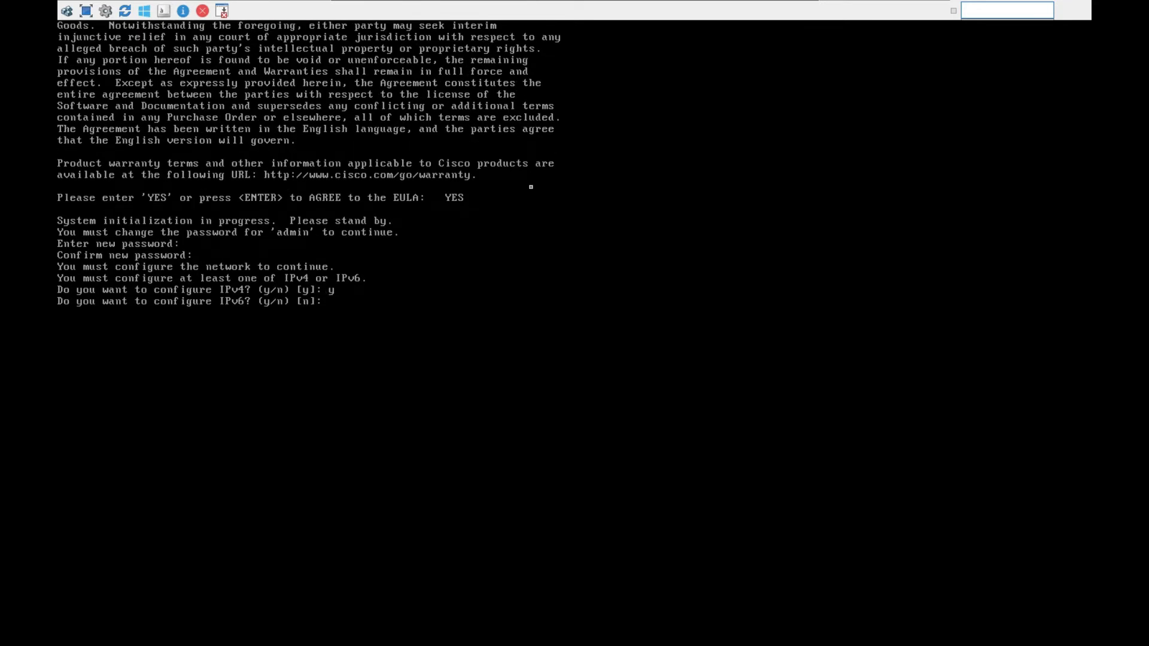
{"action": "type", "text": "n"}
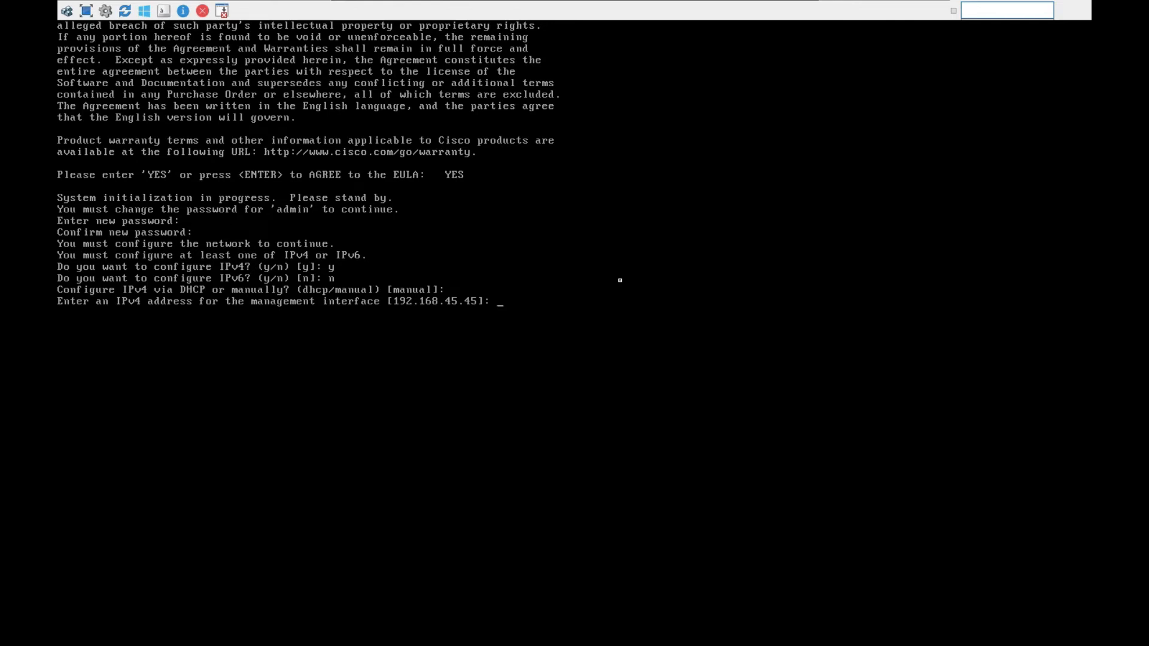
{"action": "type", "text": "192.168.70.10"}
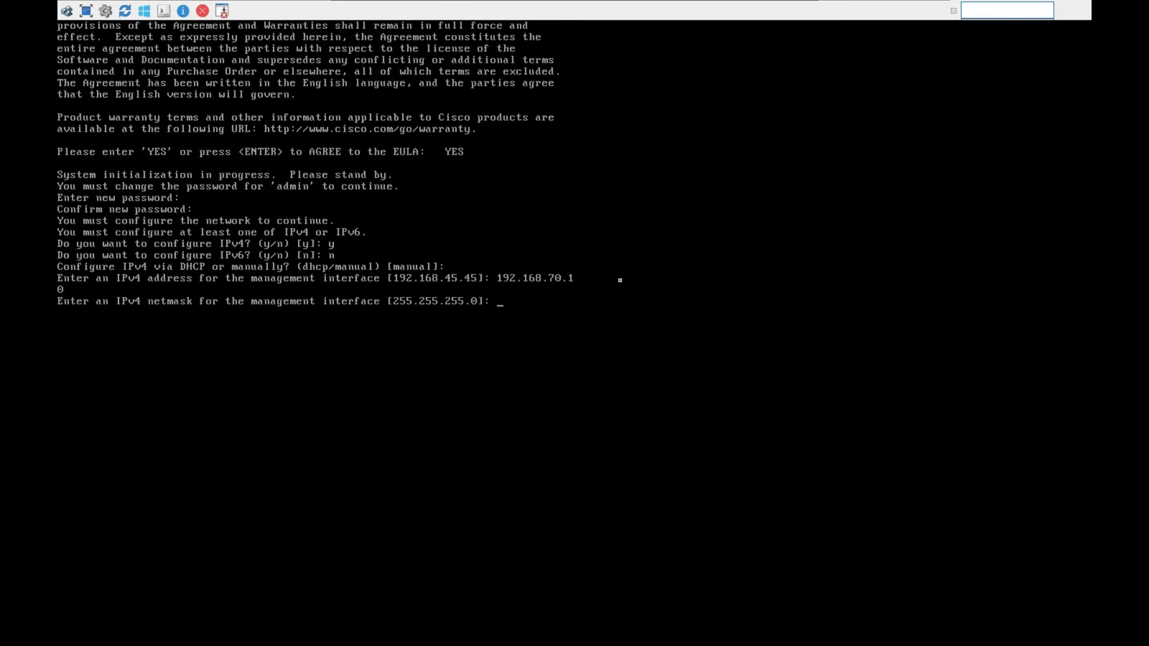
{"action": "type", "text": "2"}
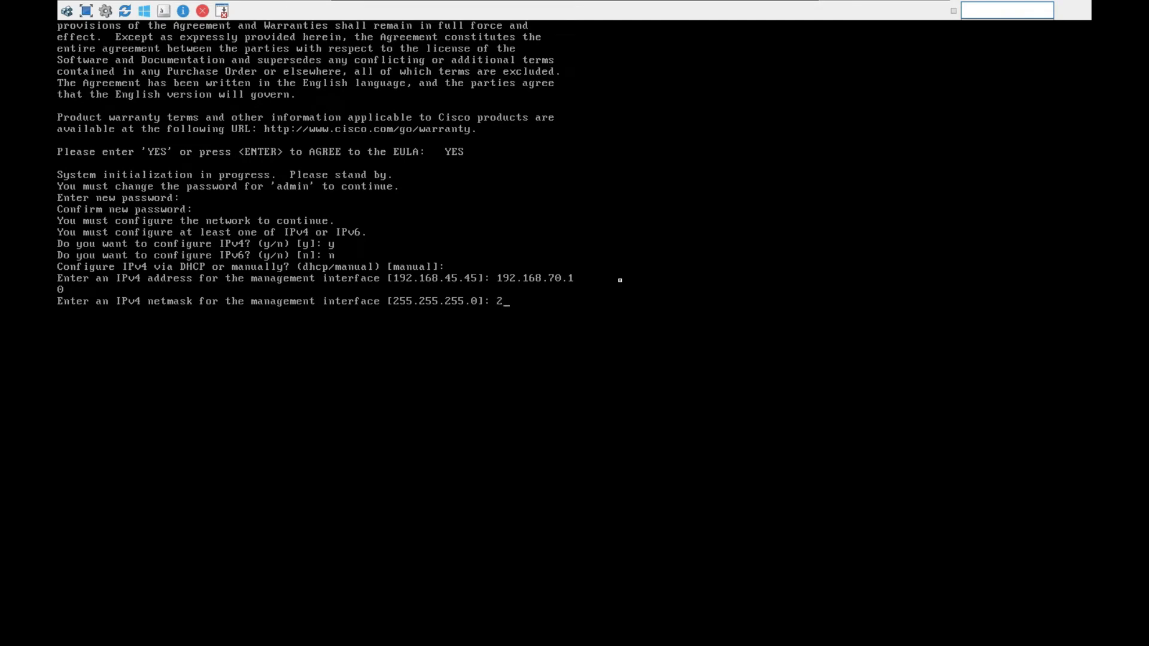
{"action": "type", "text": "55.255.255.0"}
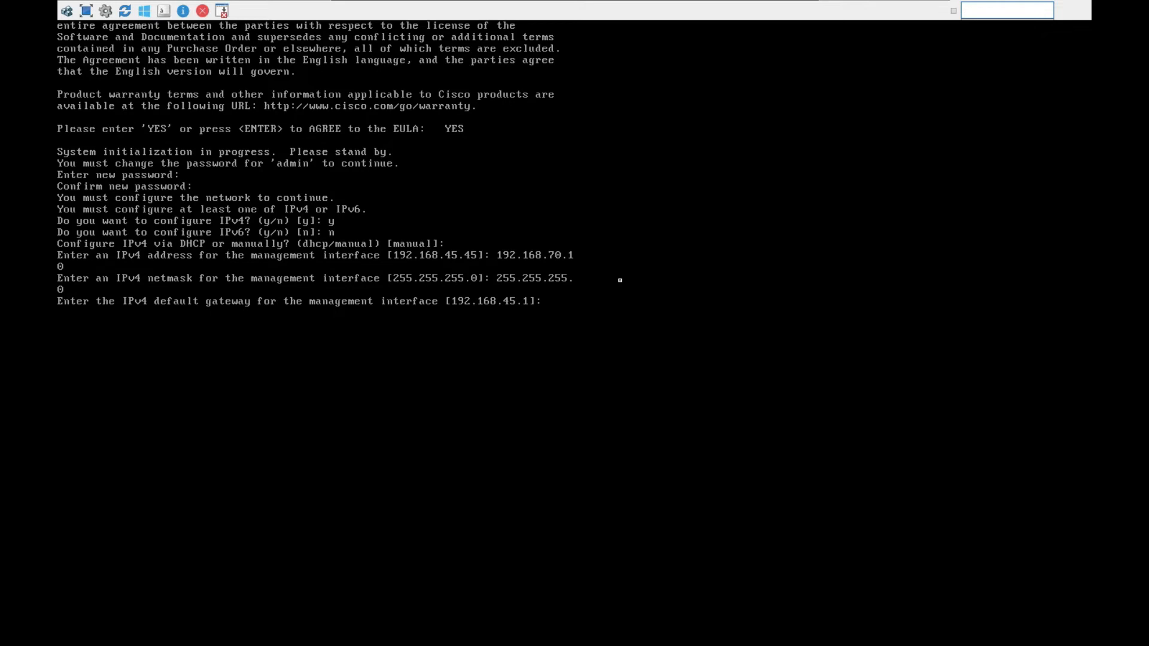
{"action": "type", "text": "192.168"}
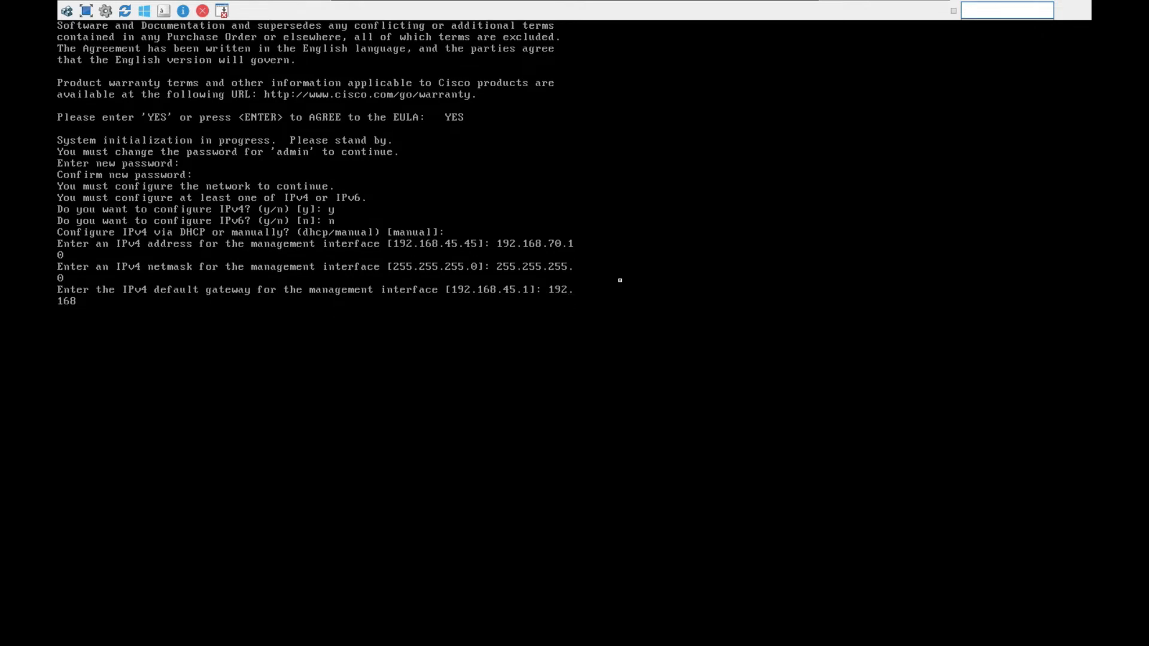
{"action": "type", "text": "7"}
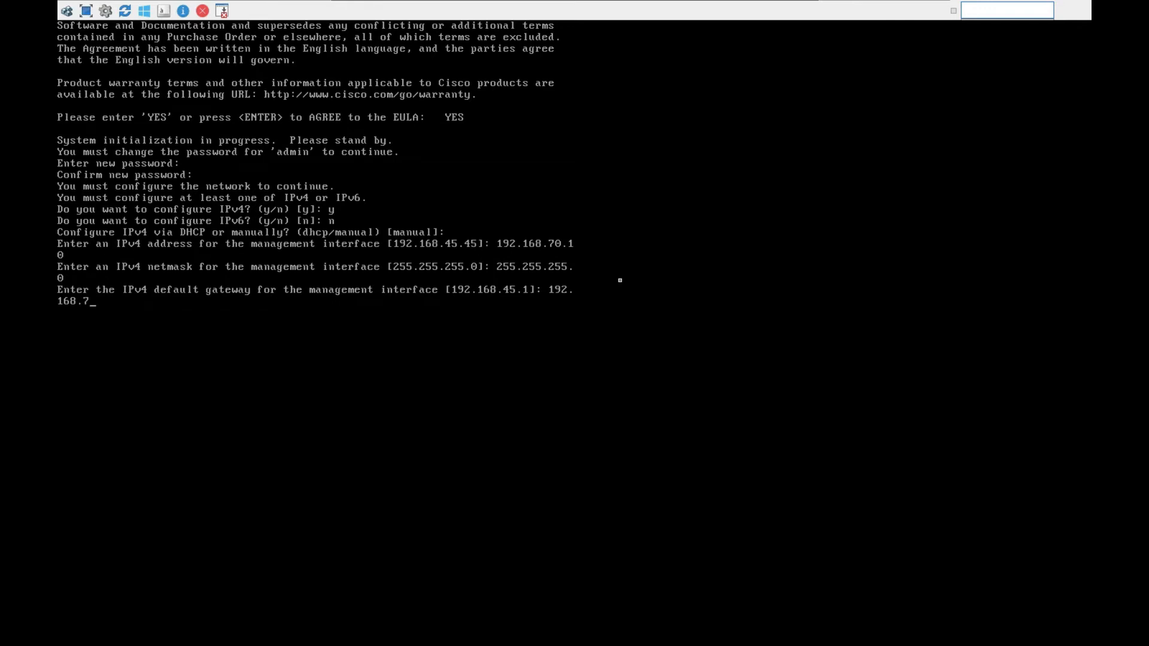
{"action": "type", "text": "0.1"}
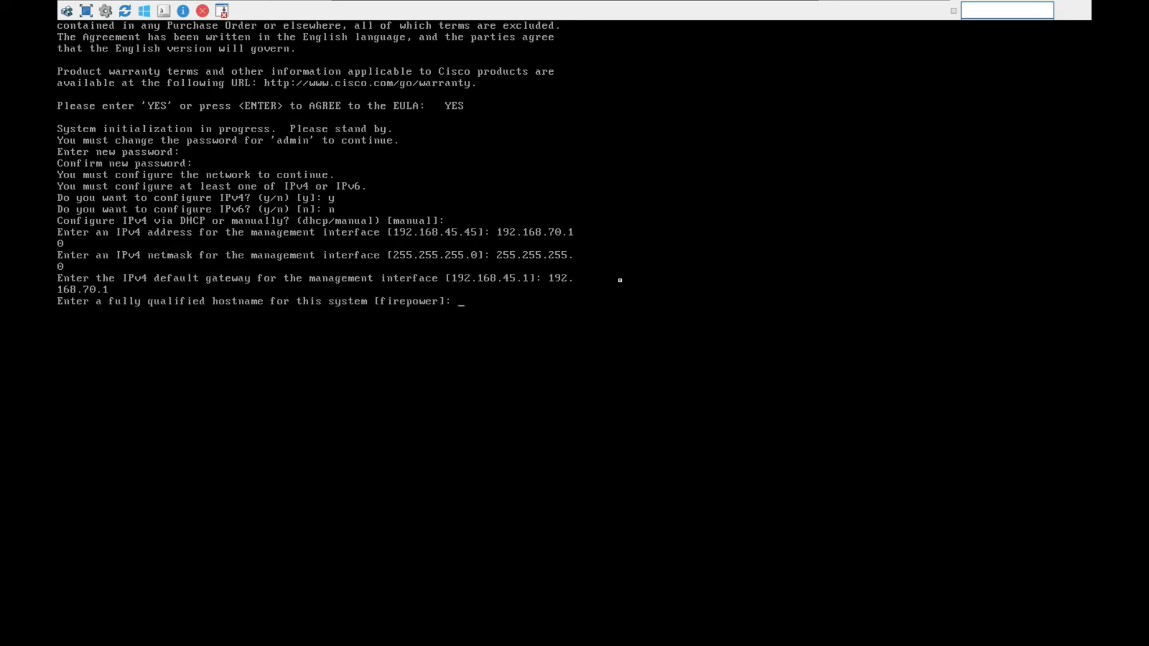
- Set hostname ftdlab.com with no DNS servers and no search domains
{"action": "type", "text": "ftd"}
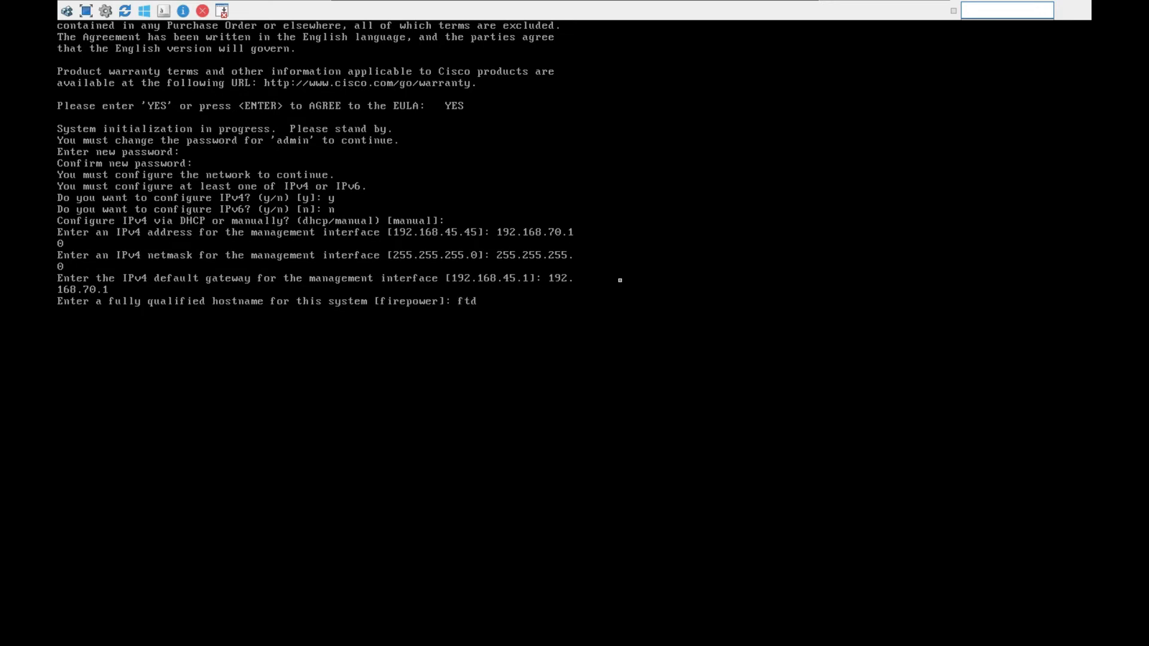
{"action": "type", "text": "lab.com"}
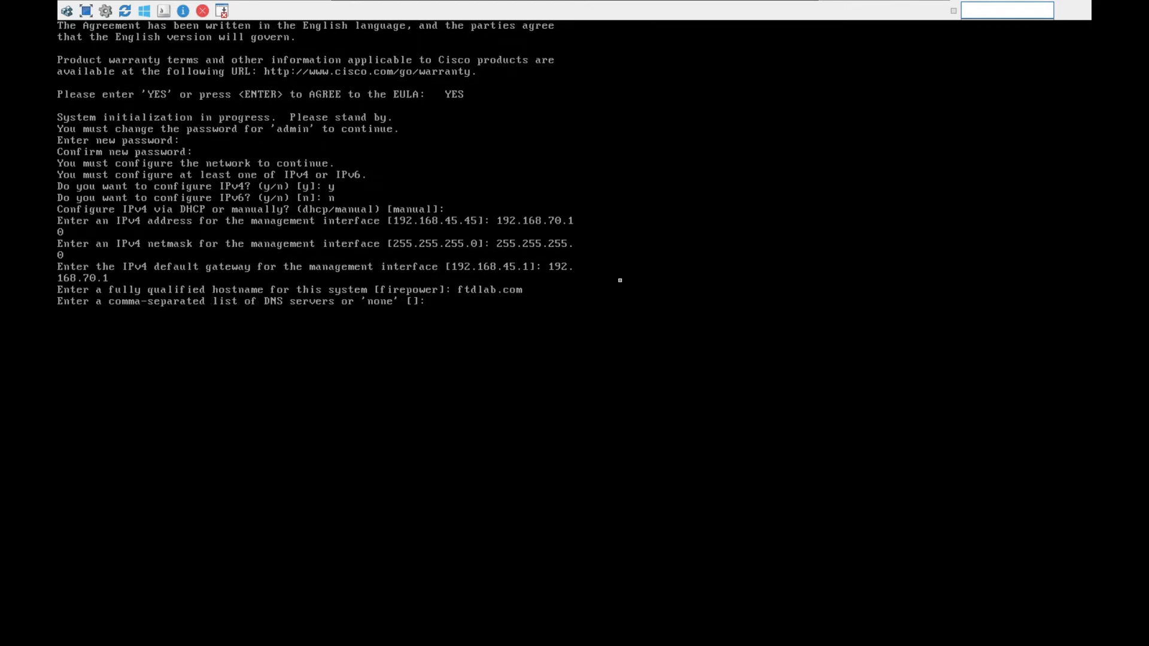
{"action": "type", "text": "none"}
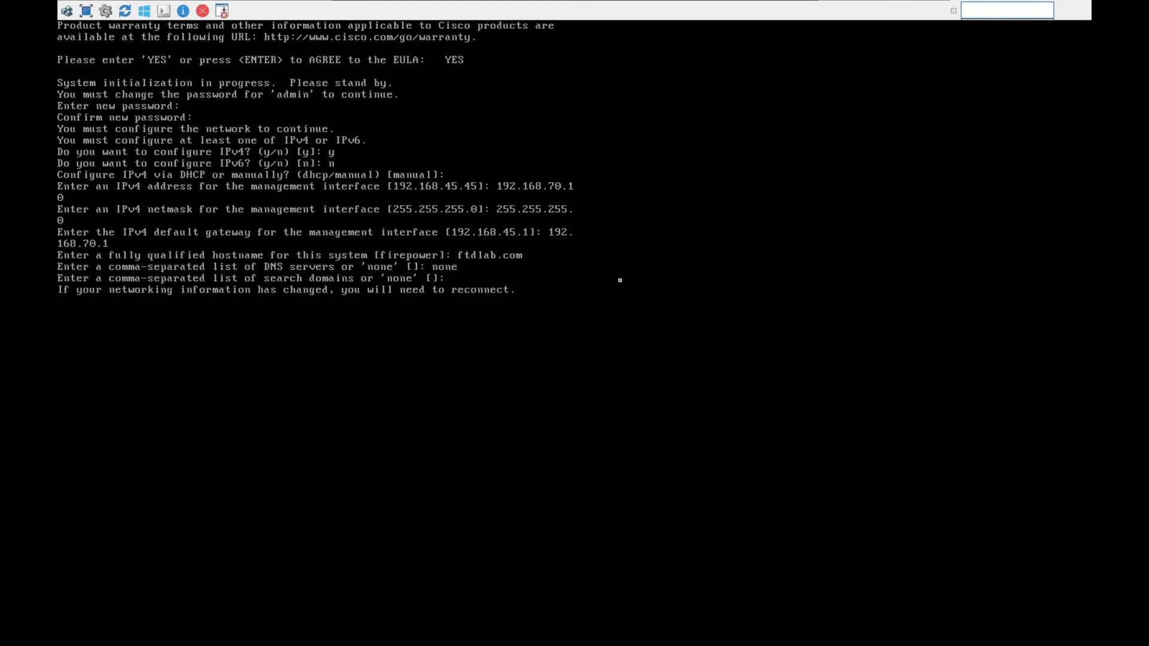
{"action": "key", "text": "enter"}
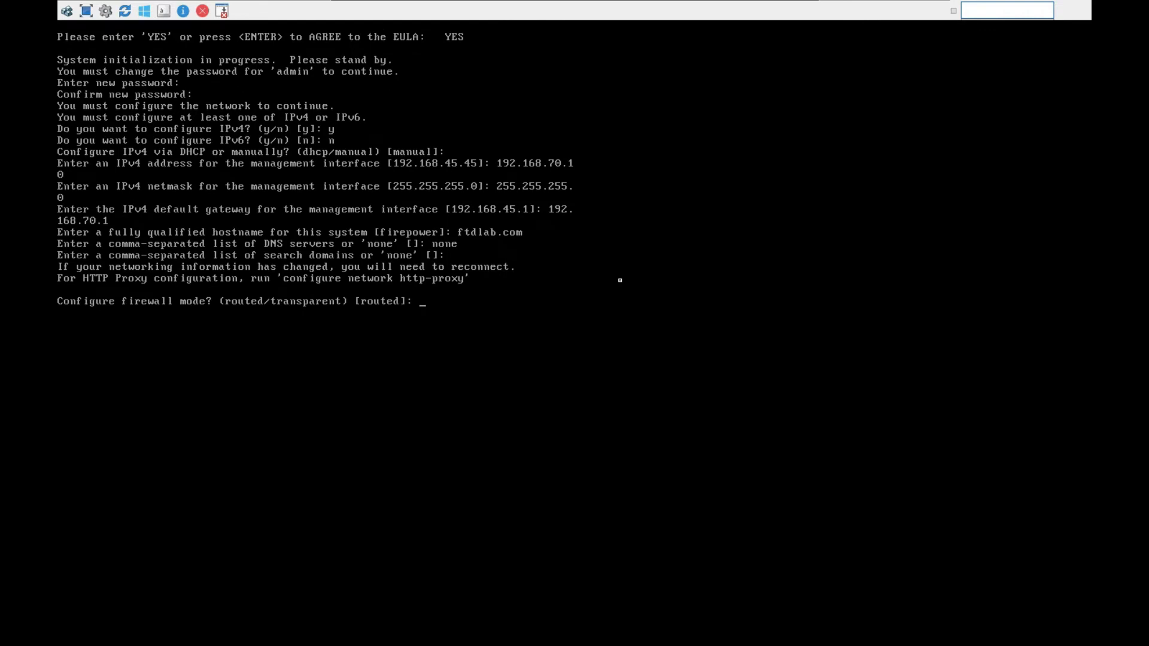
- Answer routed at the firewall mode prompt to finish setup with management at 192.168.70.10
{"action": "type", "text": "r"}
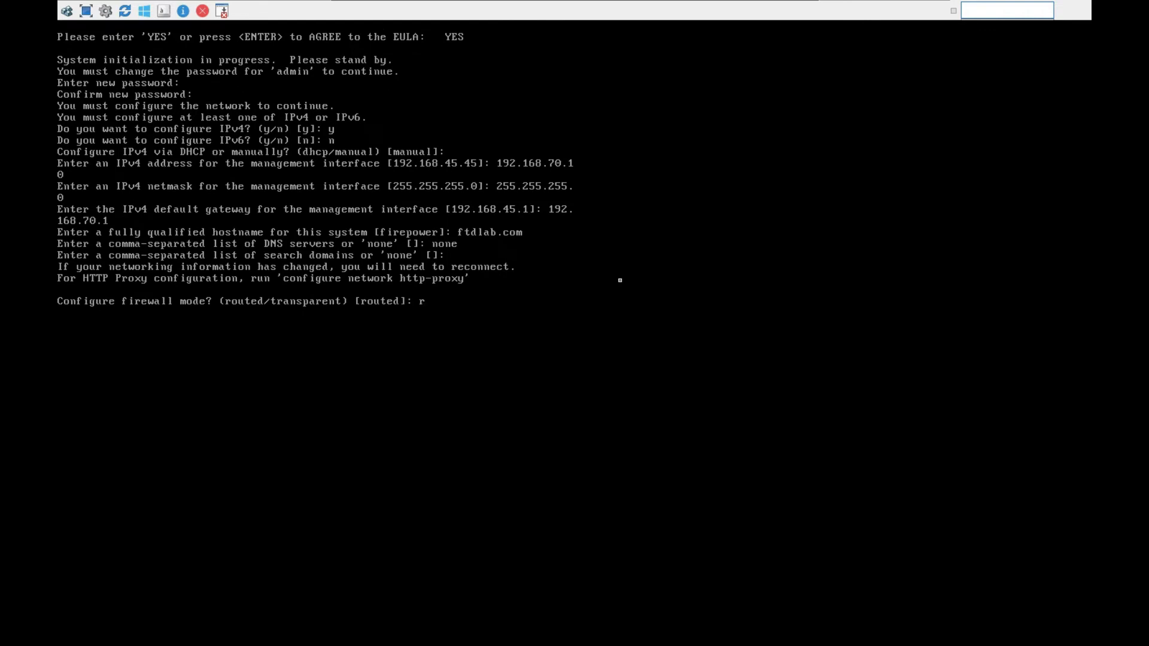
{"action": "type", "text": "outed"}
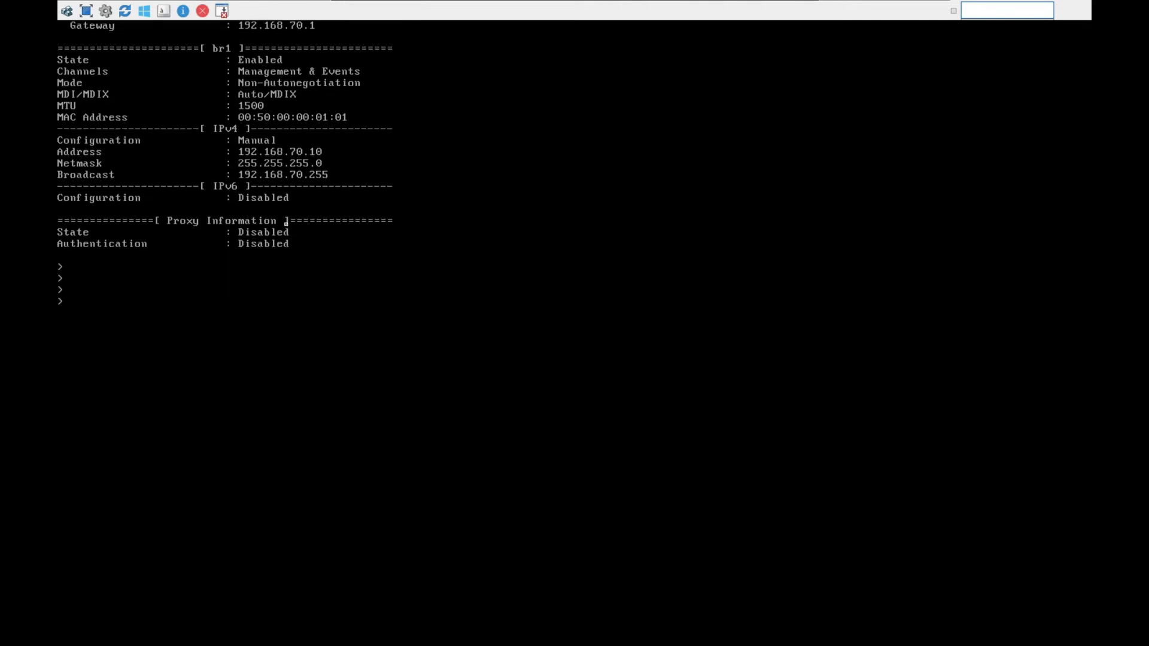
- Run show managers to confirm no managers are configured
{"action": "type", "text": "show ma"}
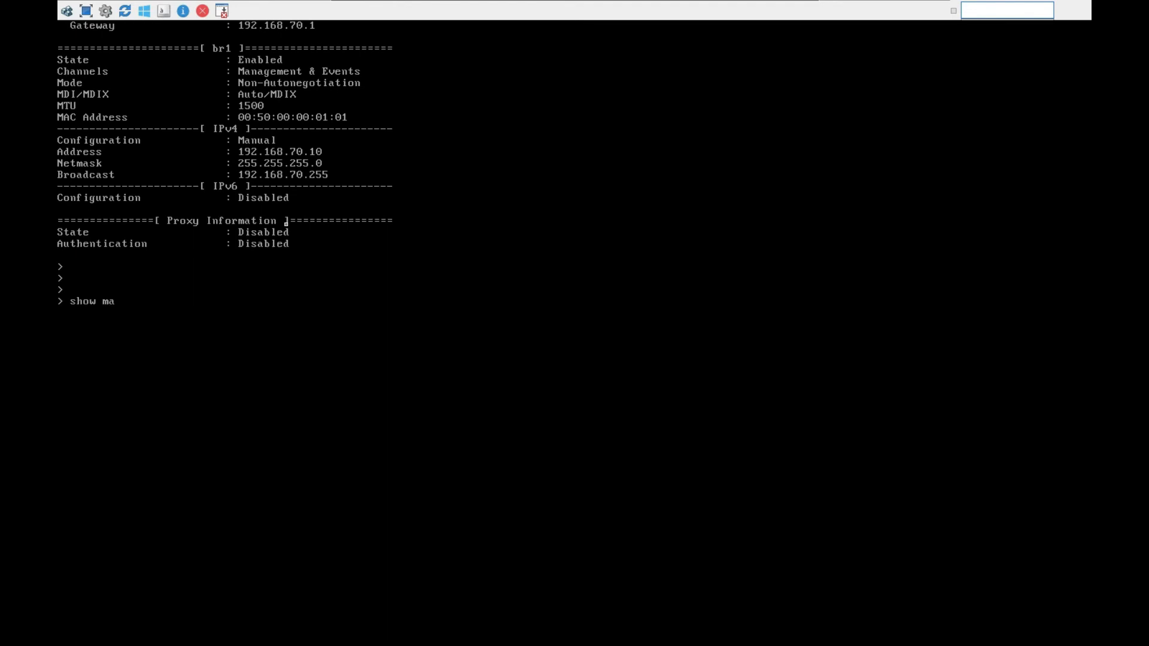
{"action": "key", "text": "Tab"}
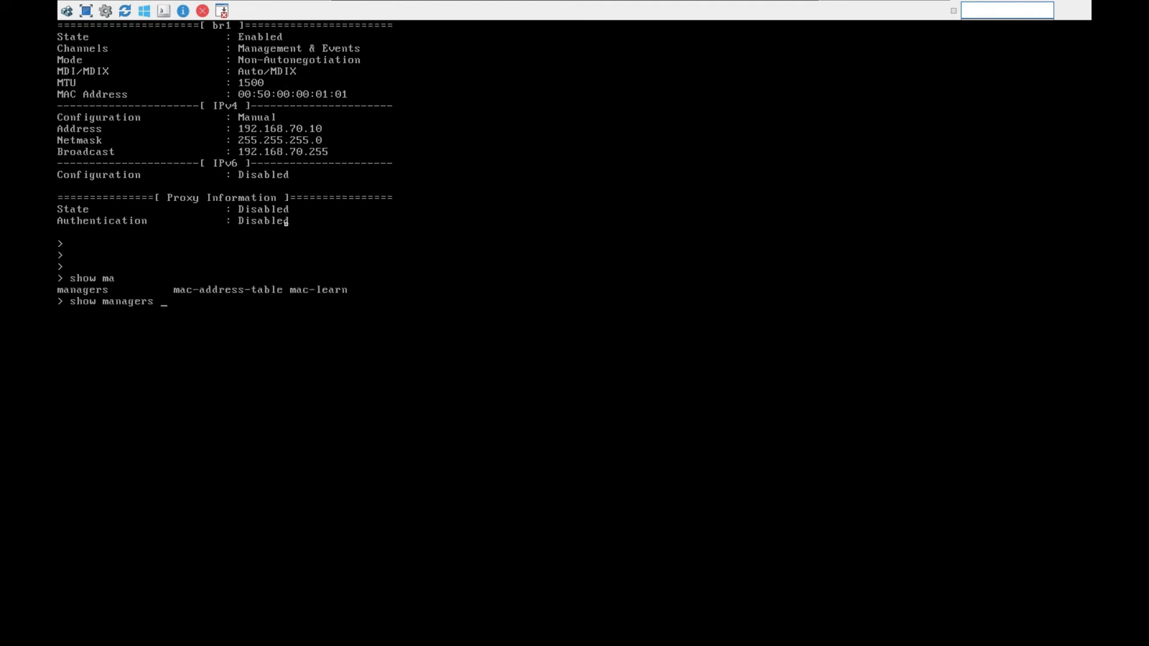
{"action": "key", "text": "enter"}
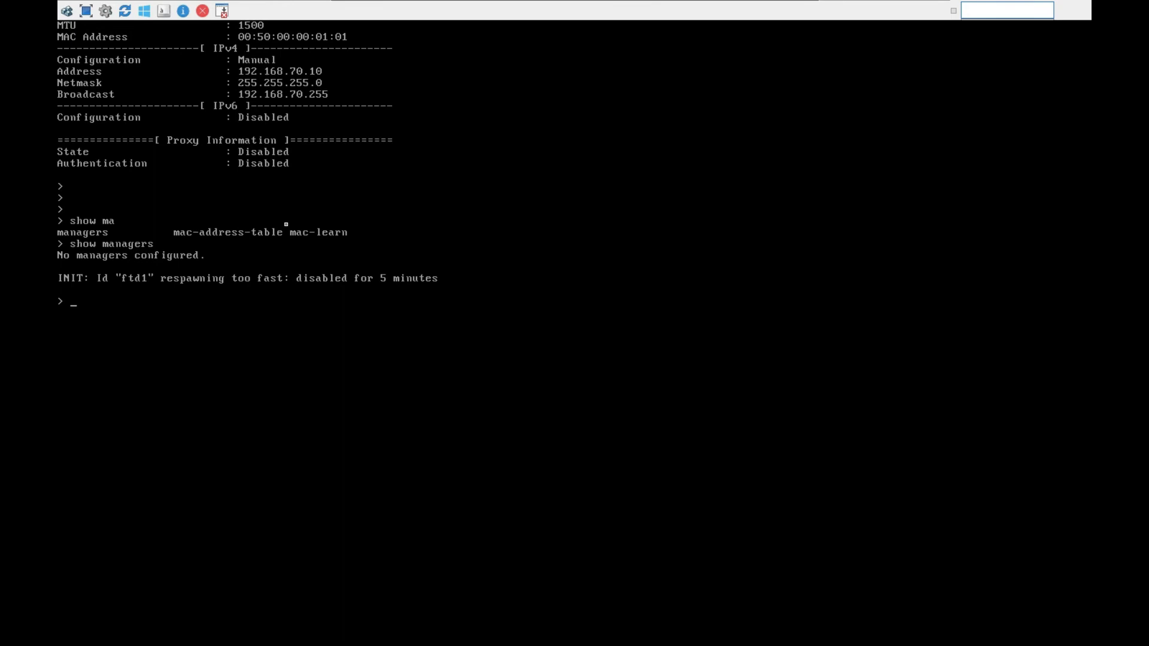
- Attempt configure manager local and find local management is unsupported
{"action": "type", "text": "configure manager"}
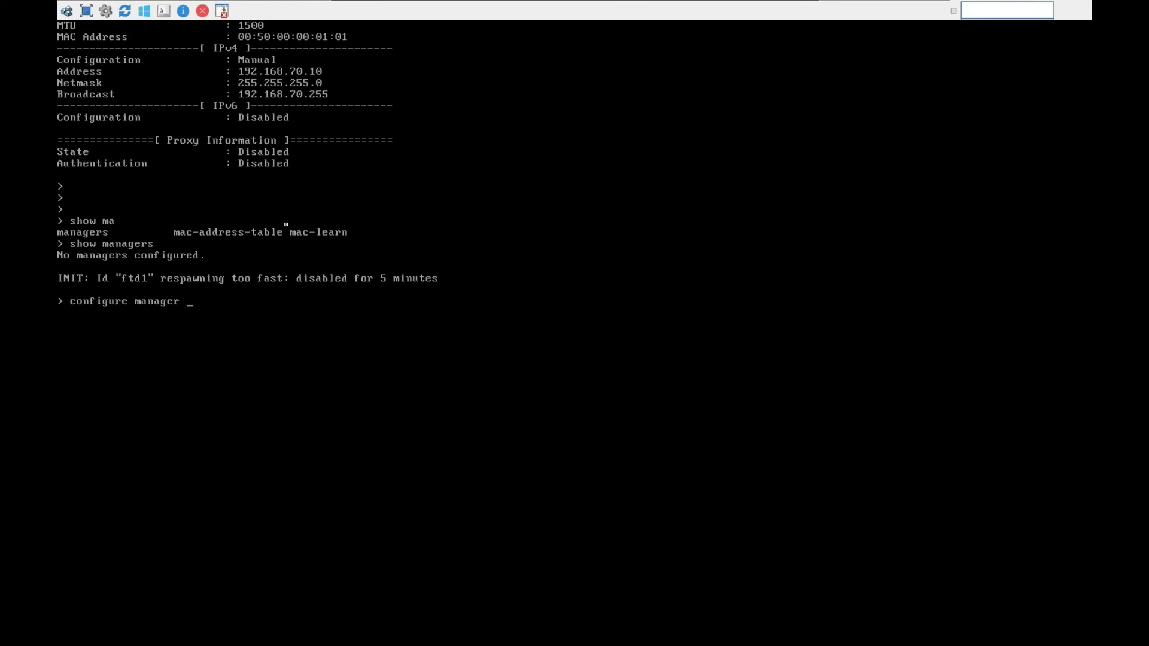
{"action": "type", "text": "add lo"}
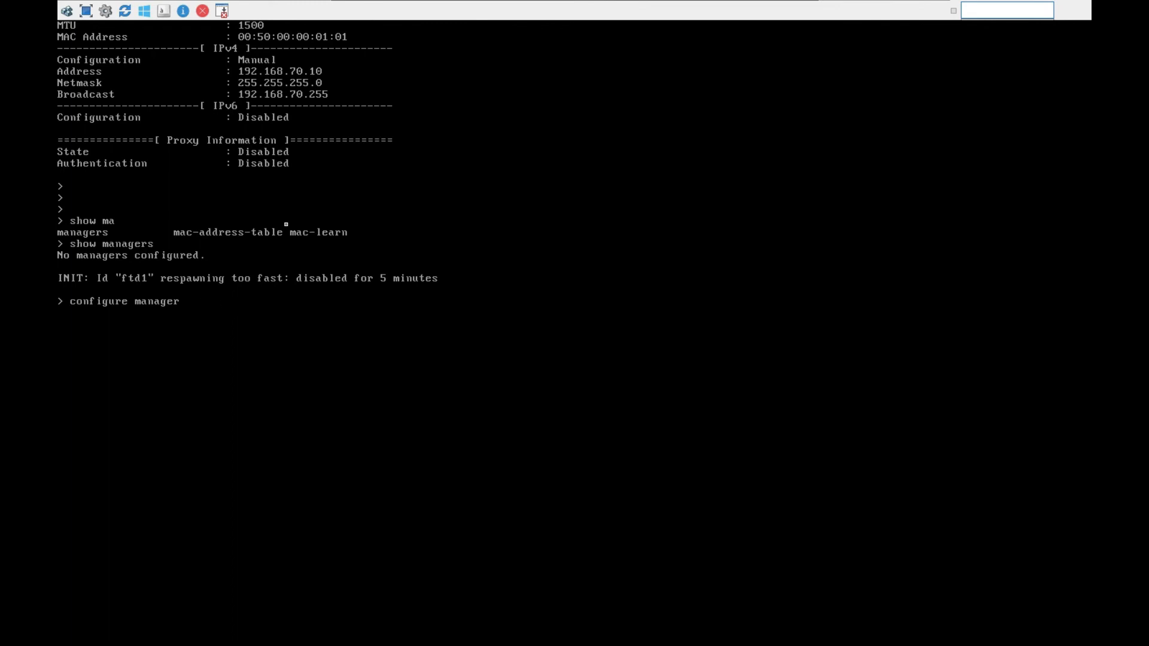
{"action": "type", "text": "local"}
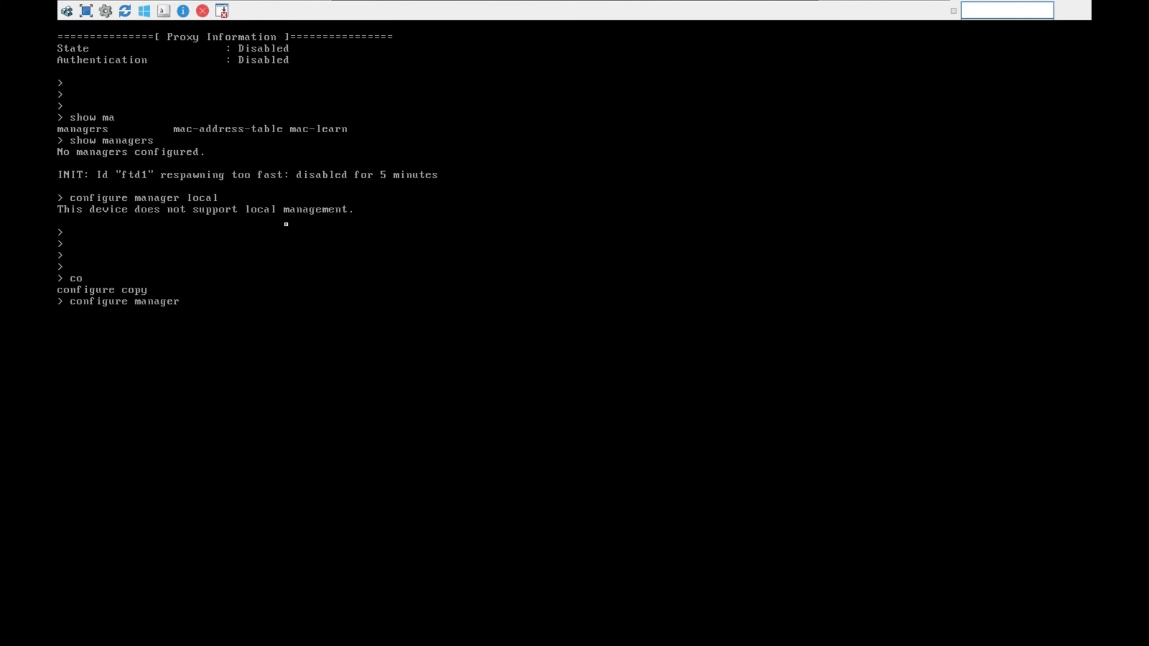
{"action": "type", "text": "add"}
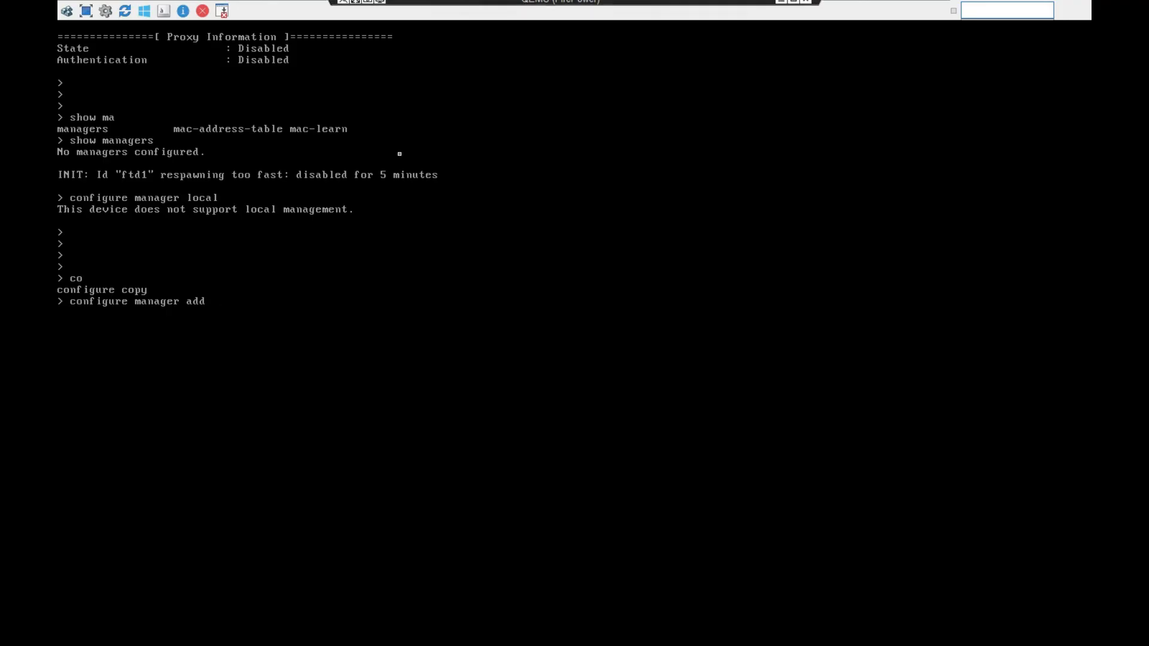
{"action": "type", "text": "192"}
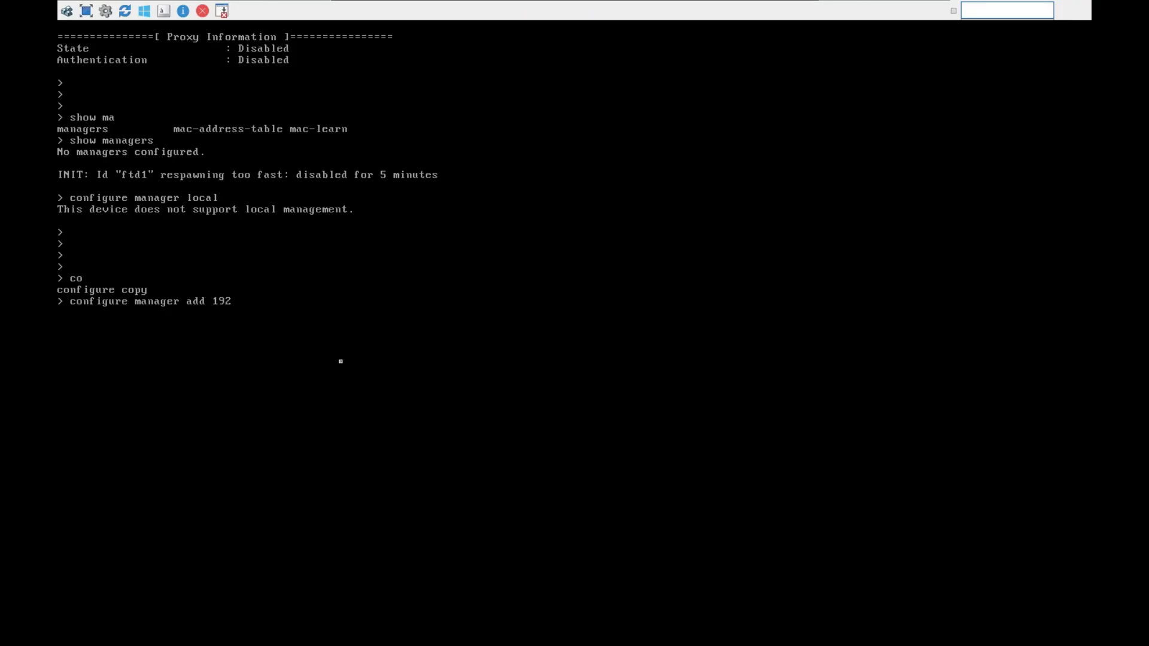
{"action": "type", "text": ".168."}
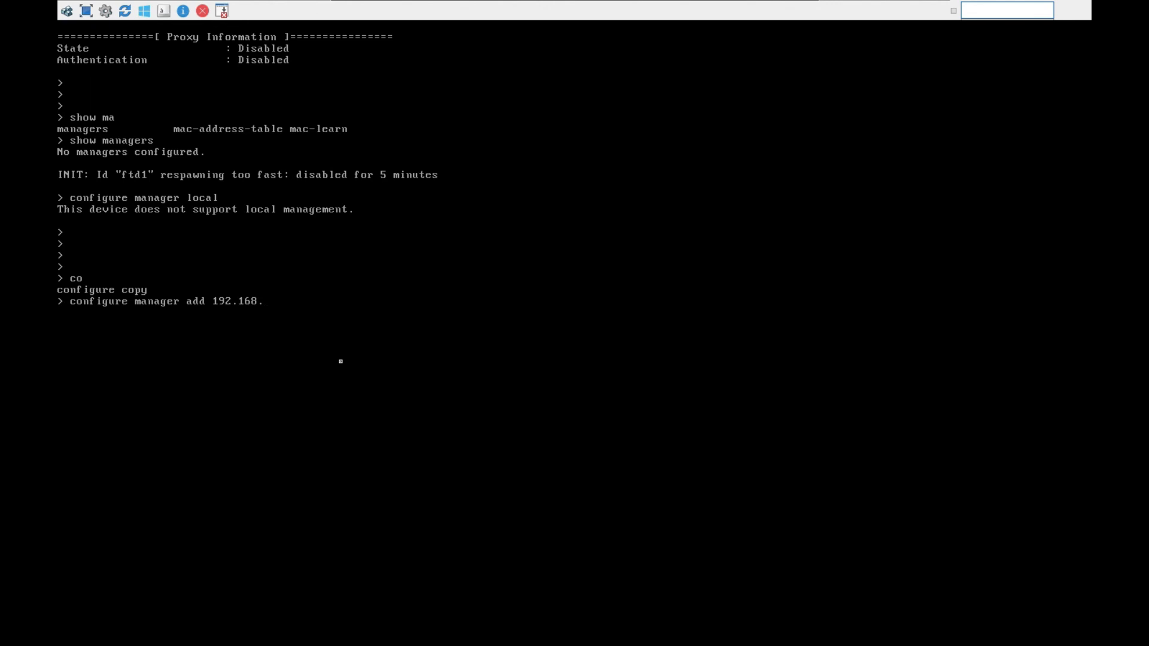
{"action": "type", "text": "70.5"}
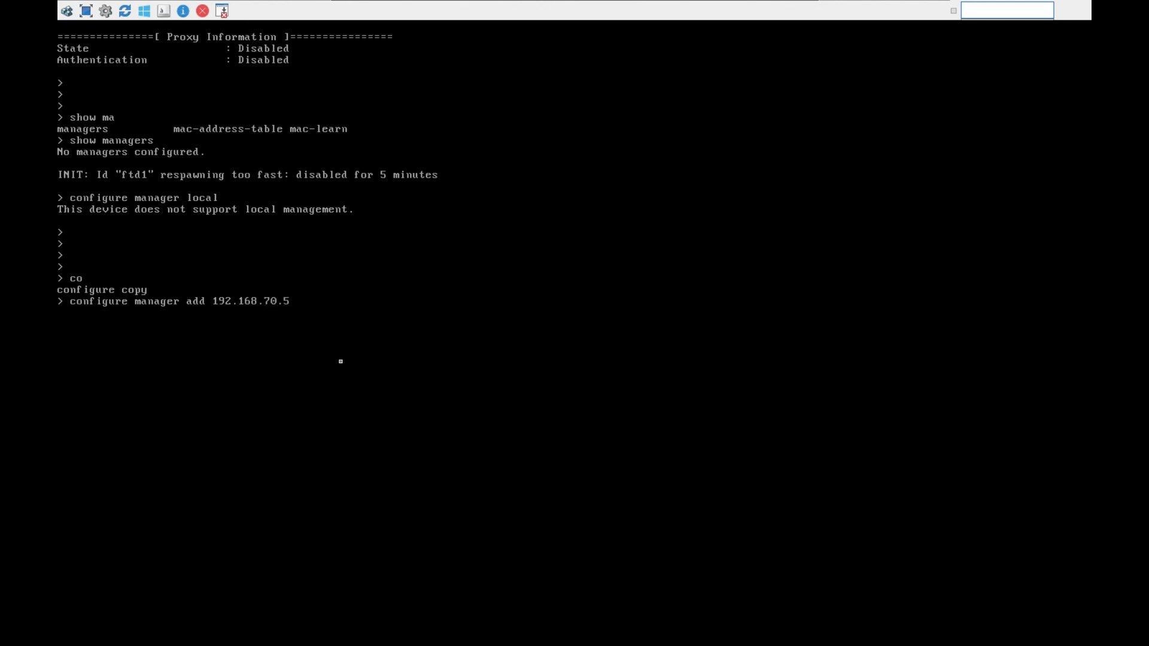
{"action": "type", "text": "cisco"}
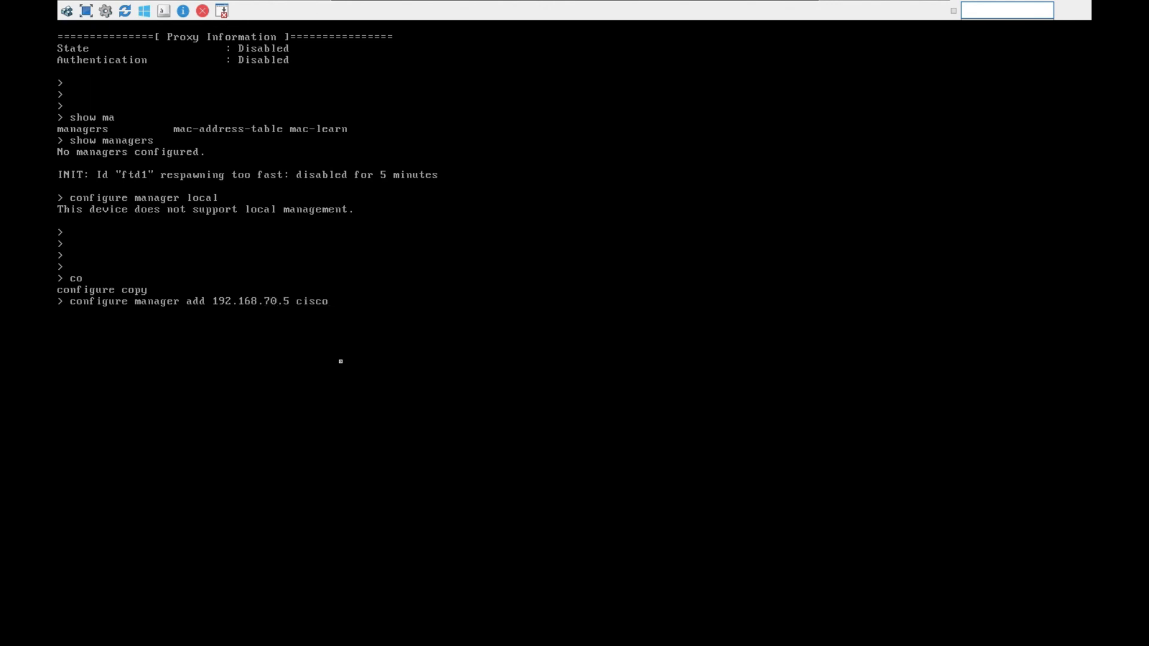
{"action": "type", "text": "123"}
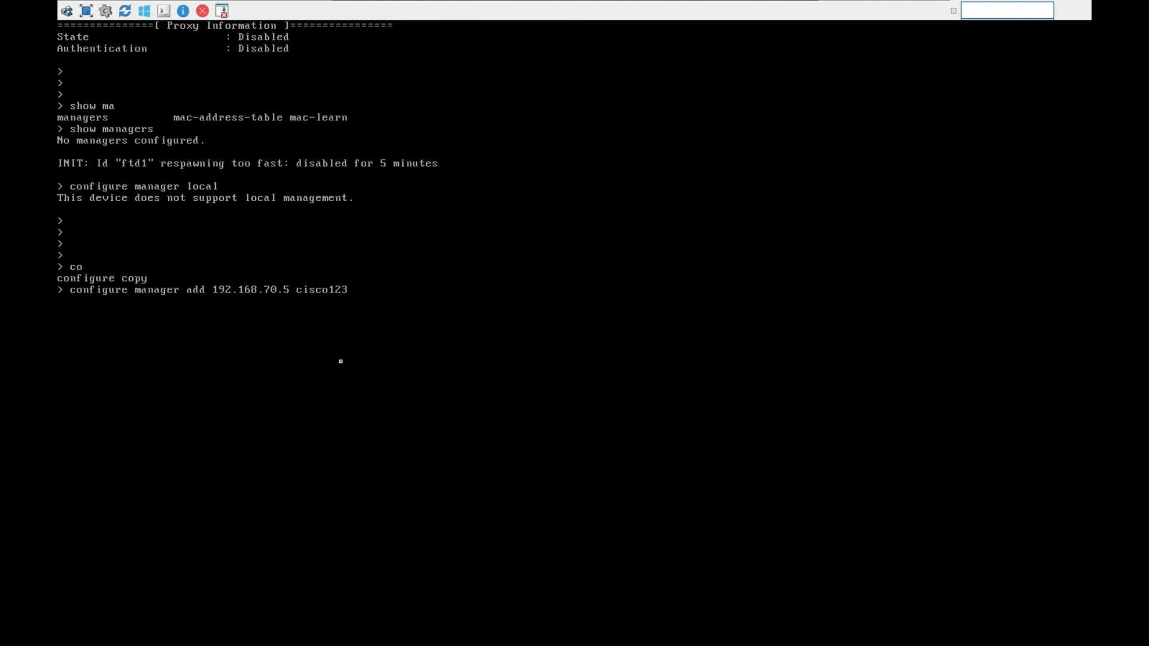
{"action": "key", "text": "Return"}
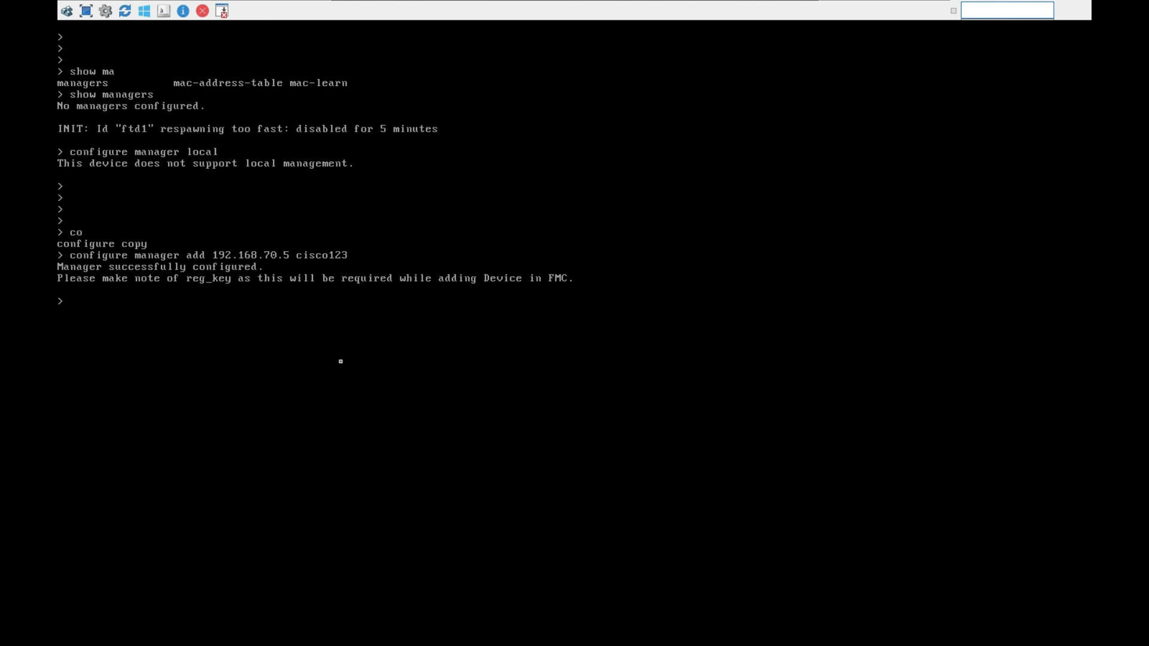
{"action": "type", "text": "show m"}
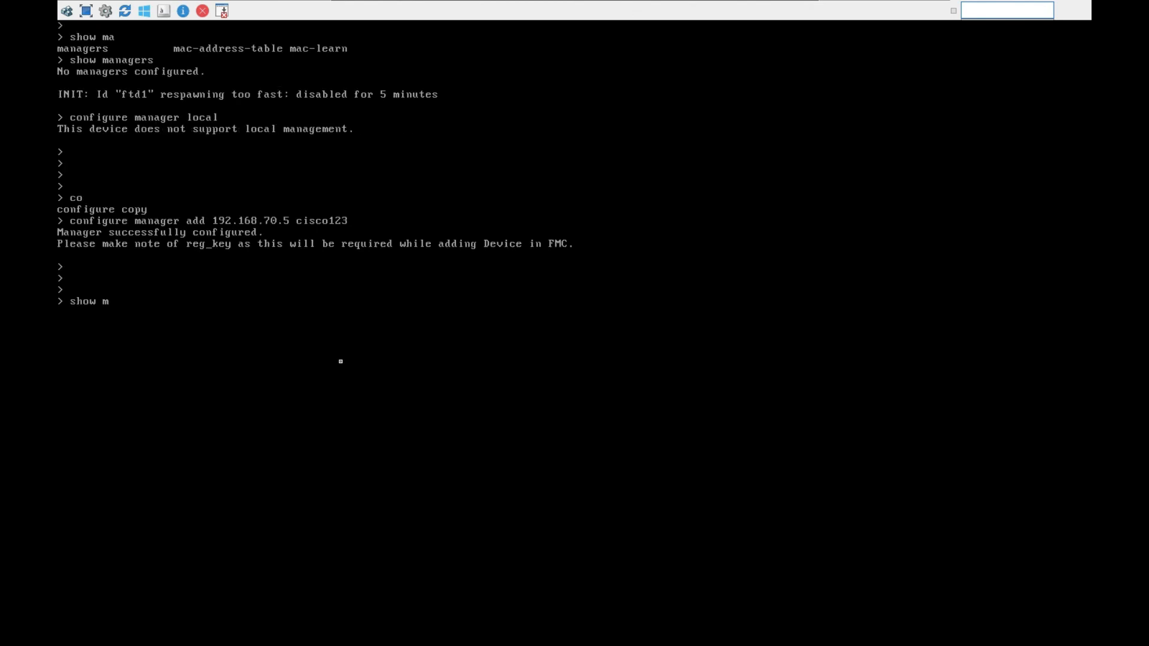